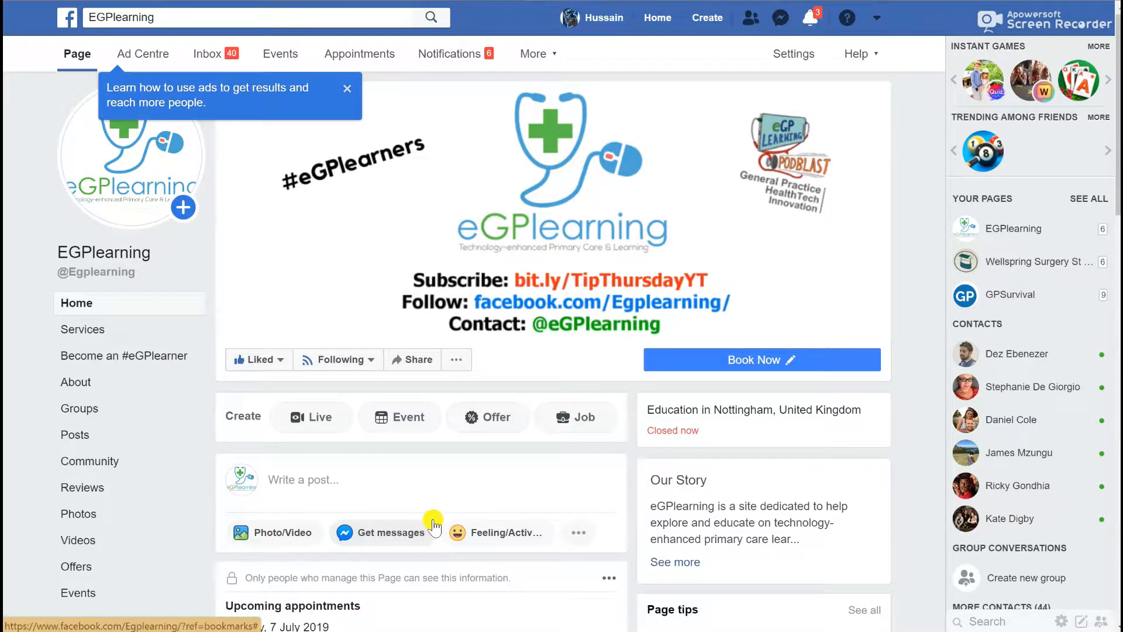
mouse_move(858, 9)
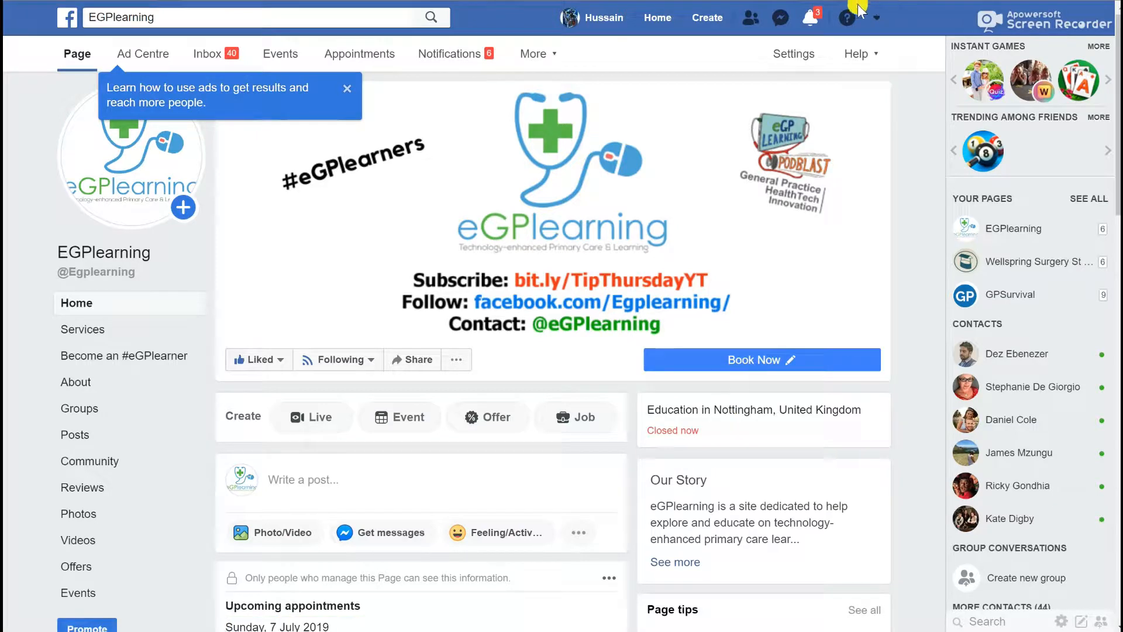
Bring up Facebook's Quick Help options with the Privacy Check-up shortcut
left_click(846, 17)
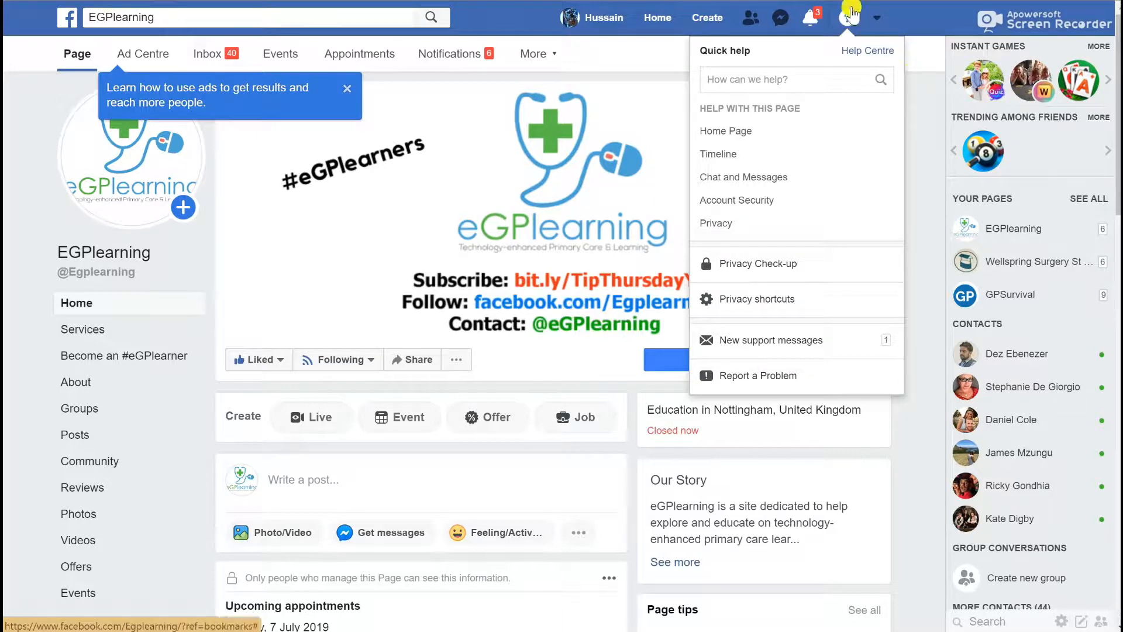
mouse_move(849, 17)
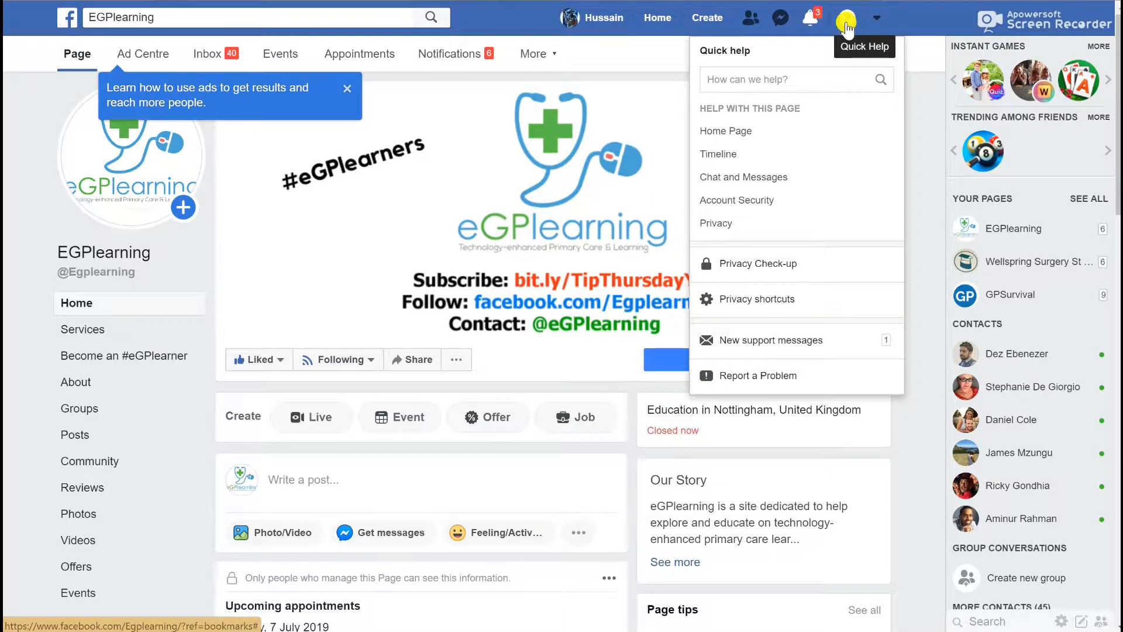
mouse_move(750, 272)
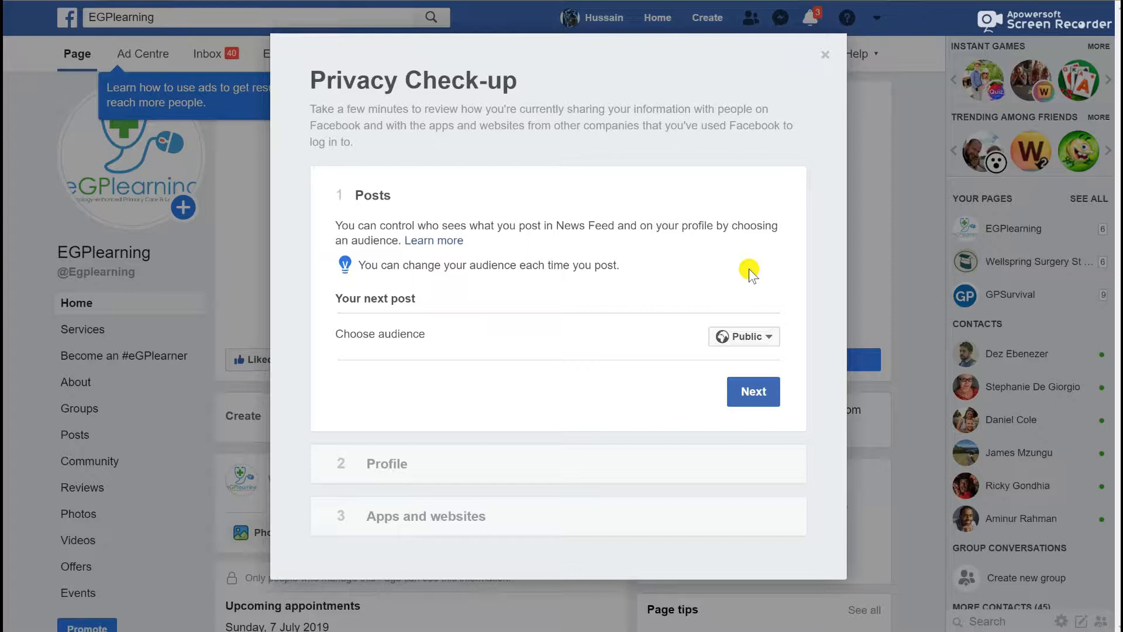
mouse_move(736, 308)
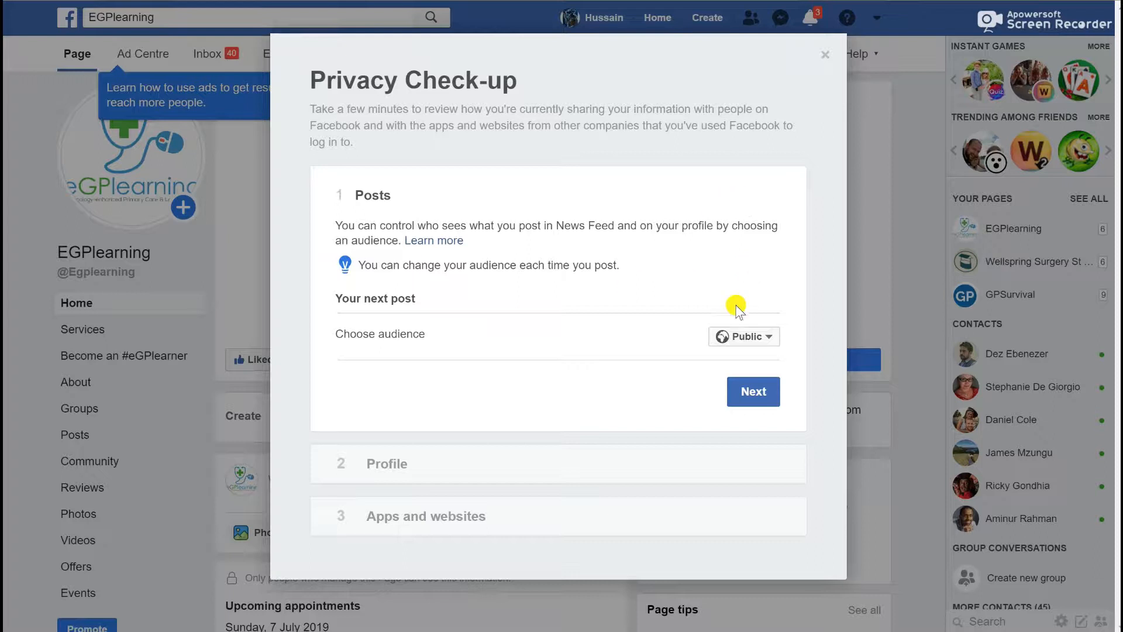
mouse_move(738, 337)
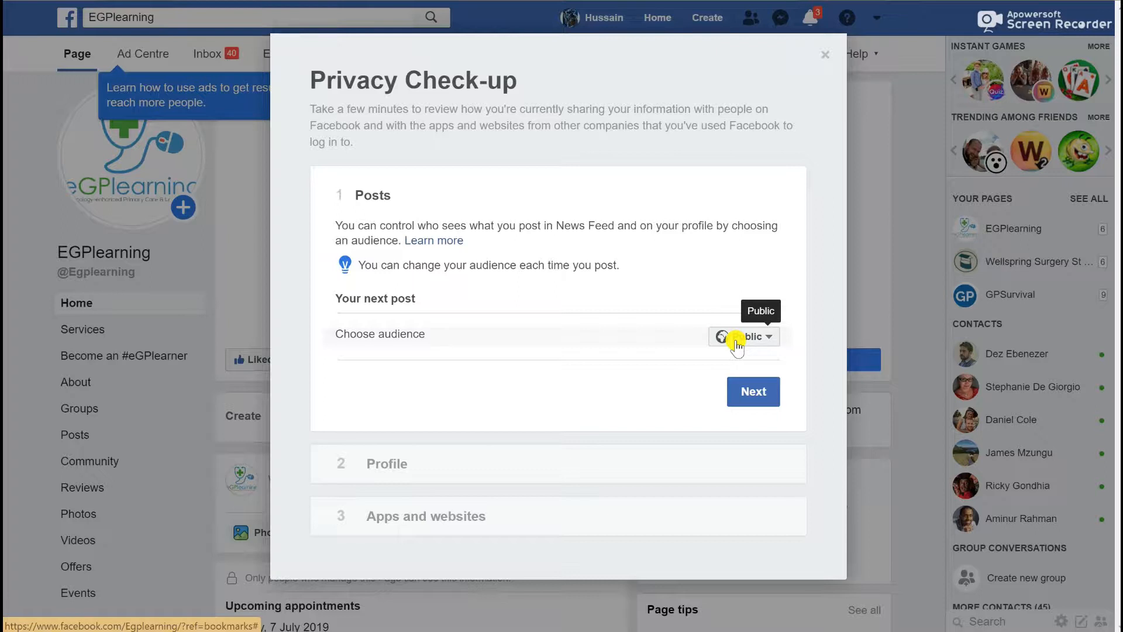
Set the next-post audience from Public to Specific friends via the More... list
left_click(743, 336)
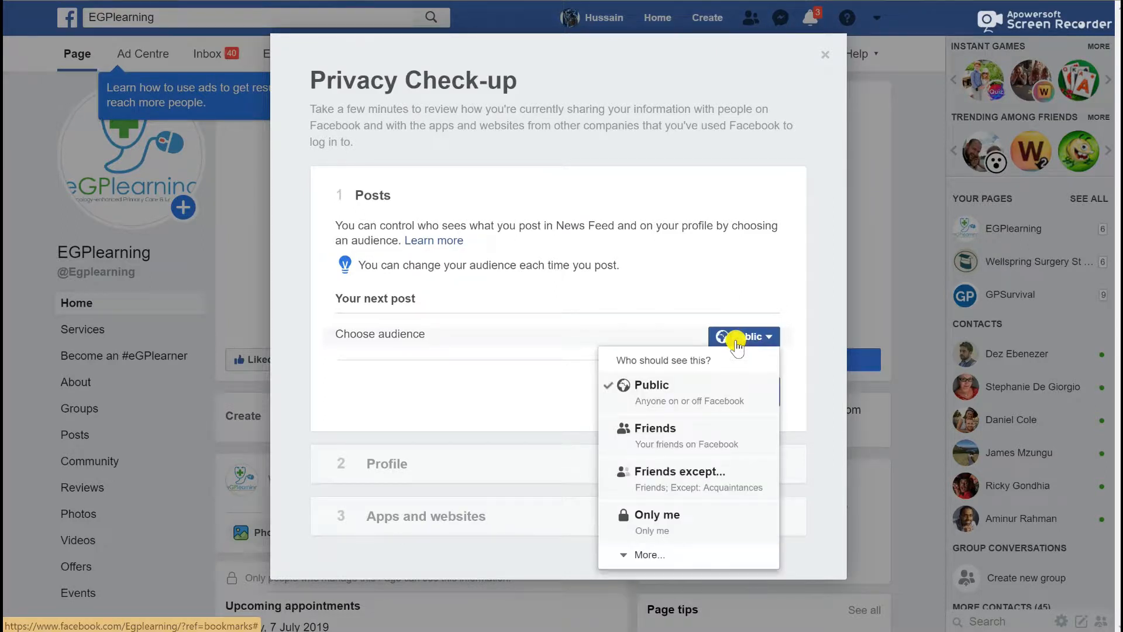
mouse_move(687, 437)
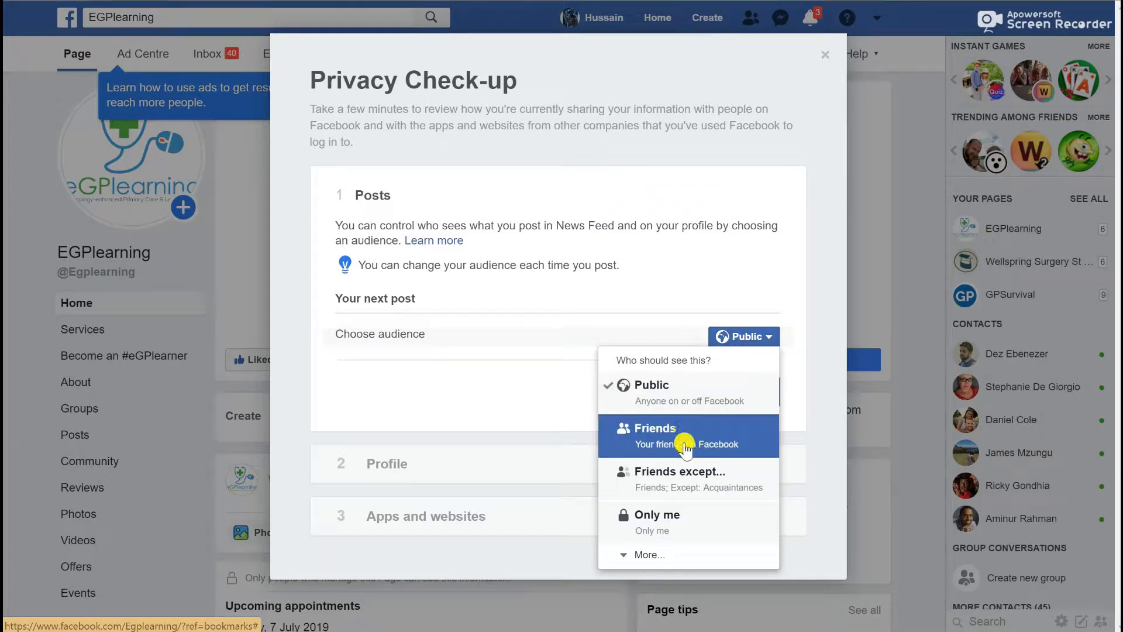
mouse_move(684, 487)
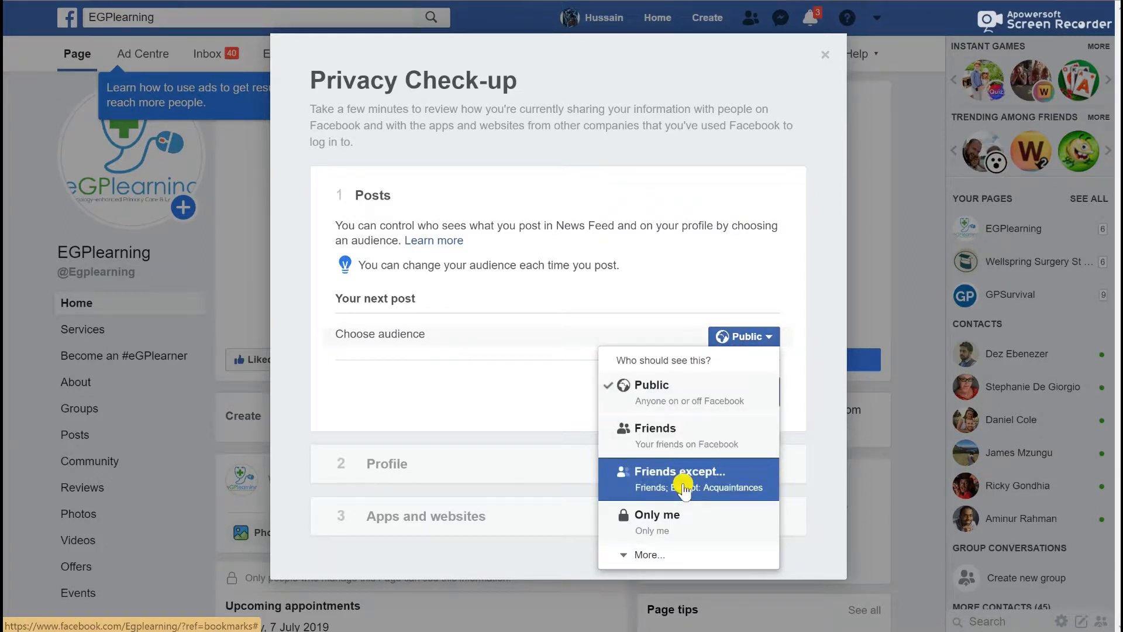
left_click(649, 554)
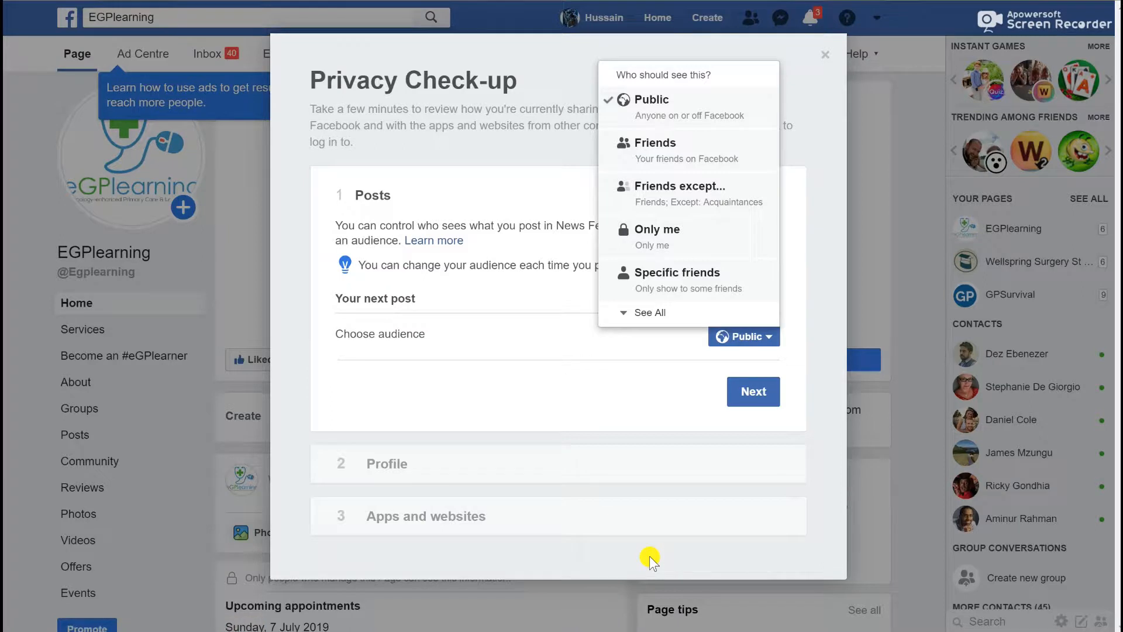
mouse_move(609, 391)
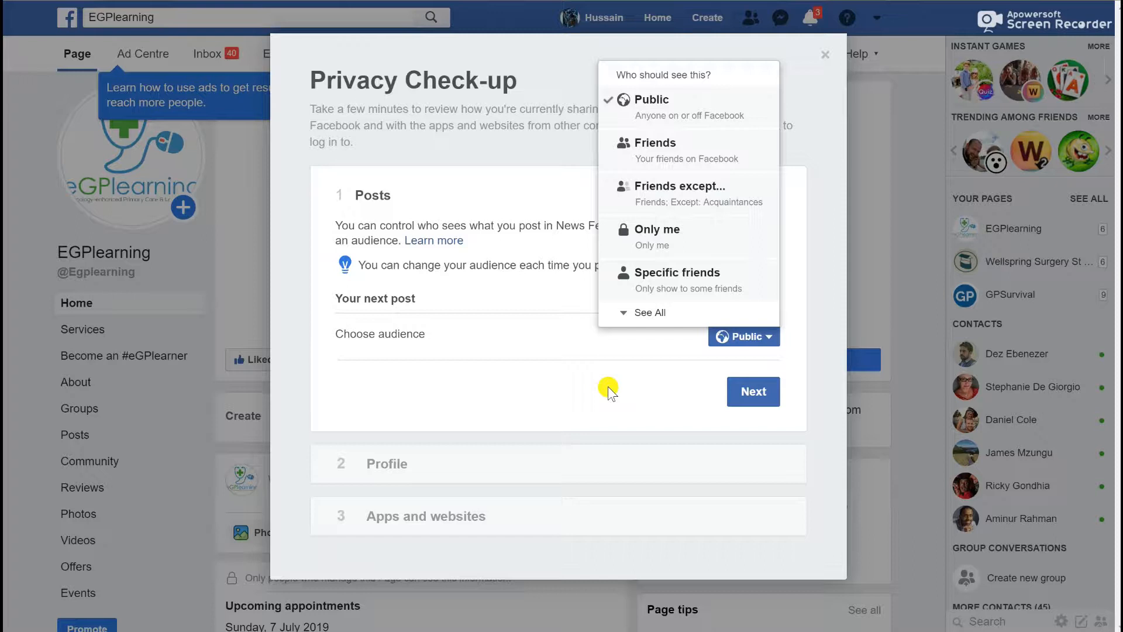
mouse_move(695, 276)
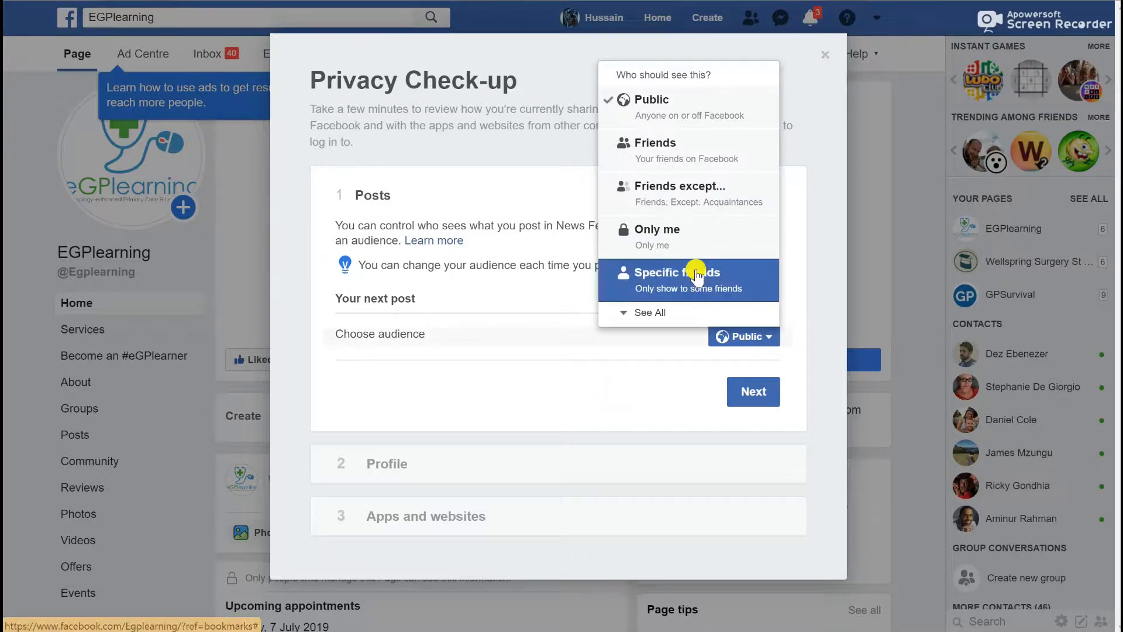
left_click(825, 55)
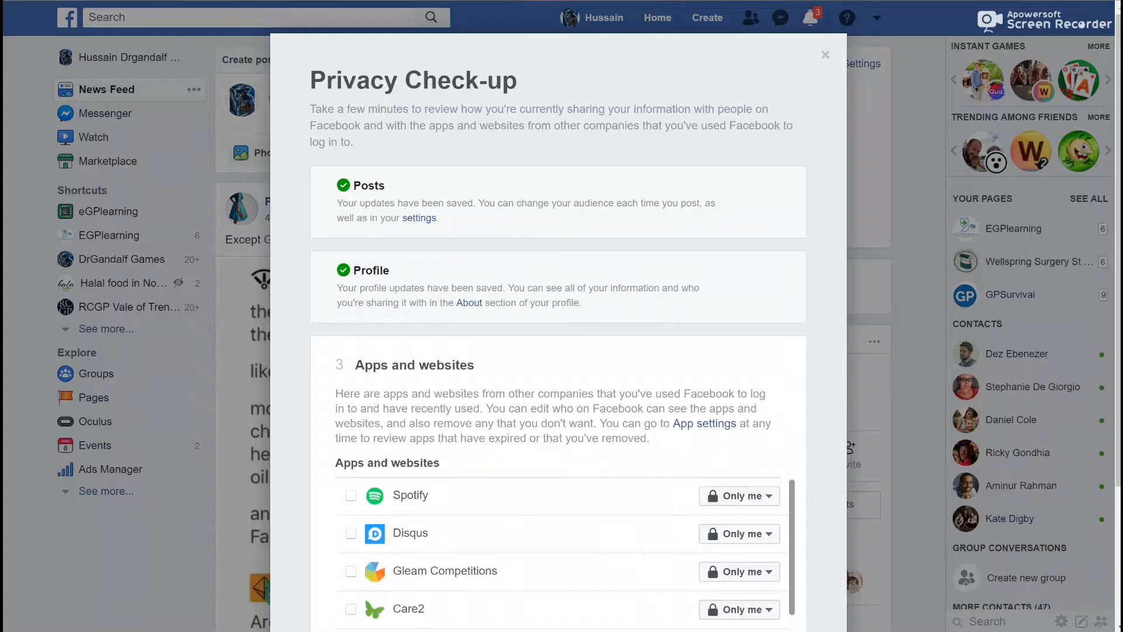
mouse_move(294, 411)
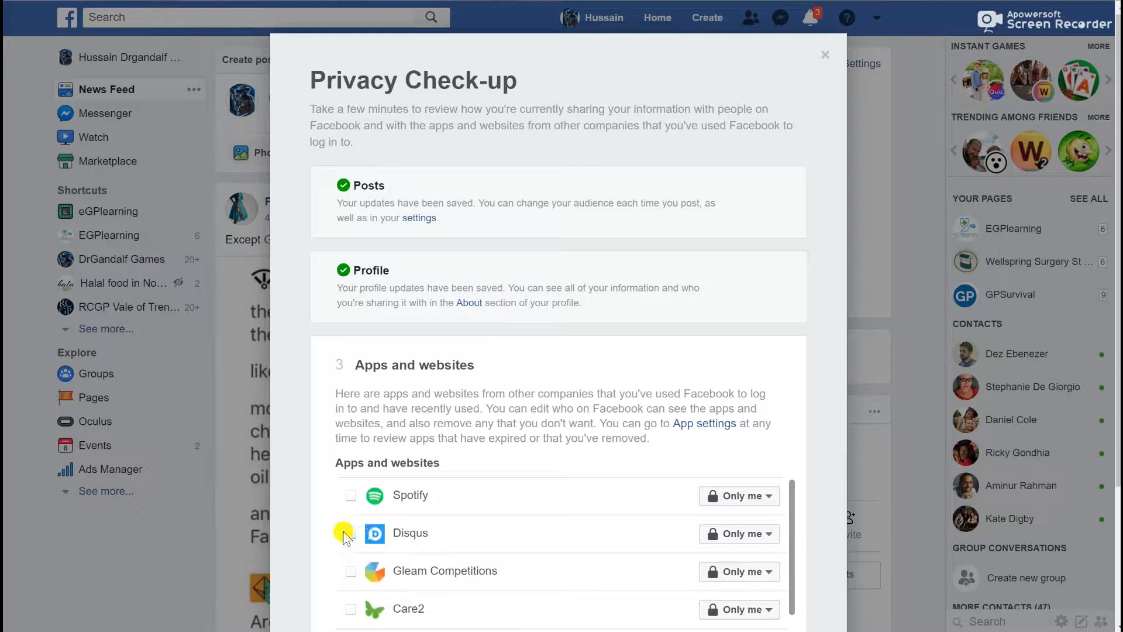
Expand Spotify's visibility dropdown to show all audience lists, keeping Only me
scroll("down", 3)
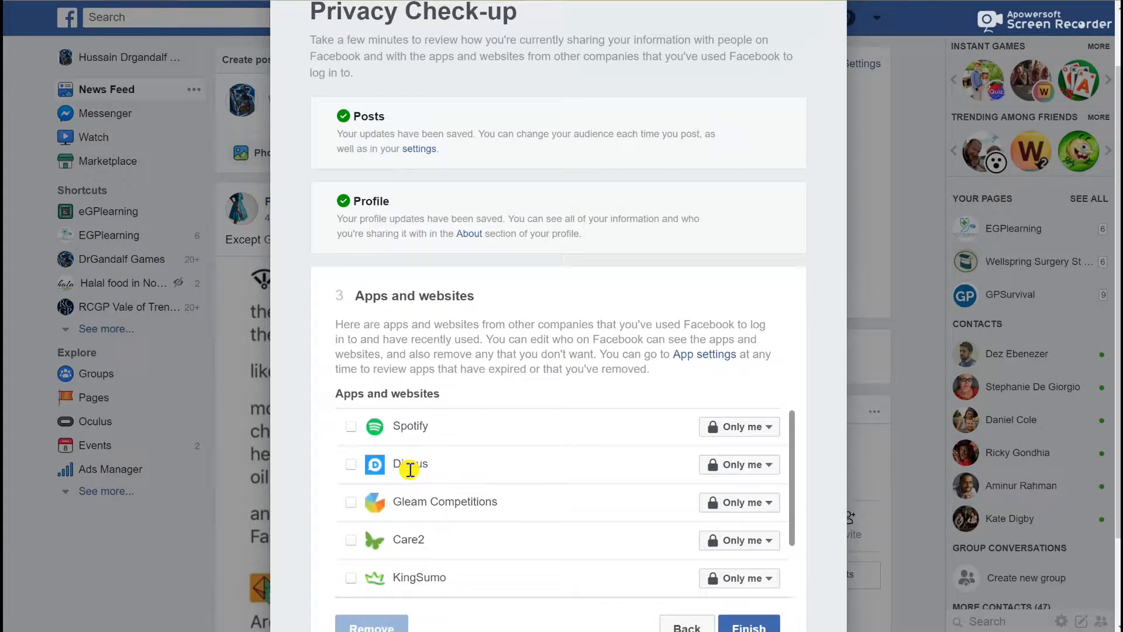
mouse_move(507, 500)
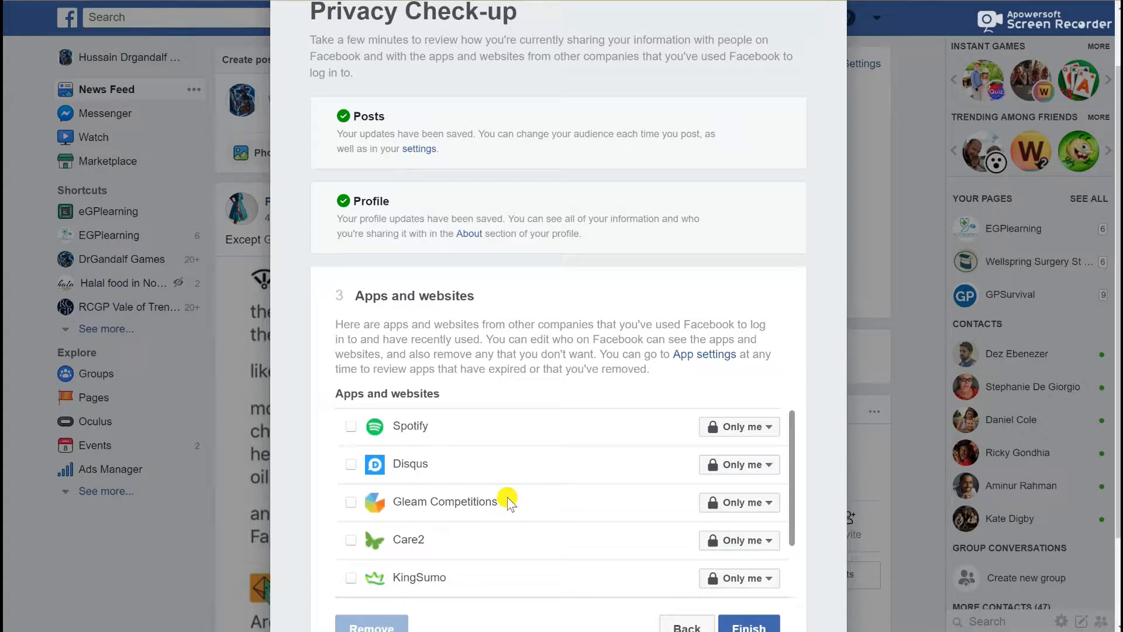
mouse_move(768, 426)
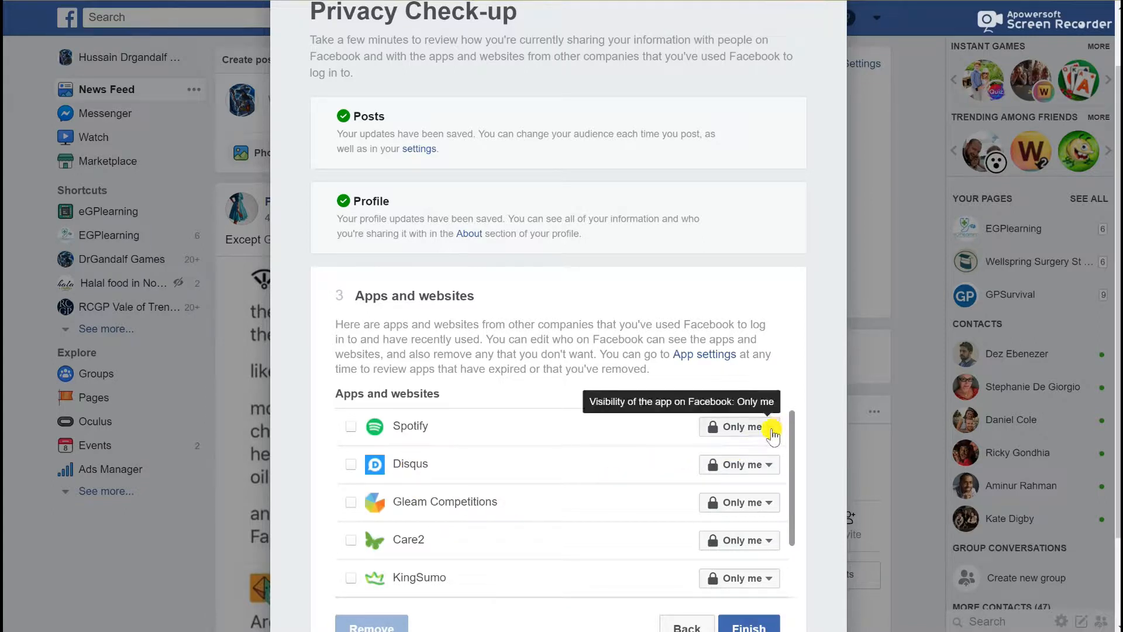
left_click(738, 426)
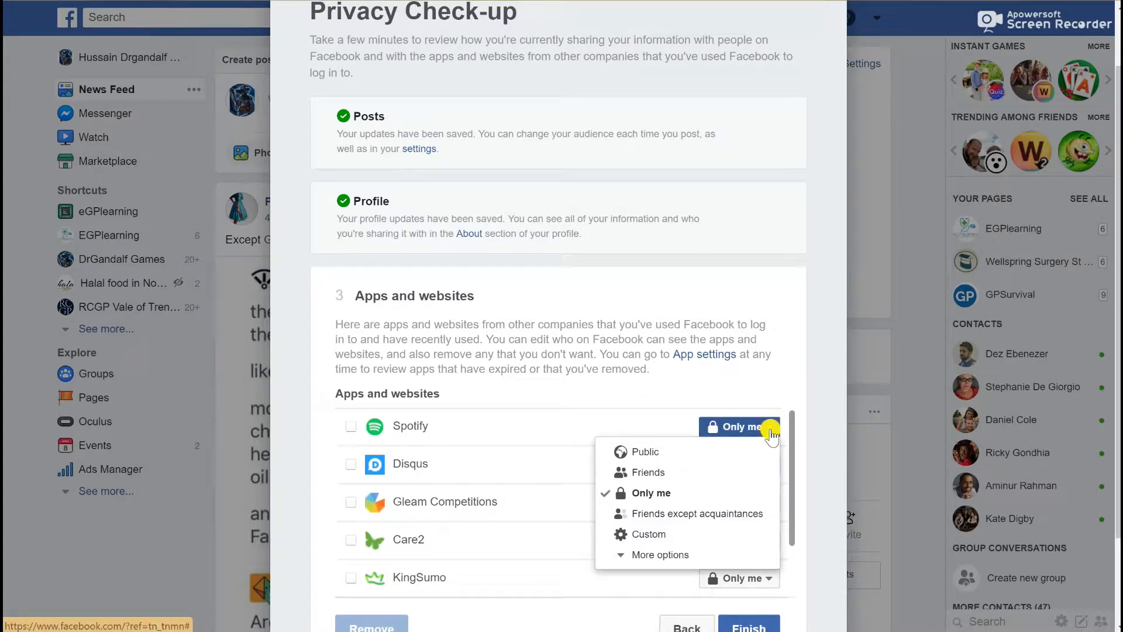
mouse_move(649, 472)
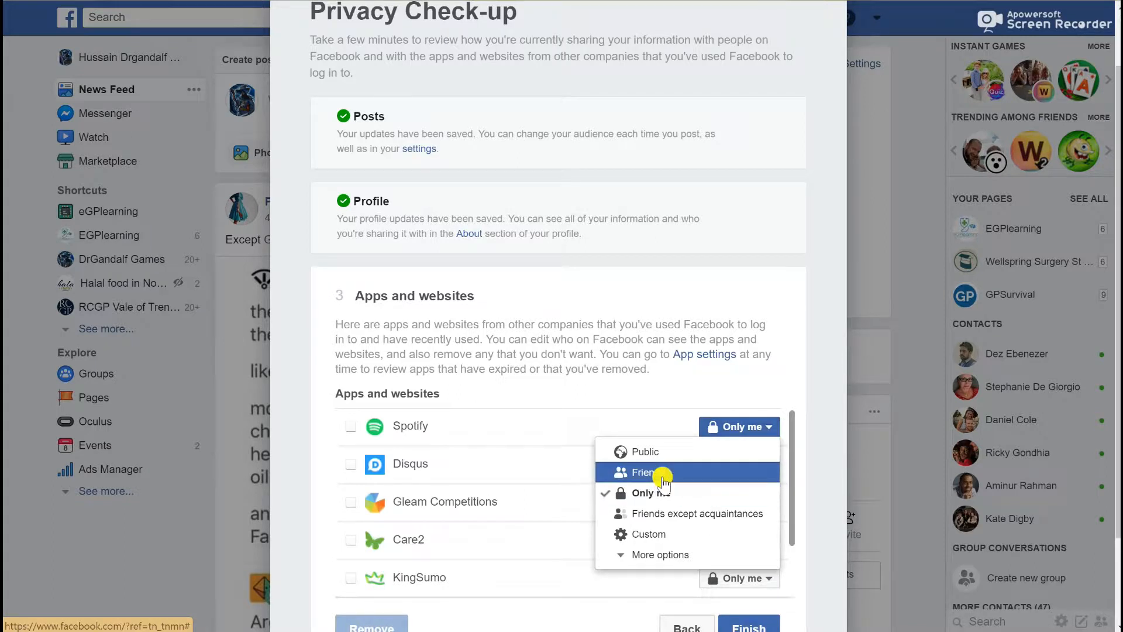
mouse_move(667, 513)
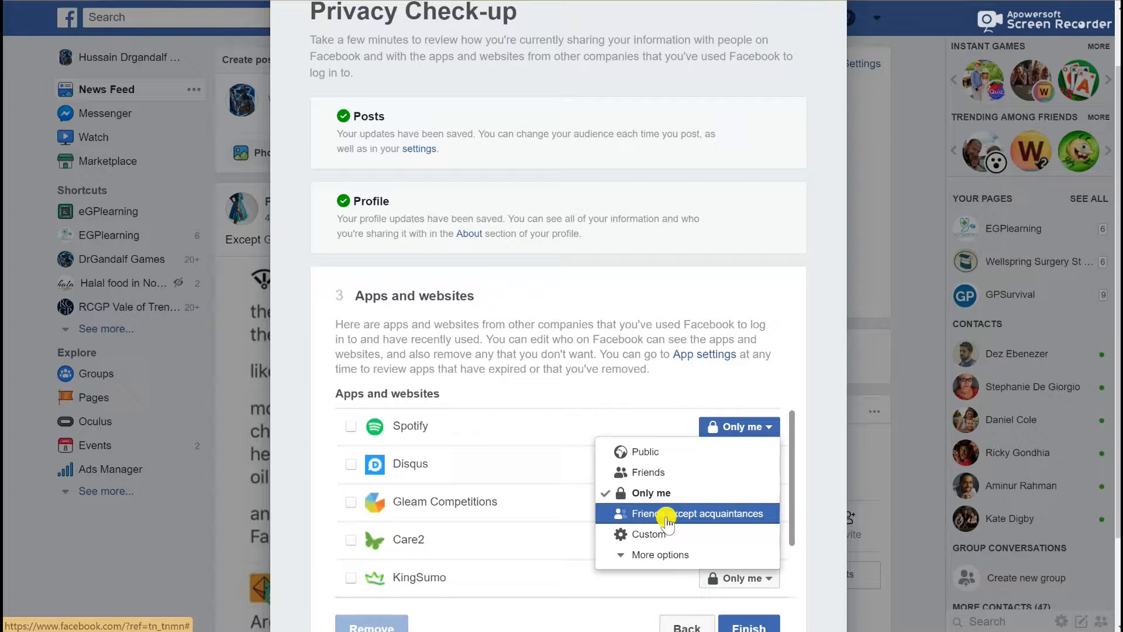
mouse_move(658, 554)
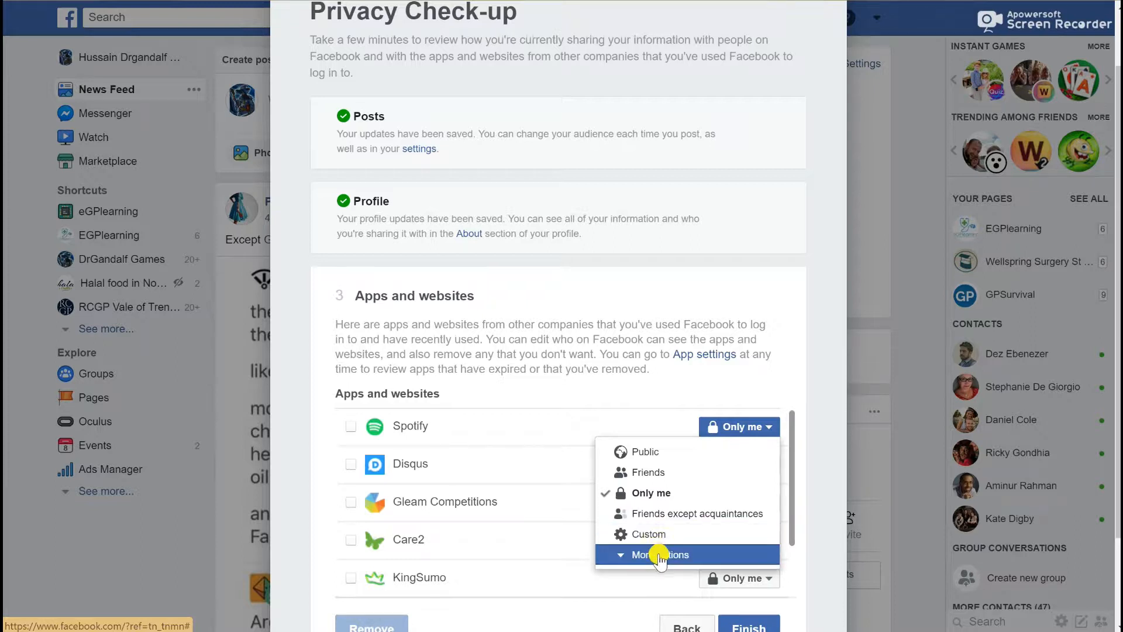
left_click(659, 555)
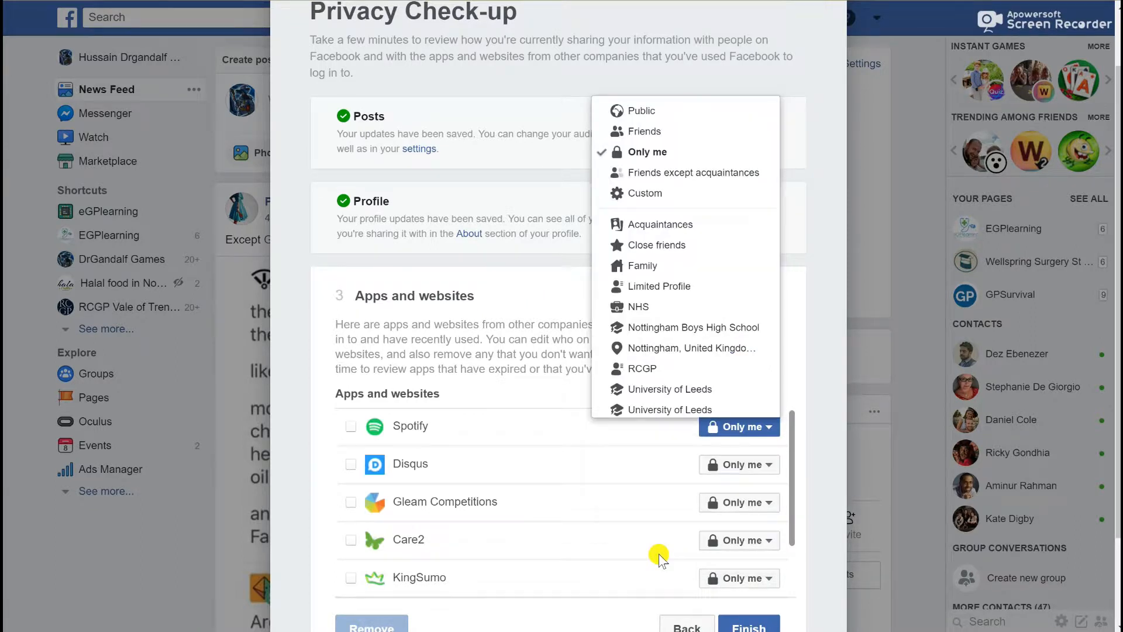
mouse_move(659, 286)
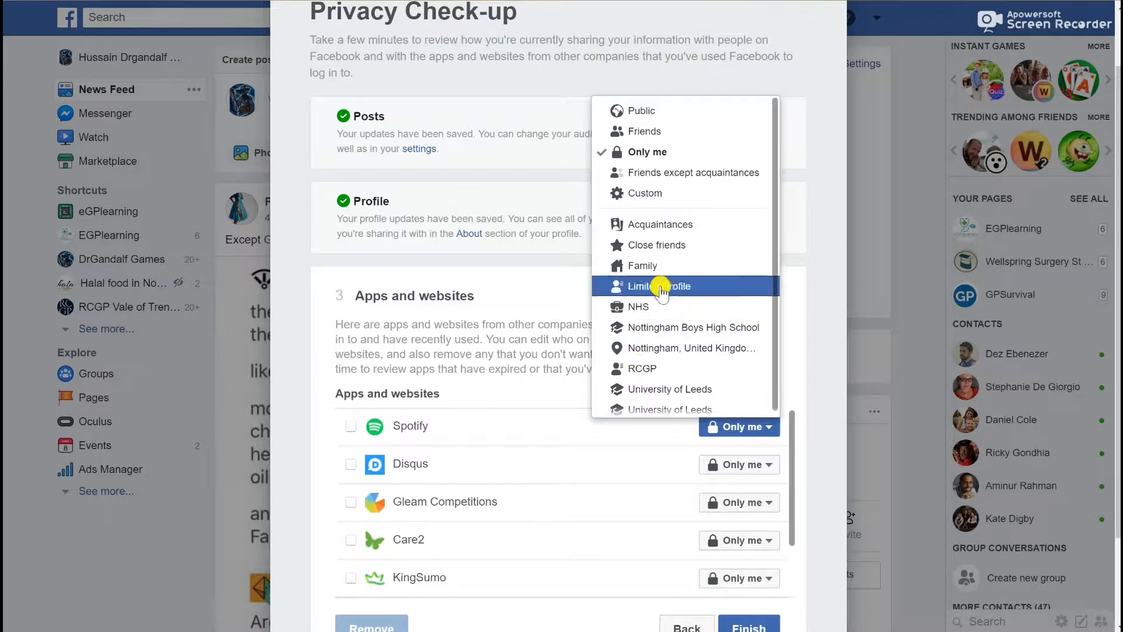
mouse_move(659, 307)
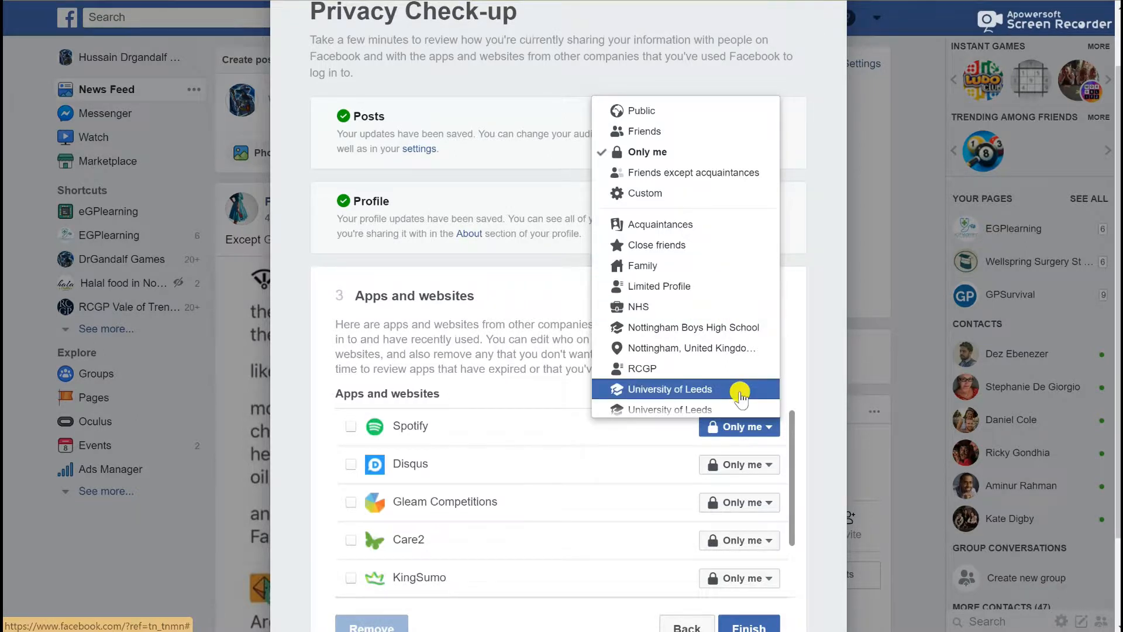
mouse_move(745, 625)
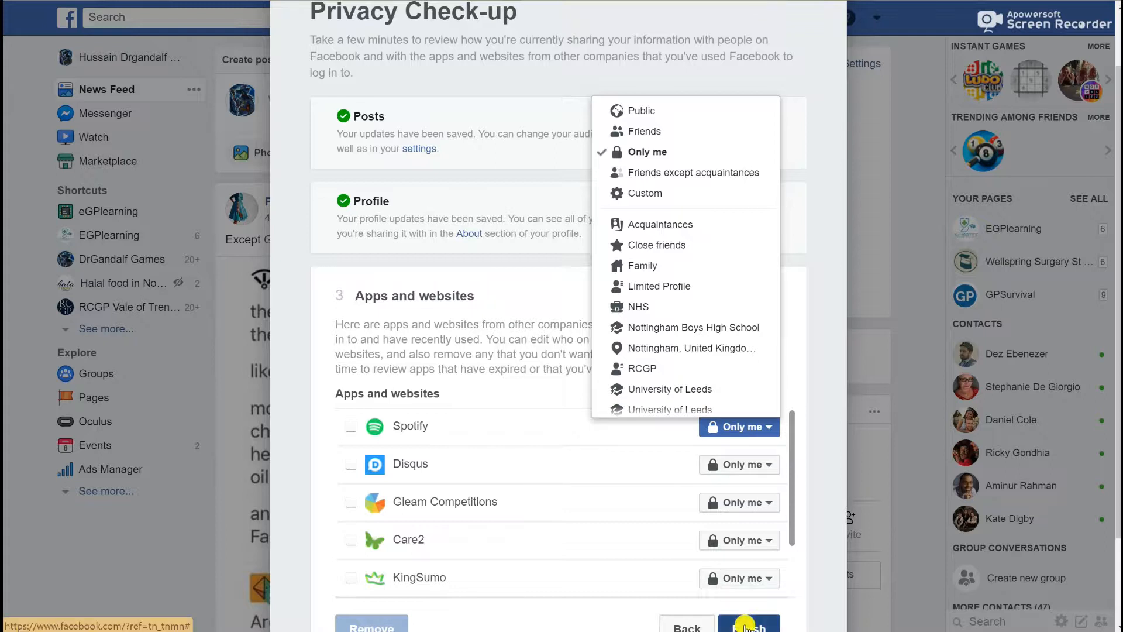
Finish the Privacy Check-up and return to the top of the News Feed
left_click(750, 627)
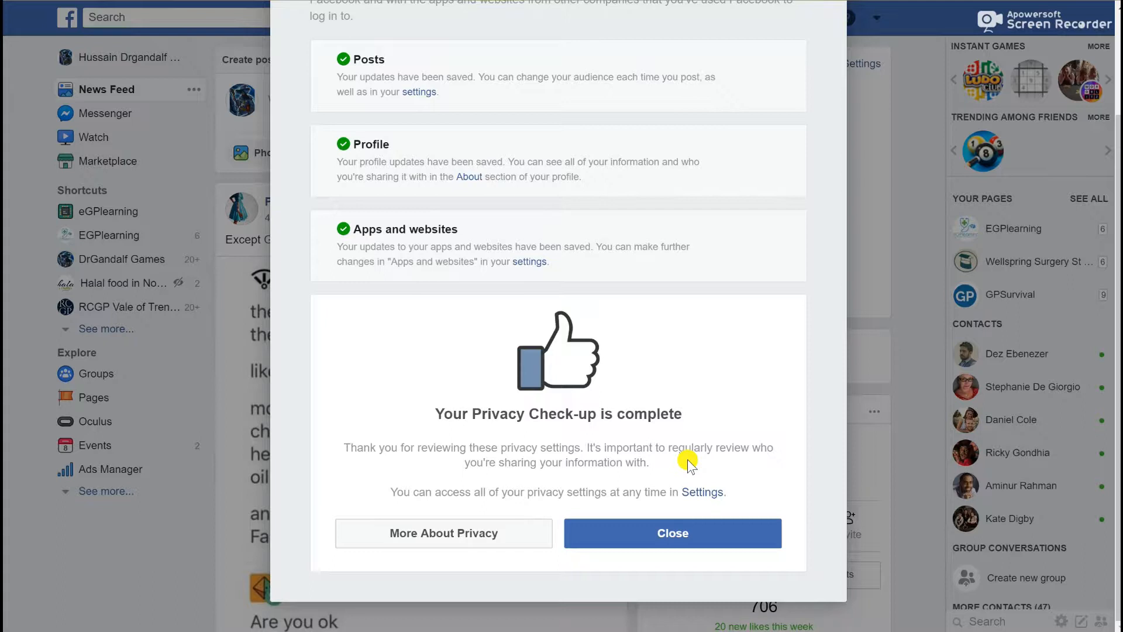
mouse_move(472, 511)
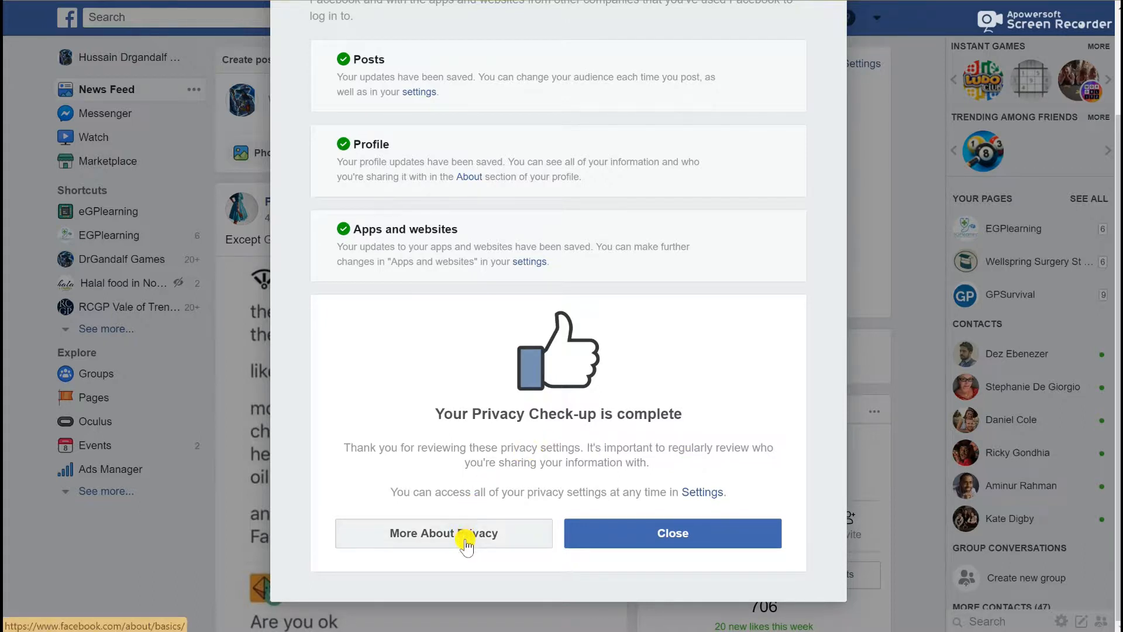
mouse_move(465, 527)
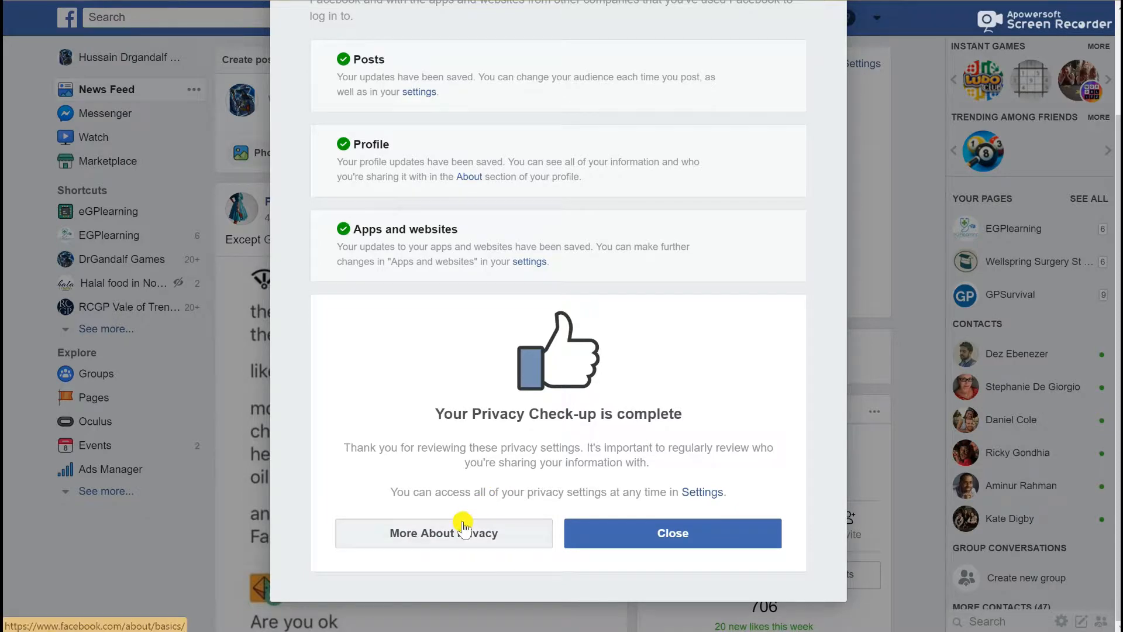
scroll("up", 3)
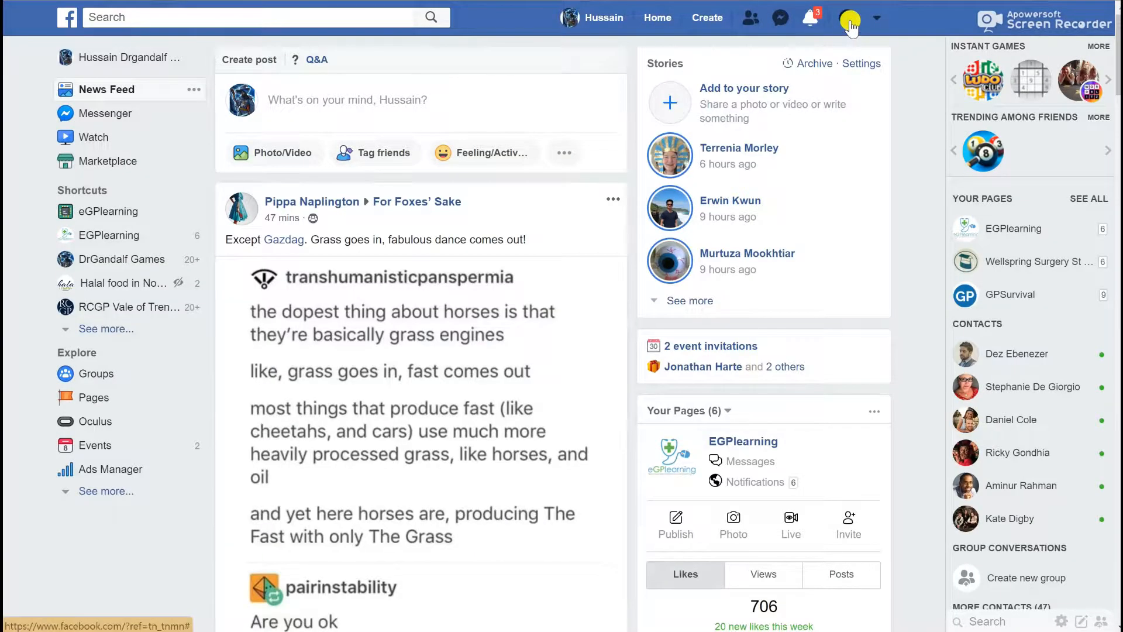
left_click(848, 17)
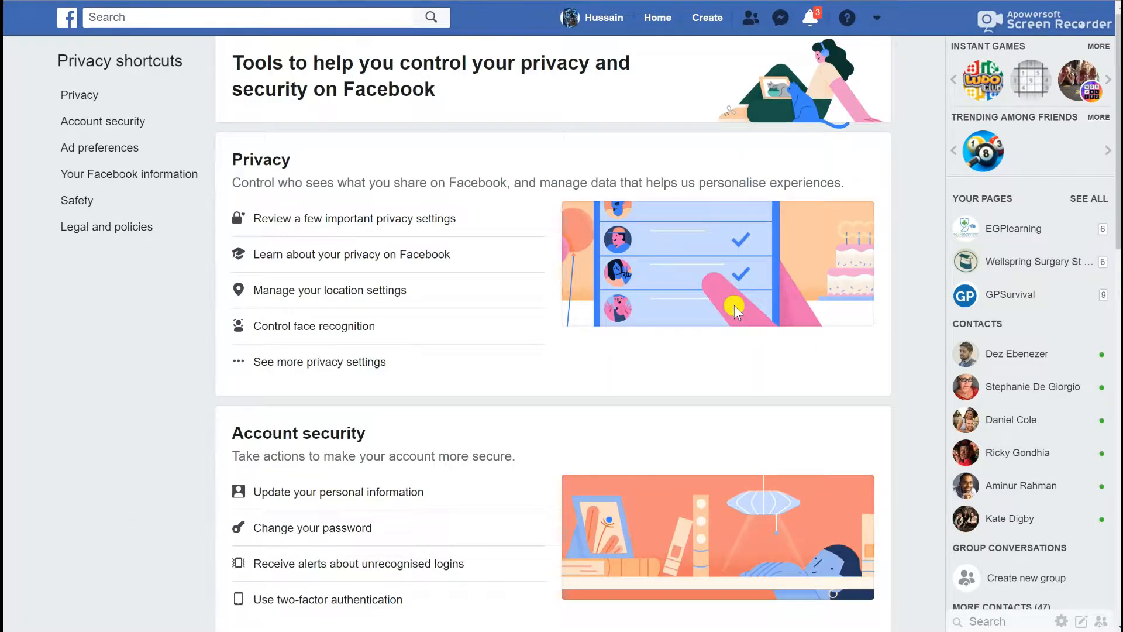
mouse_move(407, 261)
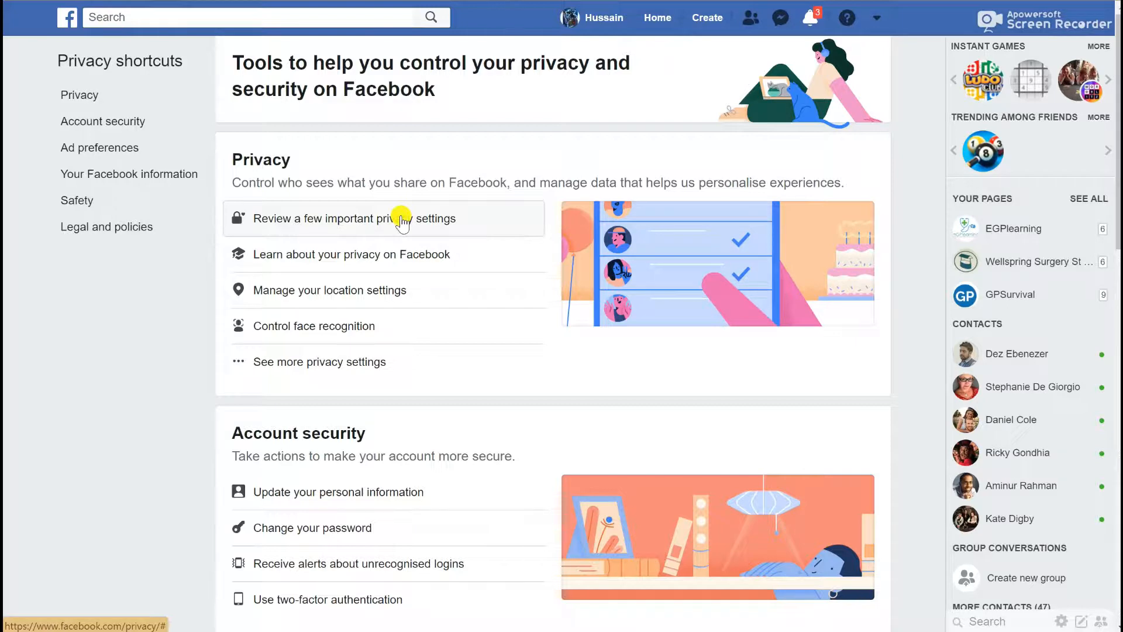
mouse_move(341, 271)
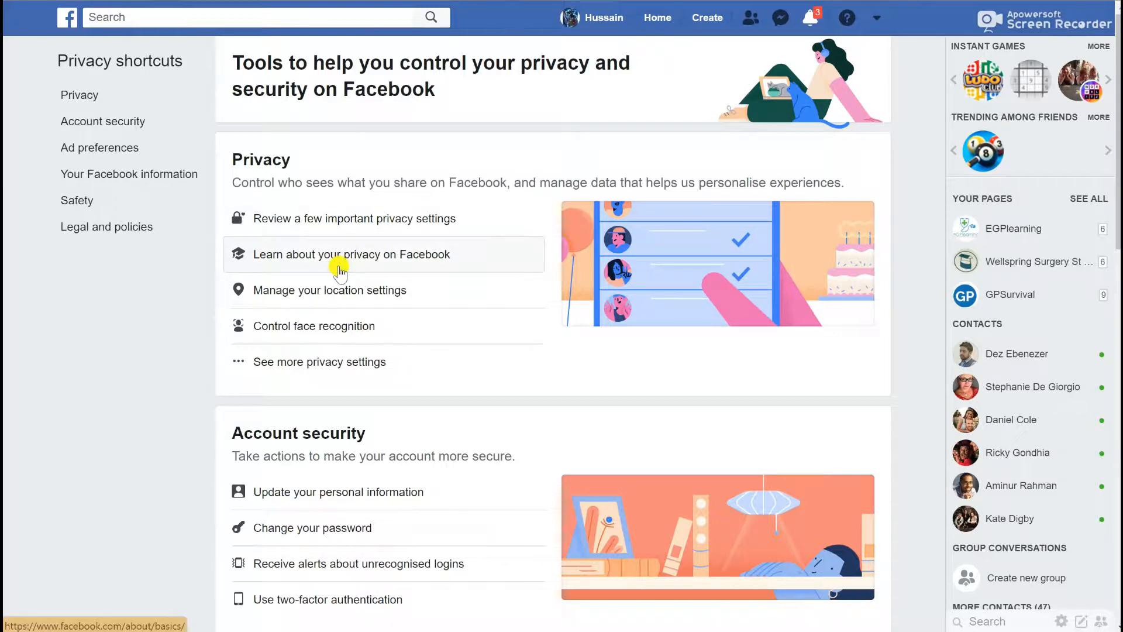
mouse_move(326, 374)
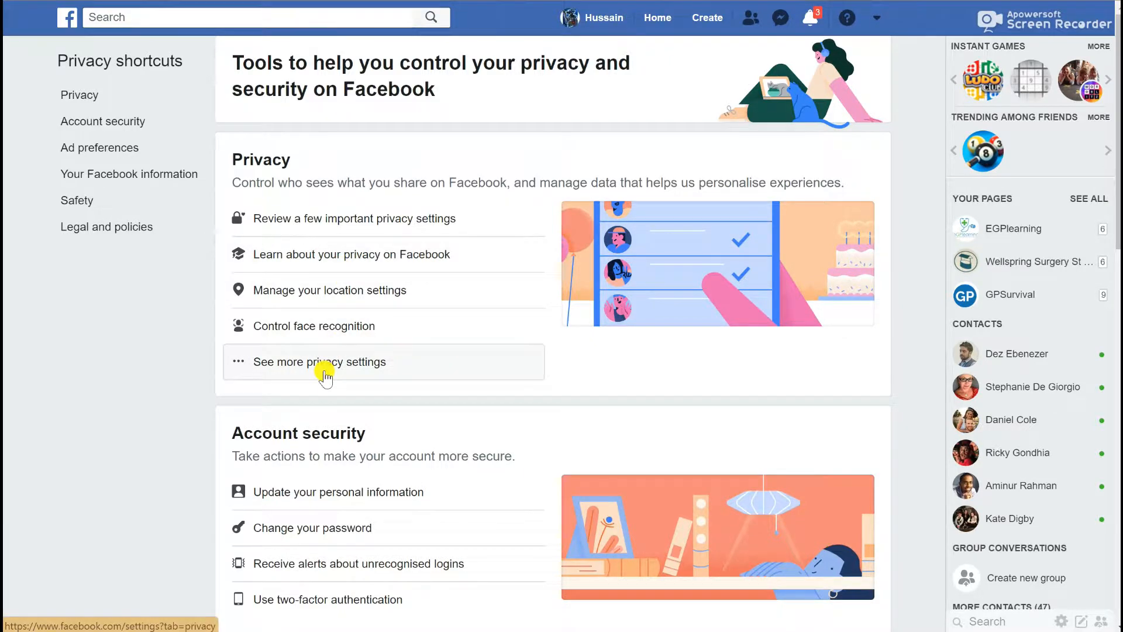
scroll("down", 3)
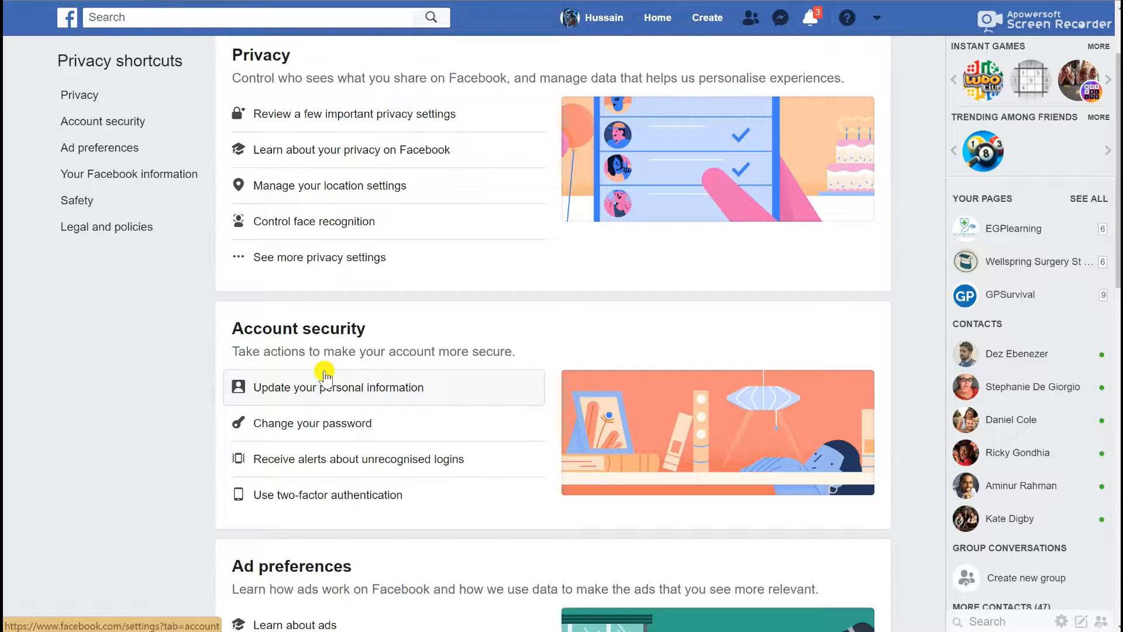
mouse_move(839, 99)
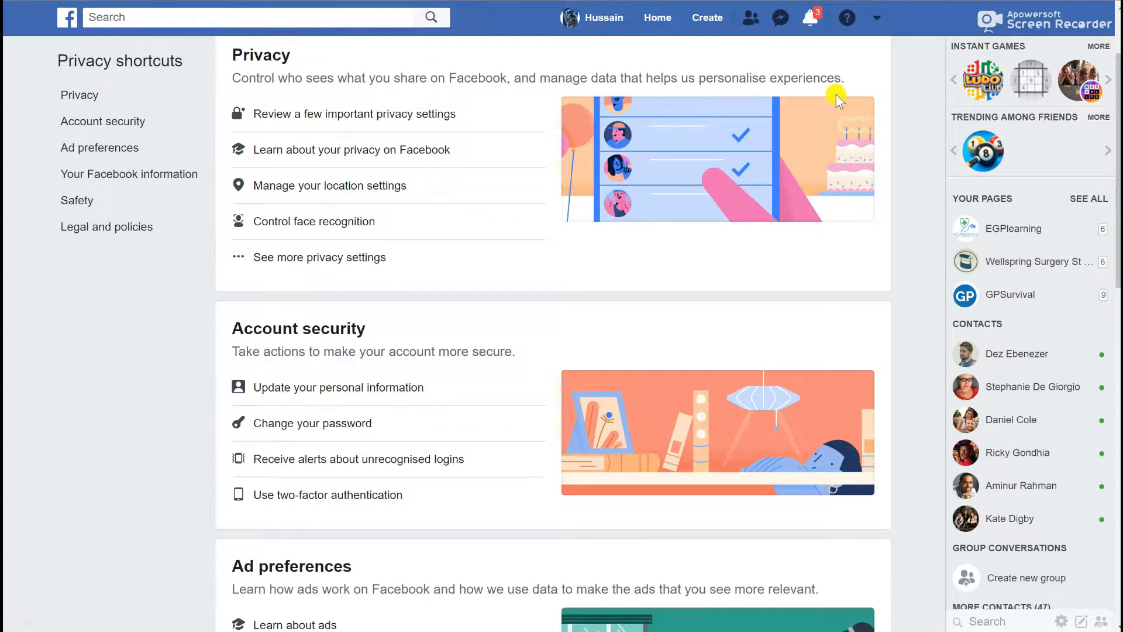
Open the top-bar account dropdown listing pages, activity log and settings
left_click(877, 17)
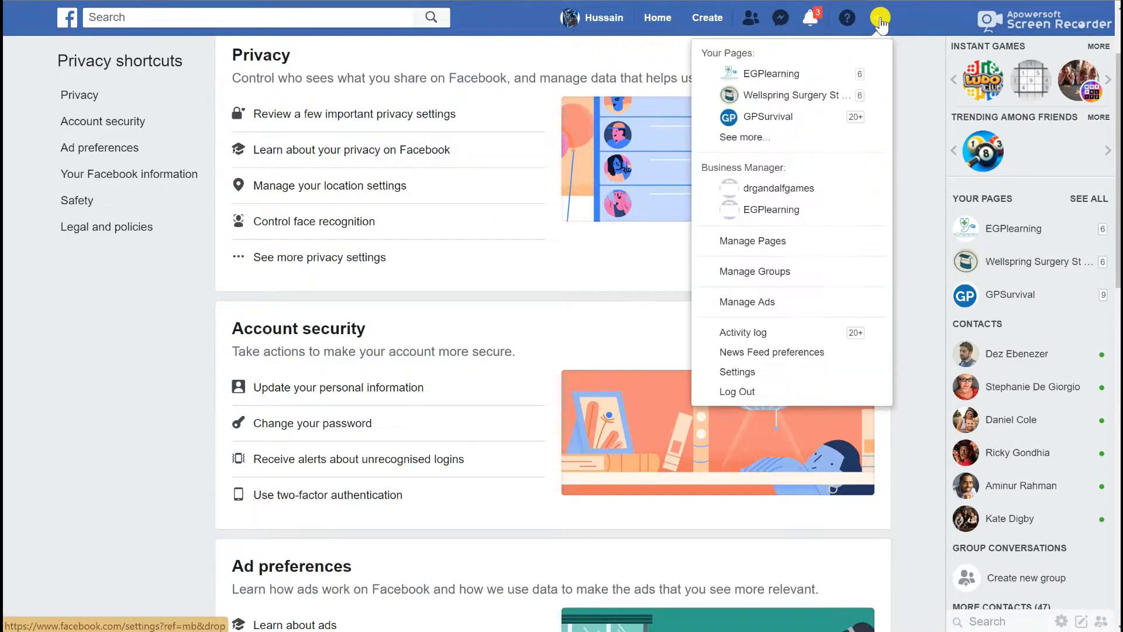
mouse_move(772, 352)
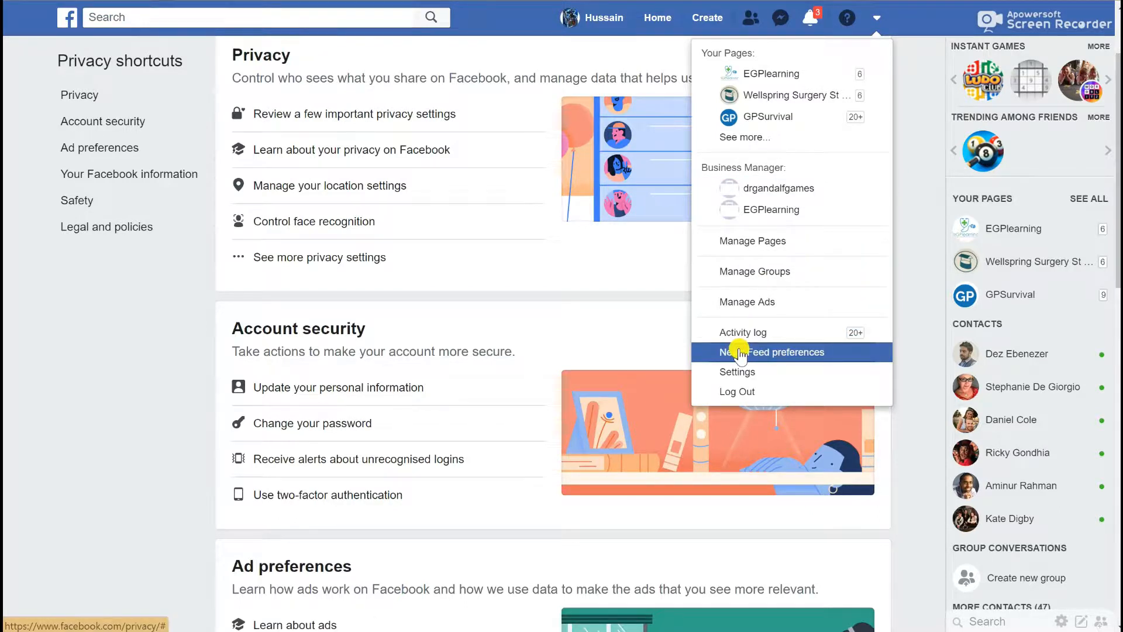
mouse_move(913, 99)
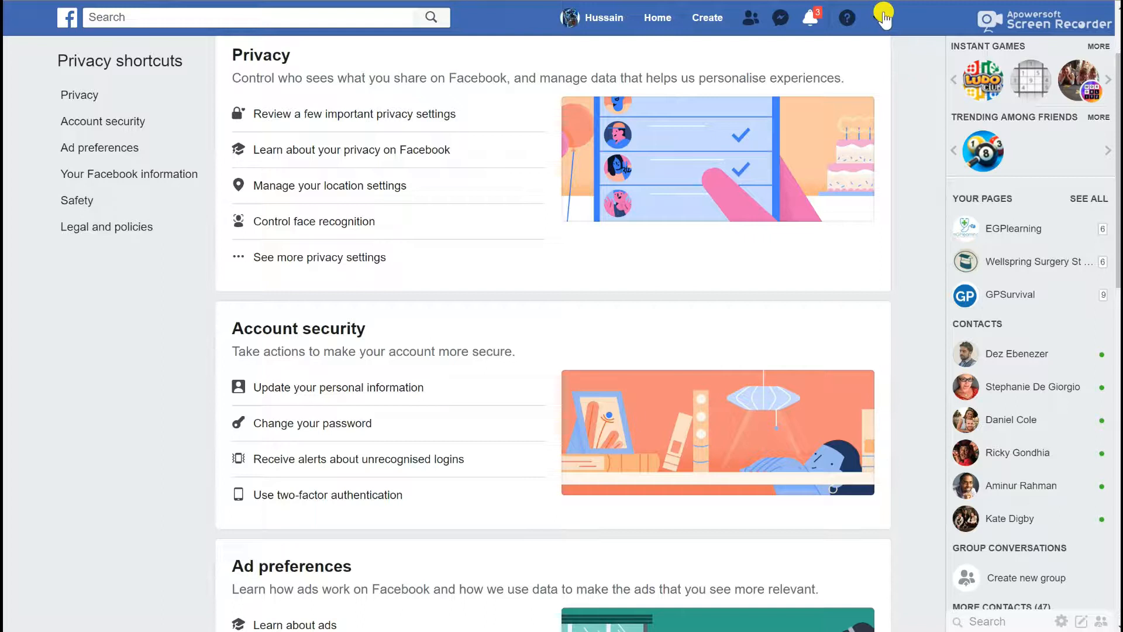
left_click(882, 17)
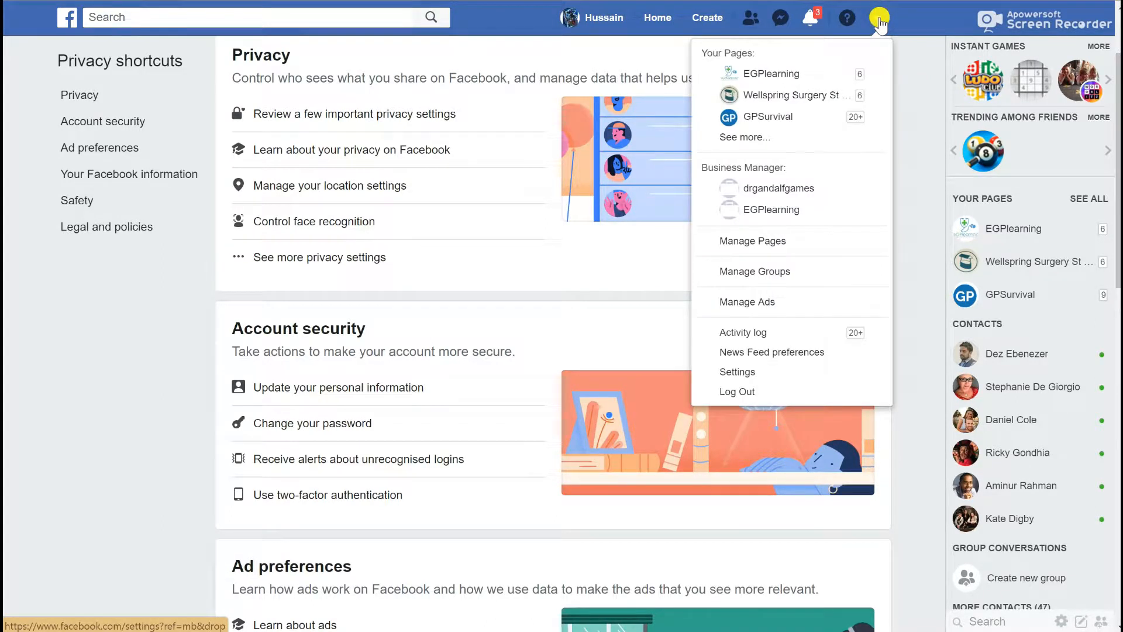
mouse_move(737, 373)
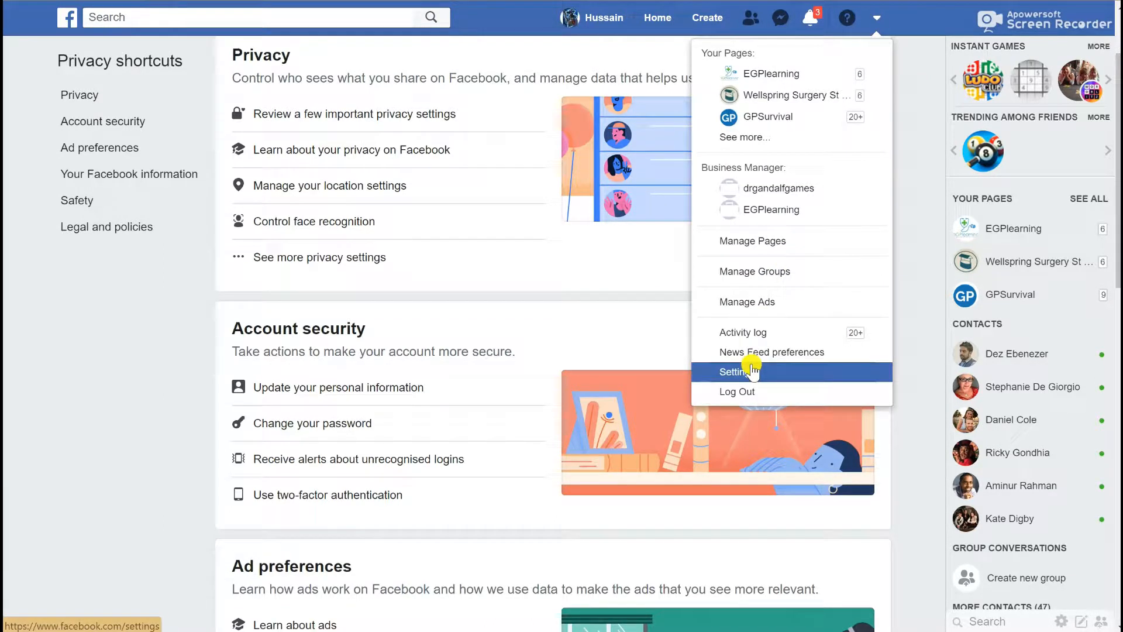
Go to Settings from the account menu to reach Privacy Settings and Tools
left_click(736, 371)
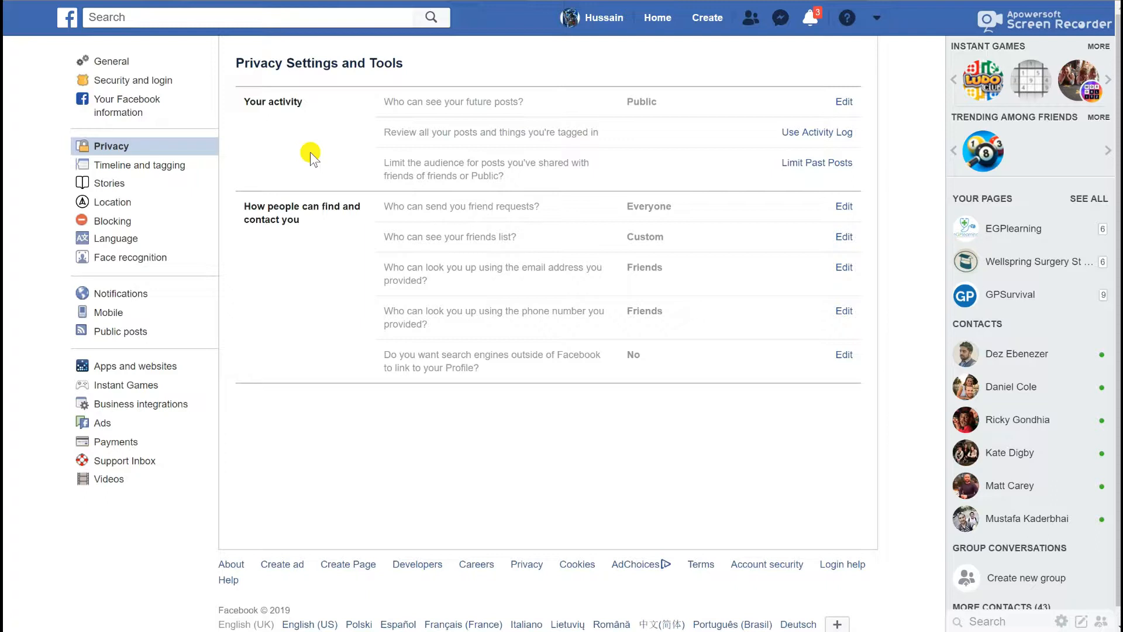
mouse_move(332, 265)
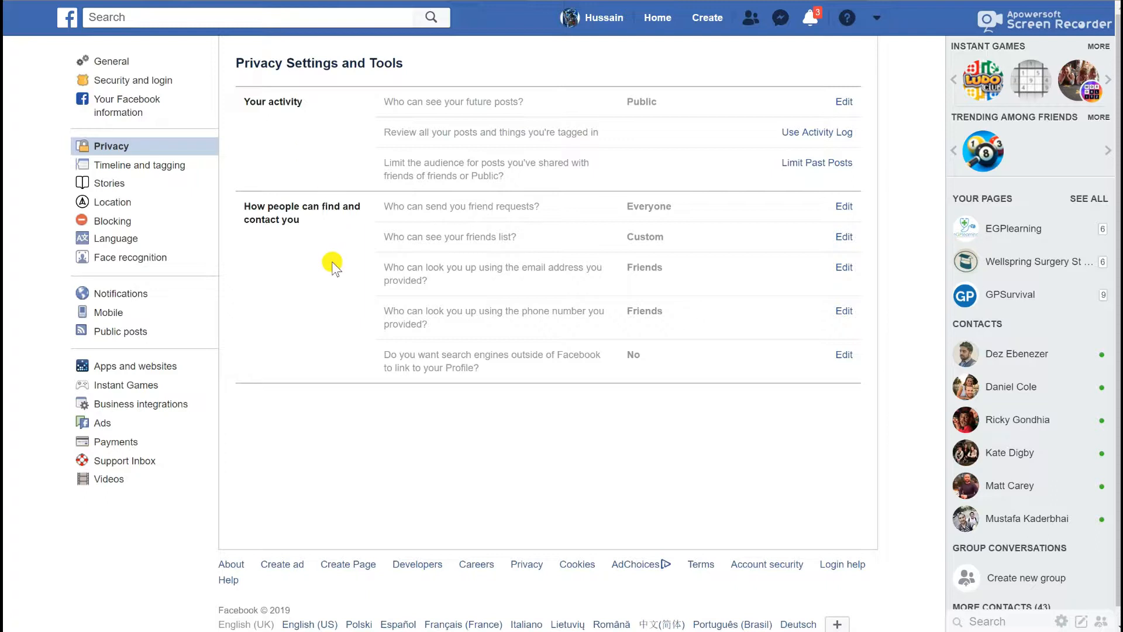
mouse_move(424, 226)
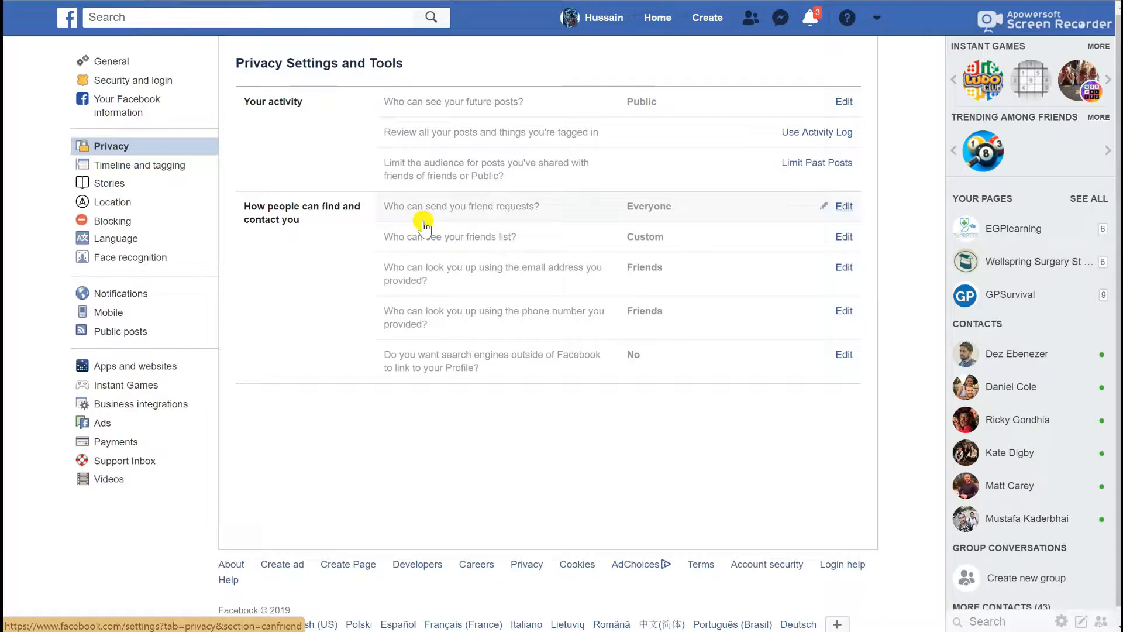
mouse_move(384, 267)
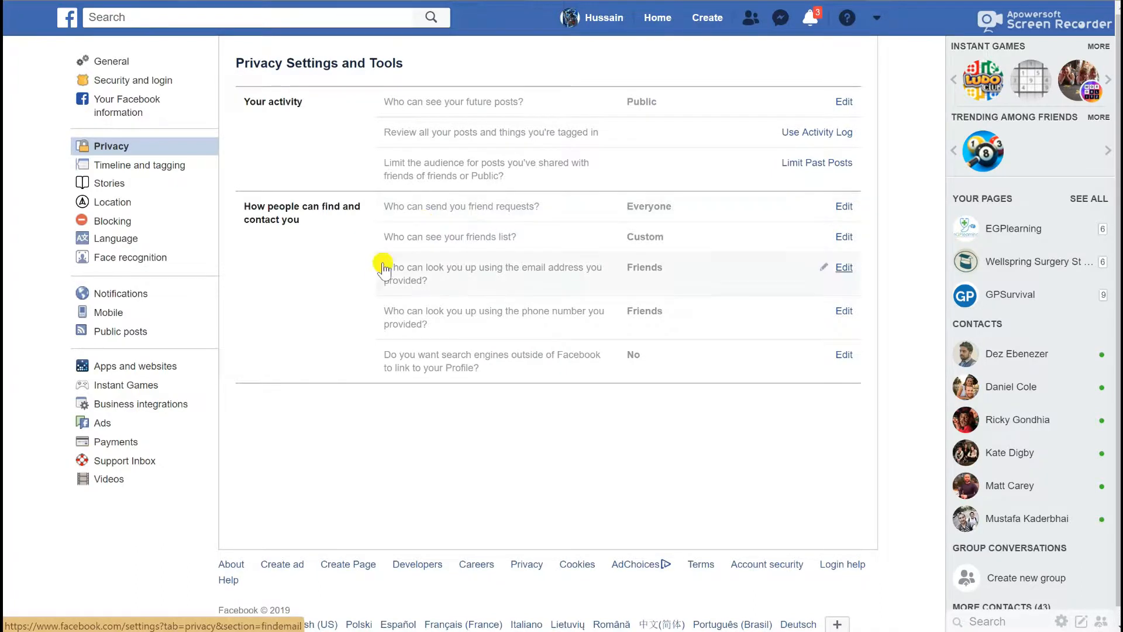
mouse_move(365, 256)
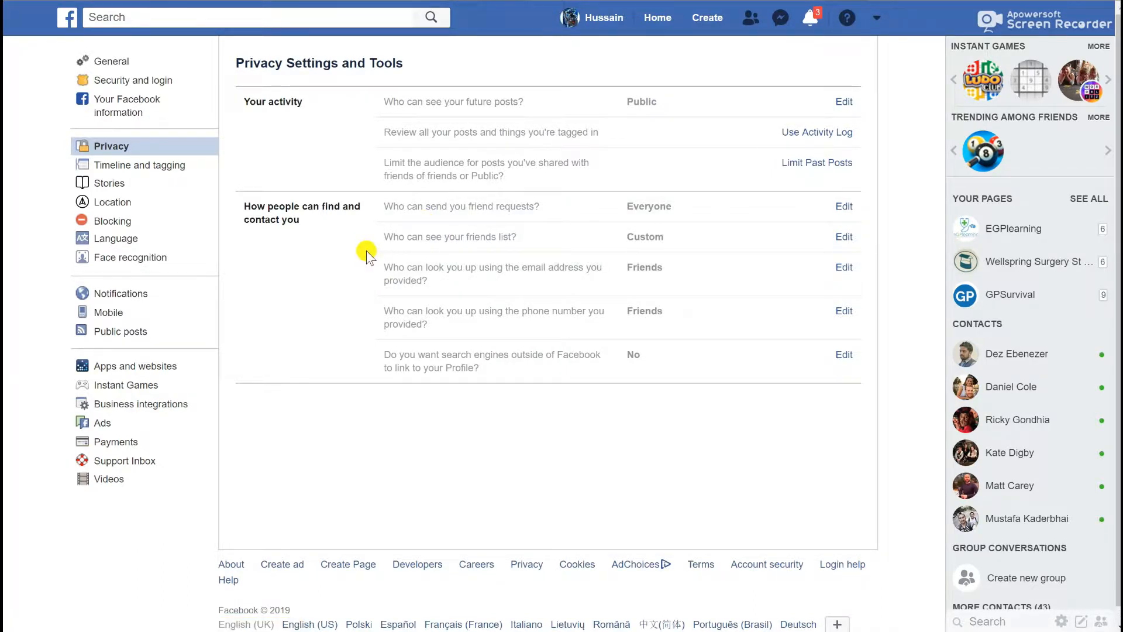
mouse_move(367, 279)
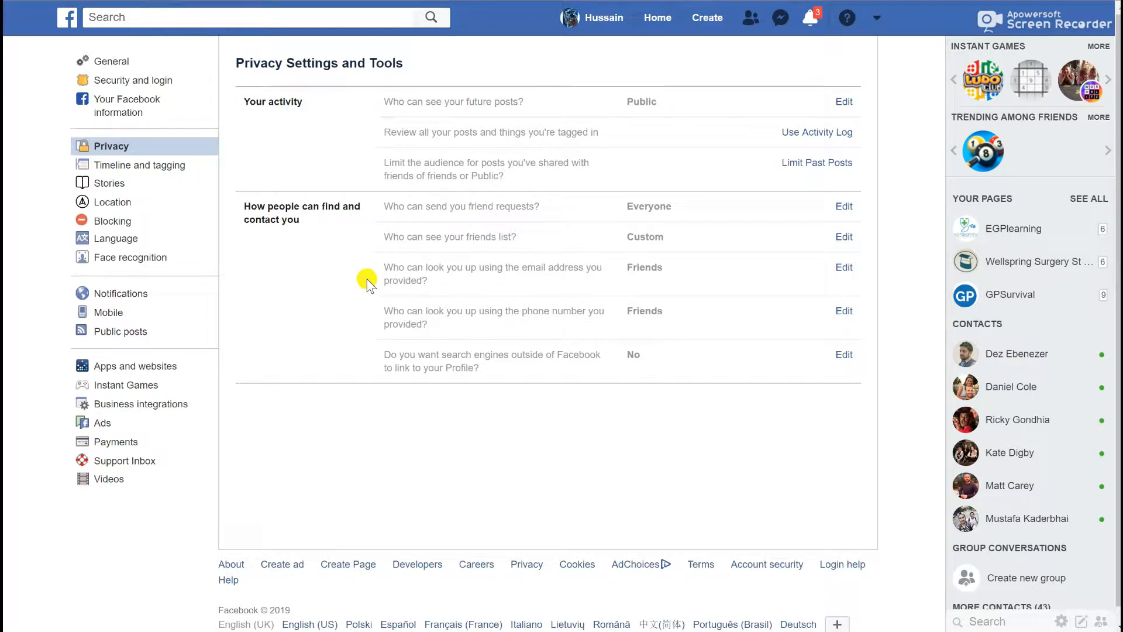
mouse_move(451, 387)
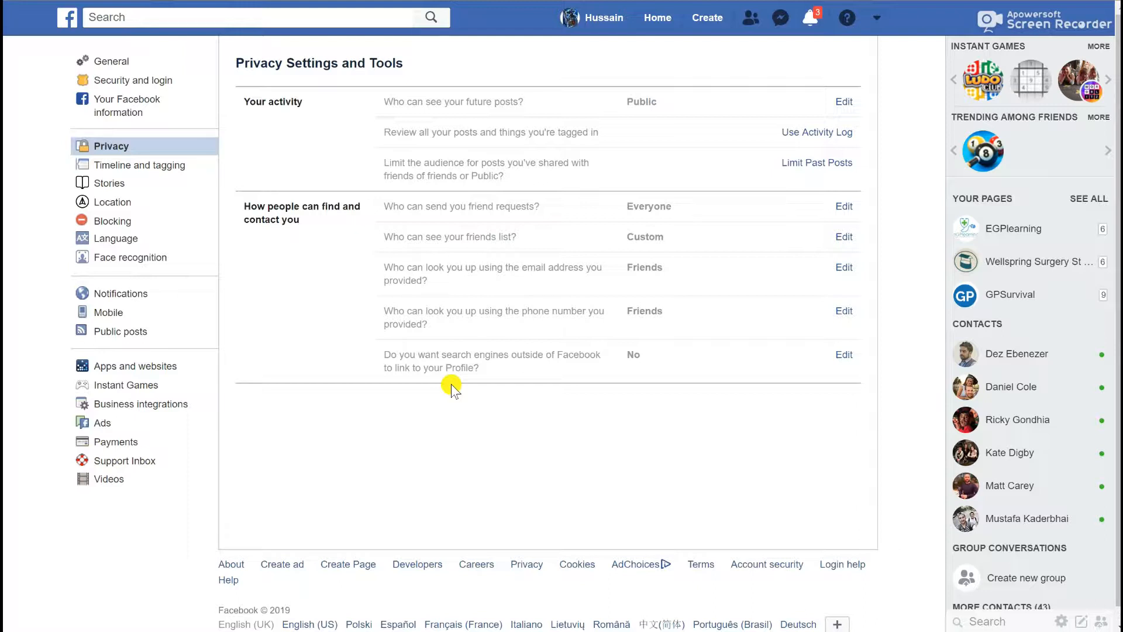
mouse_move(280, 222)
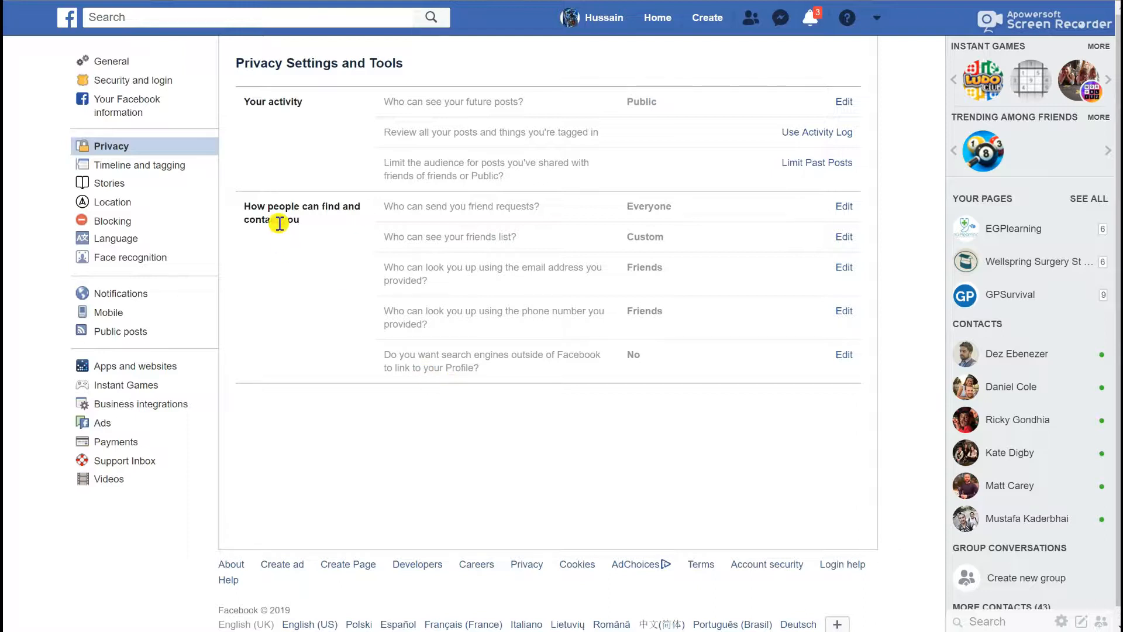
mouse_move(200, 258)
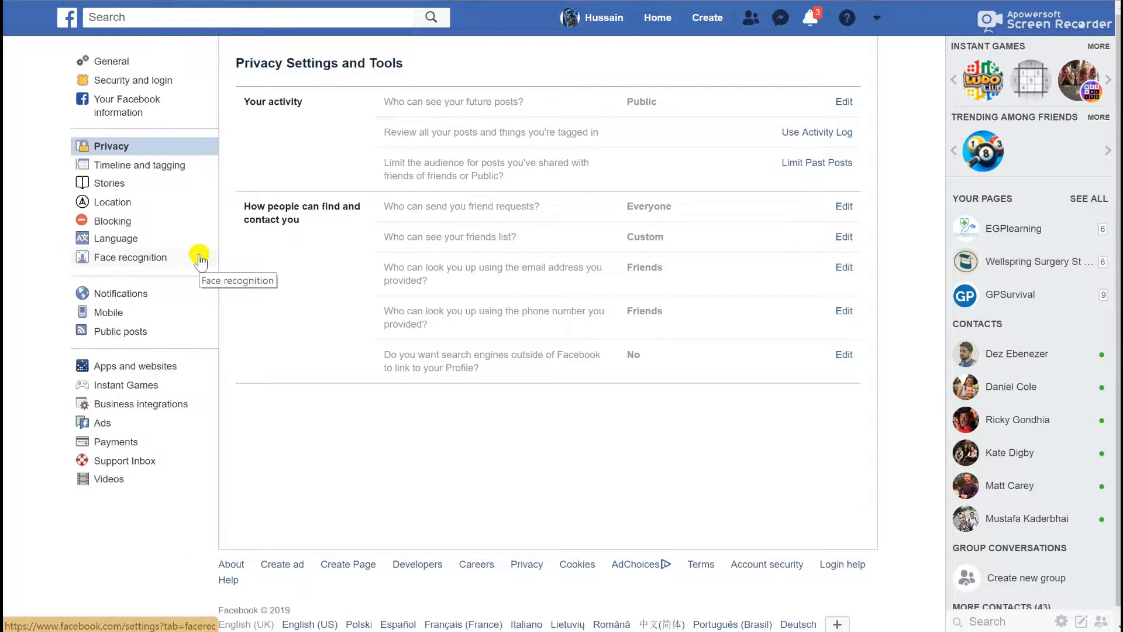
mouse_move(142, 184)
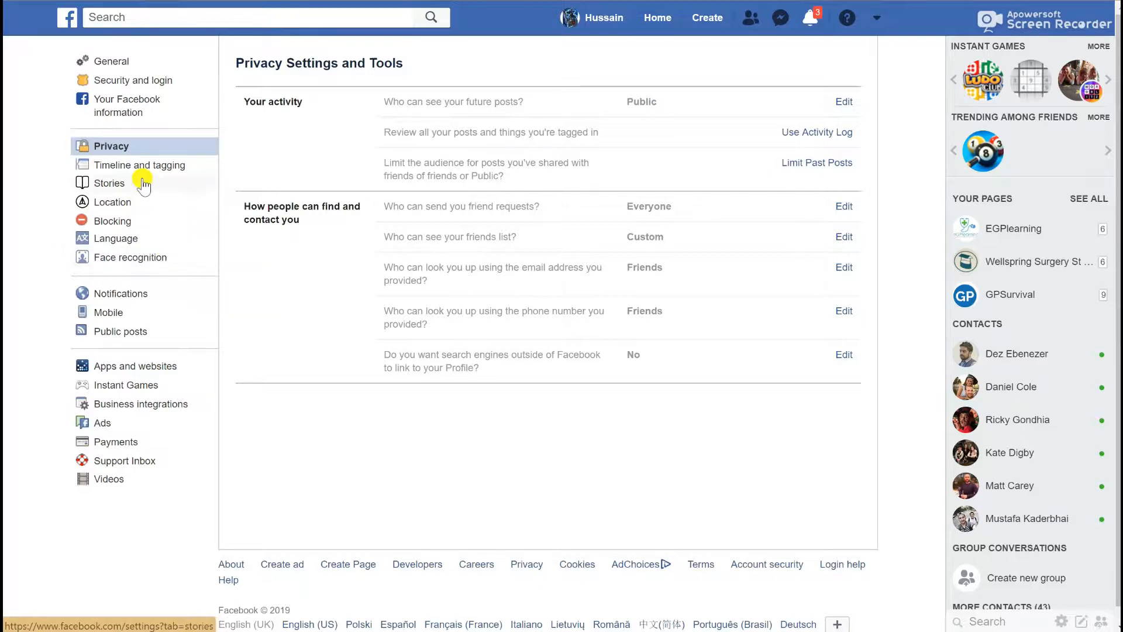
mouse_move(143, 182)
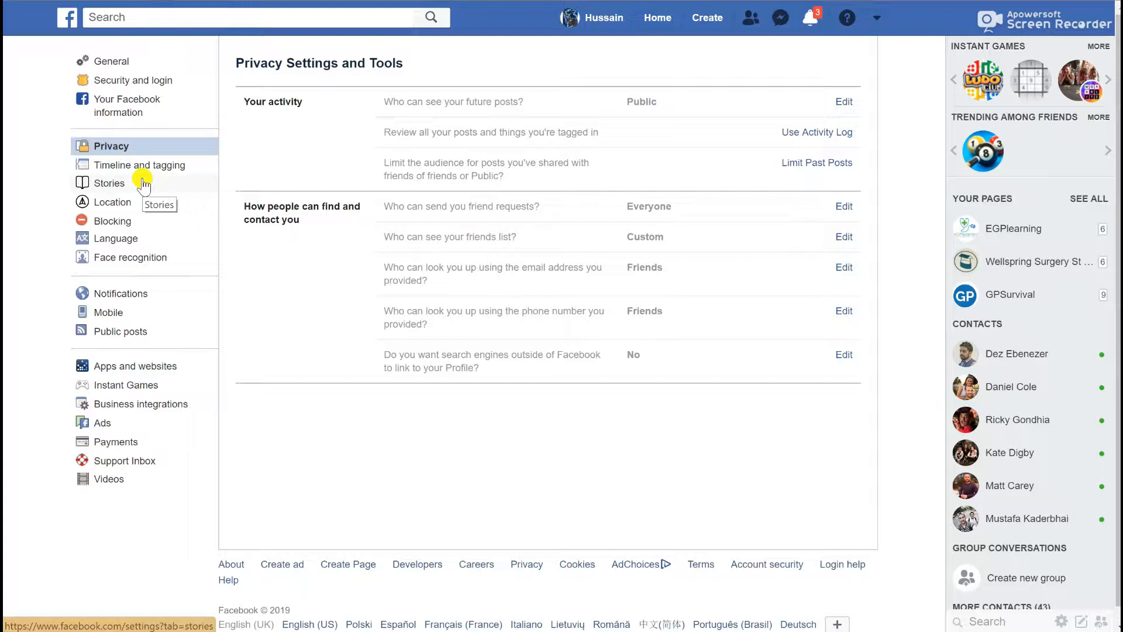
mouse_move(276, 7)
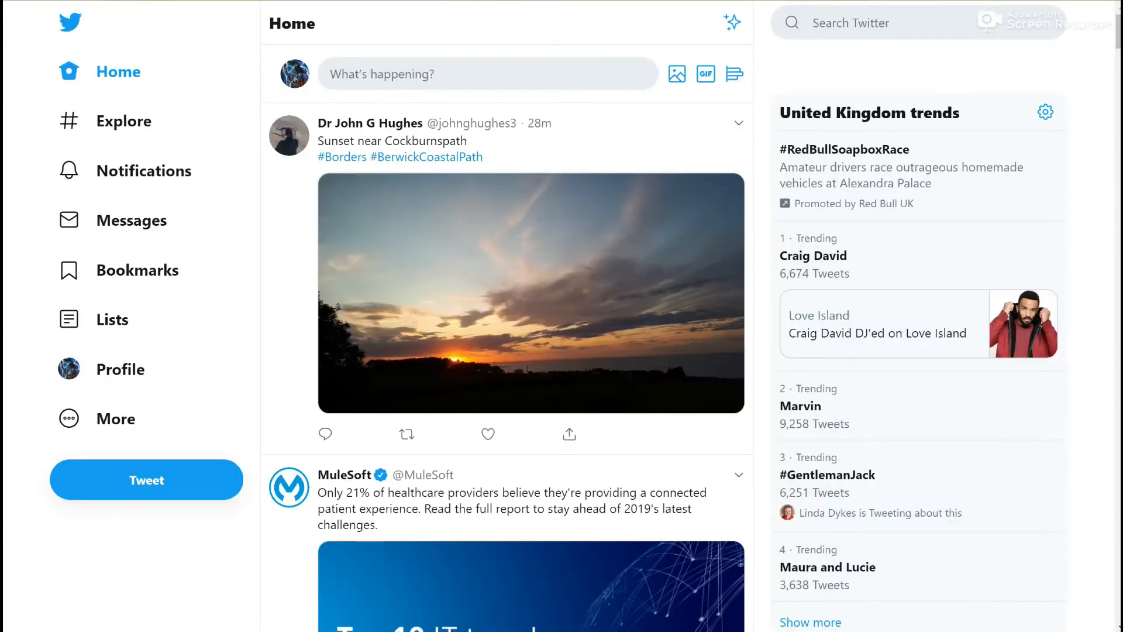
mouse_move(204, 277)
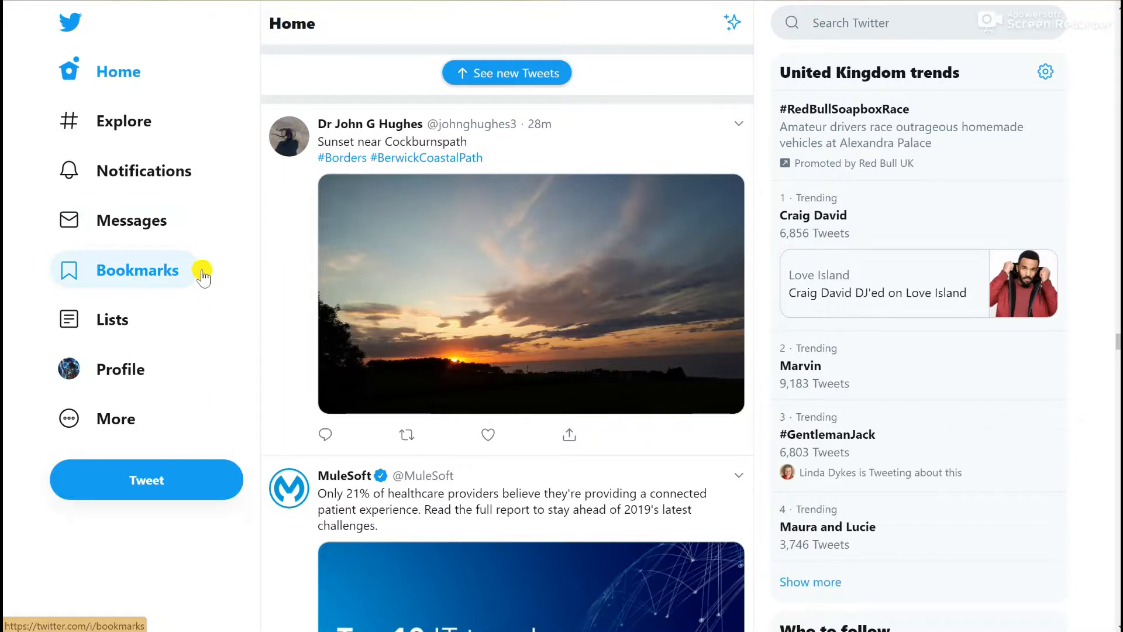
mouse_move(115, 418)
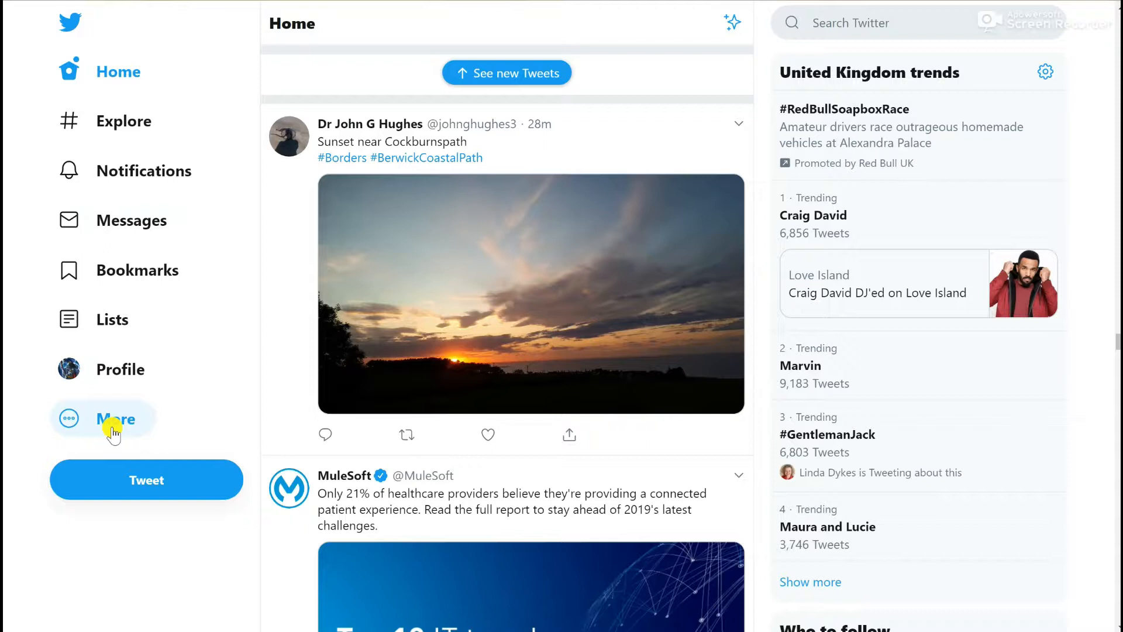
Reach Twitter's Settings and privacy pages from the sidebar More menu
left_click(115, 418)
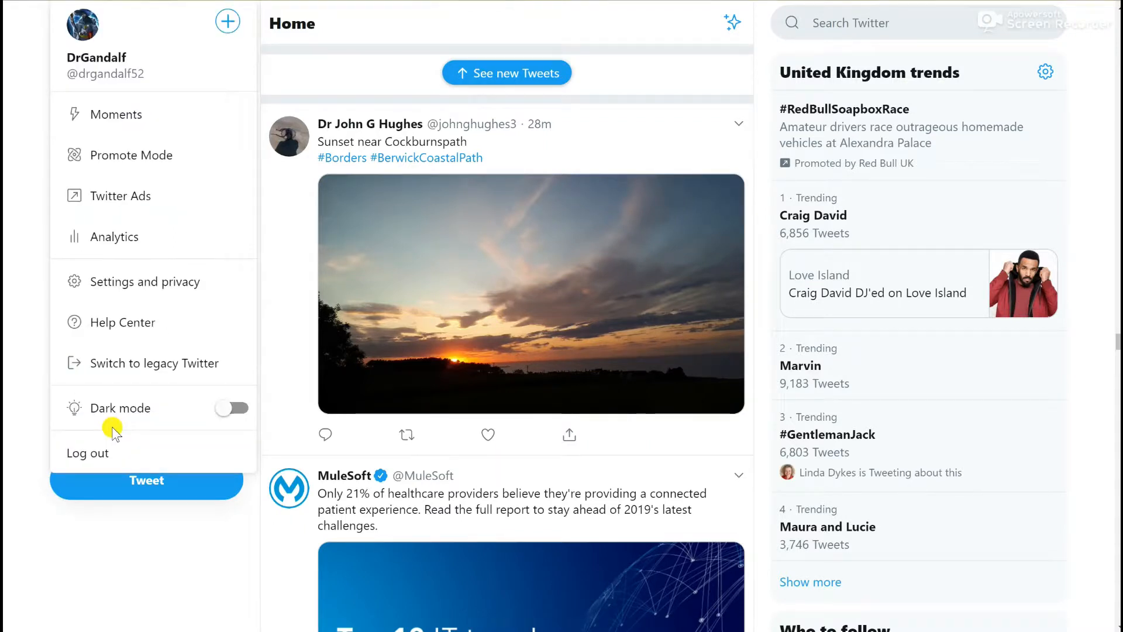
mouse_move(157, 287)
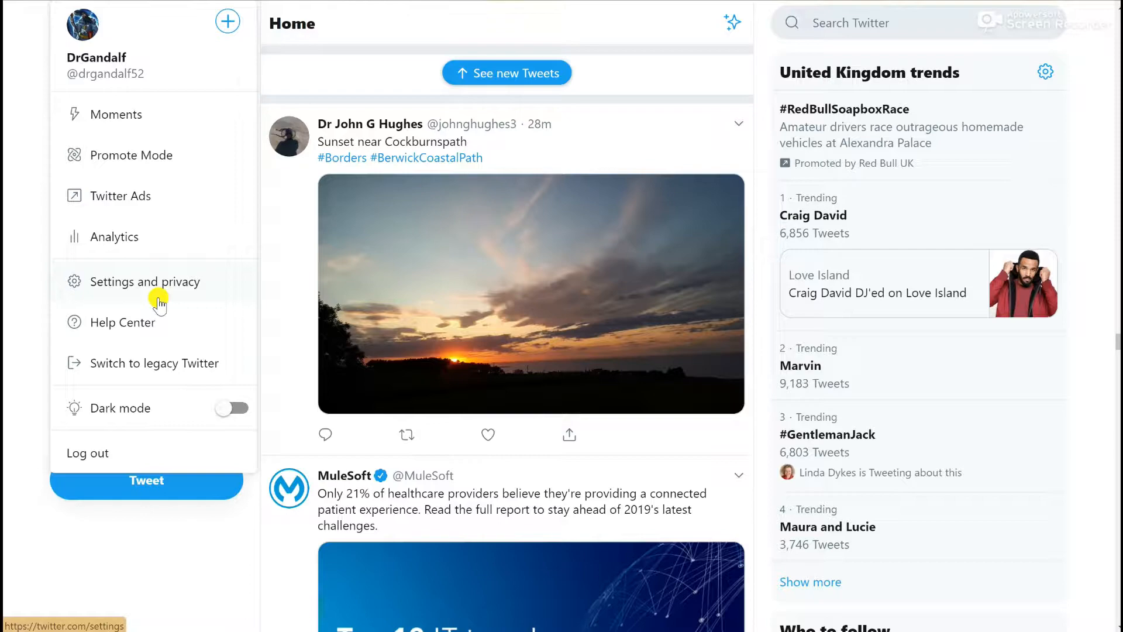
left_click(144, 281)
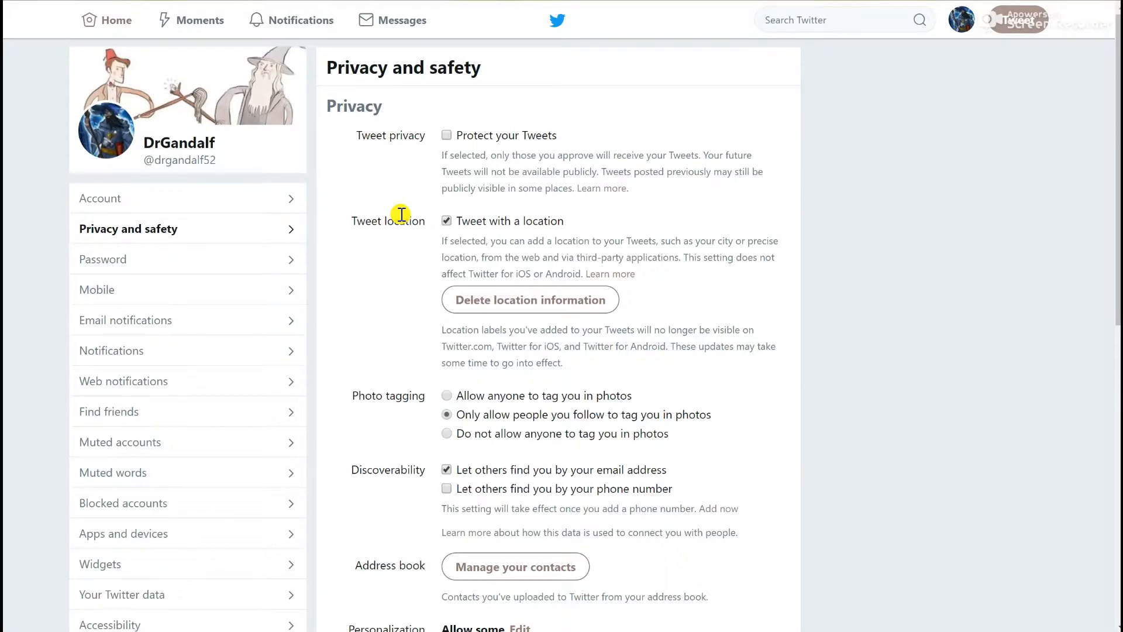
Scroll the Privacy and safety page to Address book and Personalization and Data
scroll("down", 3)
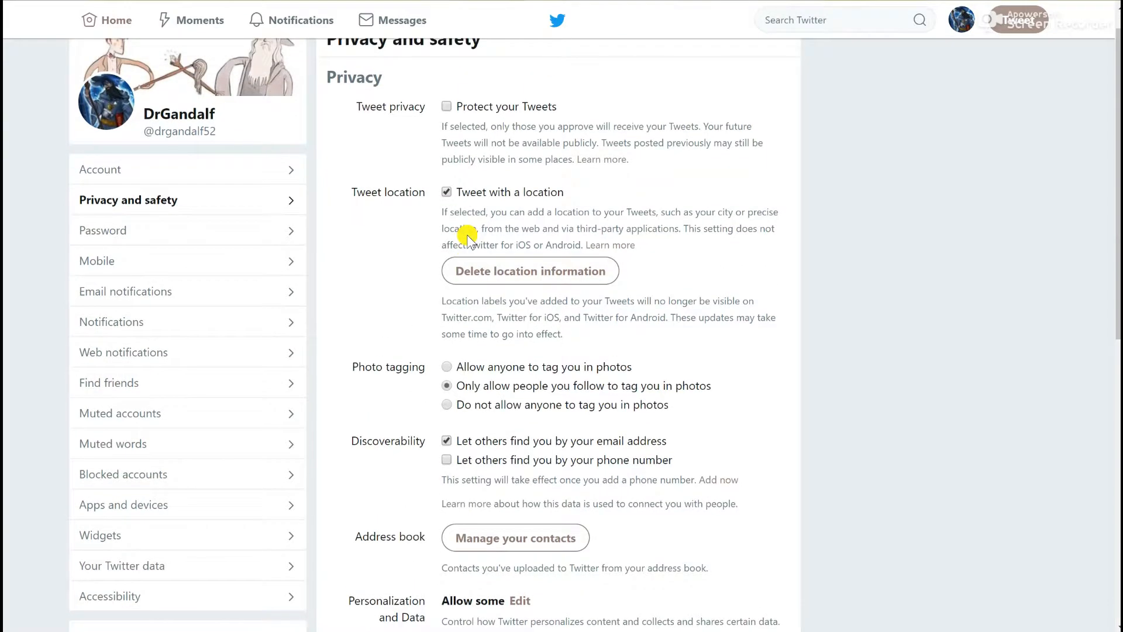
mouse_move(408, 151)
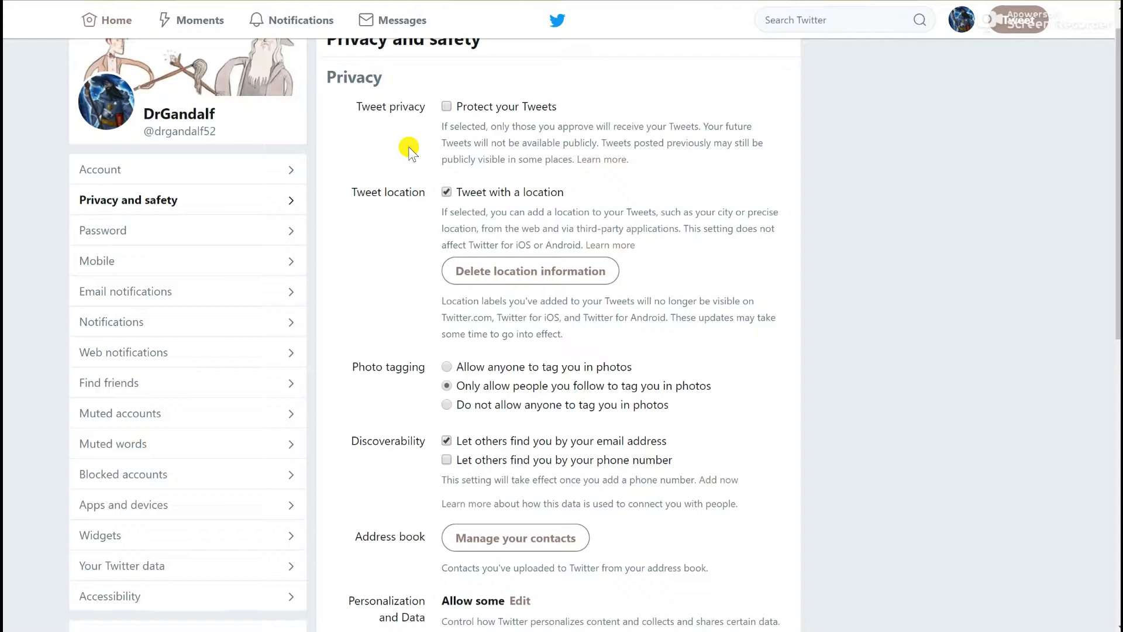
mouse_move(364, 237)
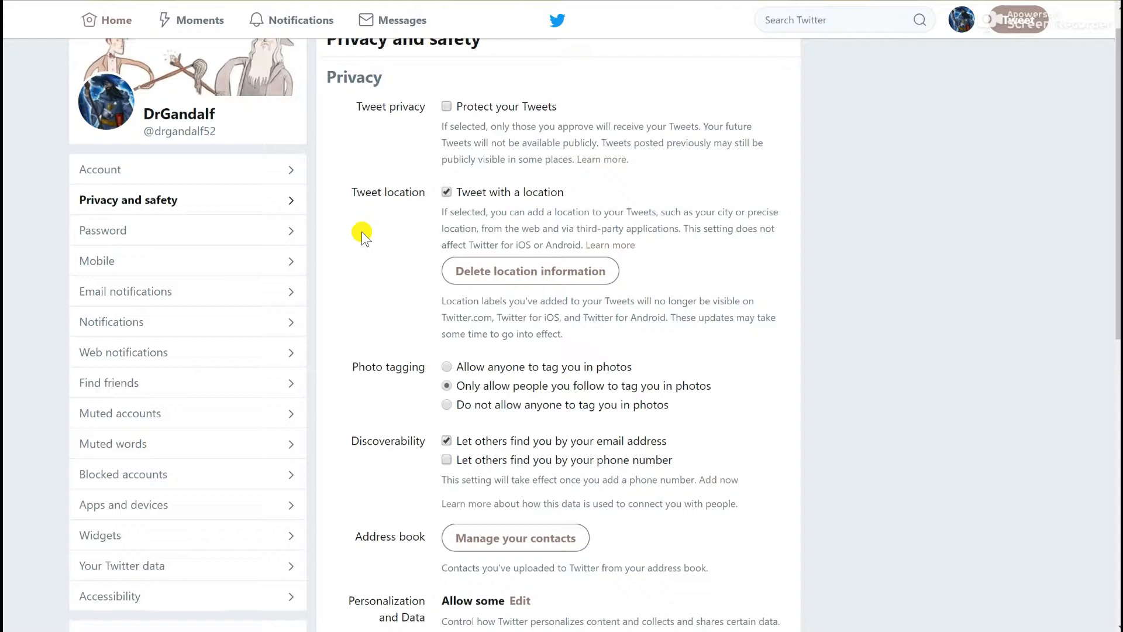
Scroll through Twitter for teams and Direct Messages read-receipt options
scroll("down", 3)
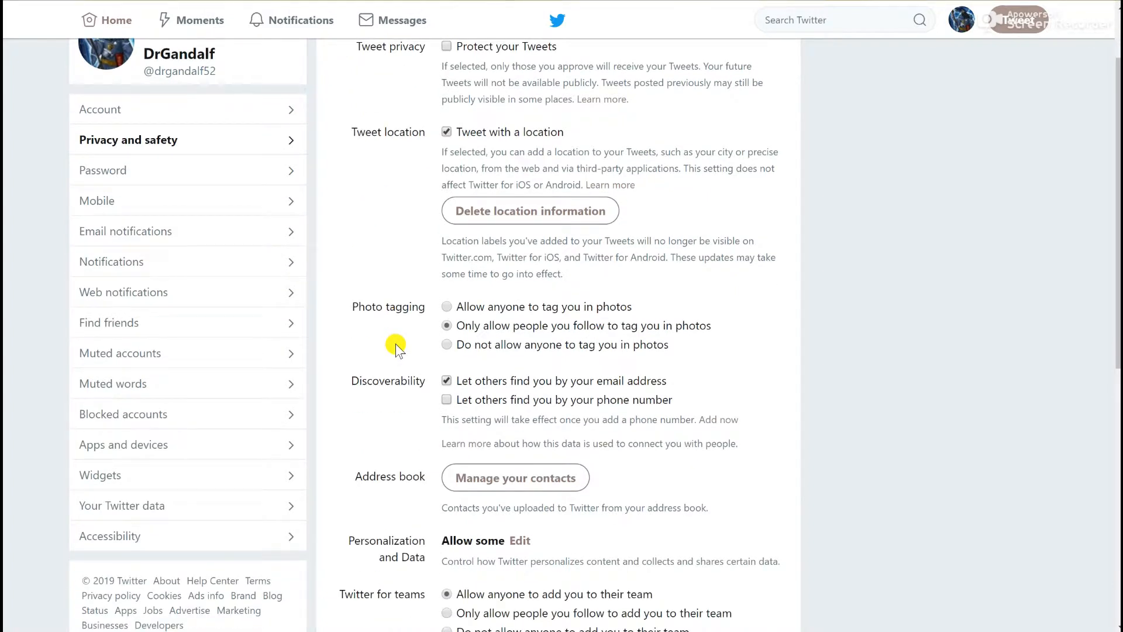
scroll("up", 3)
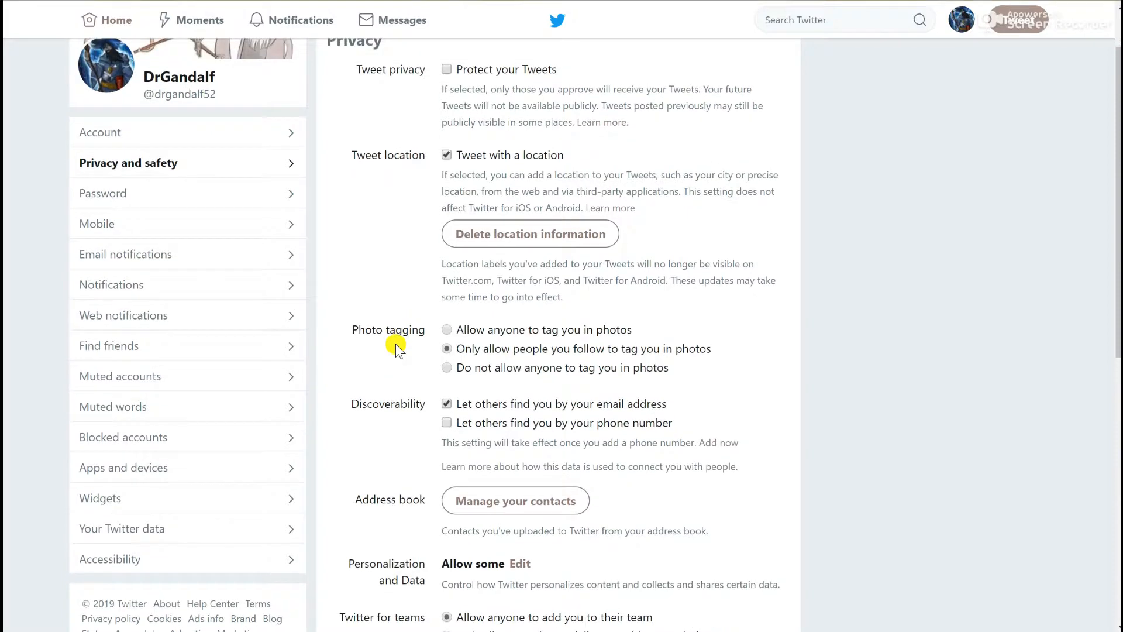
scroll("down", 3)
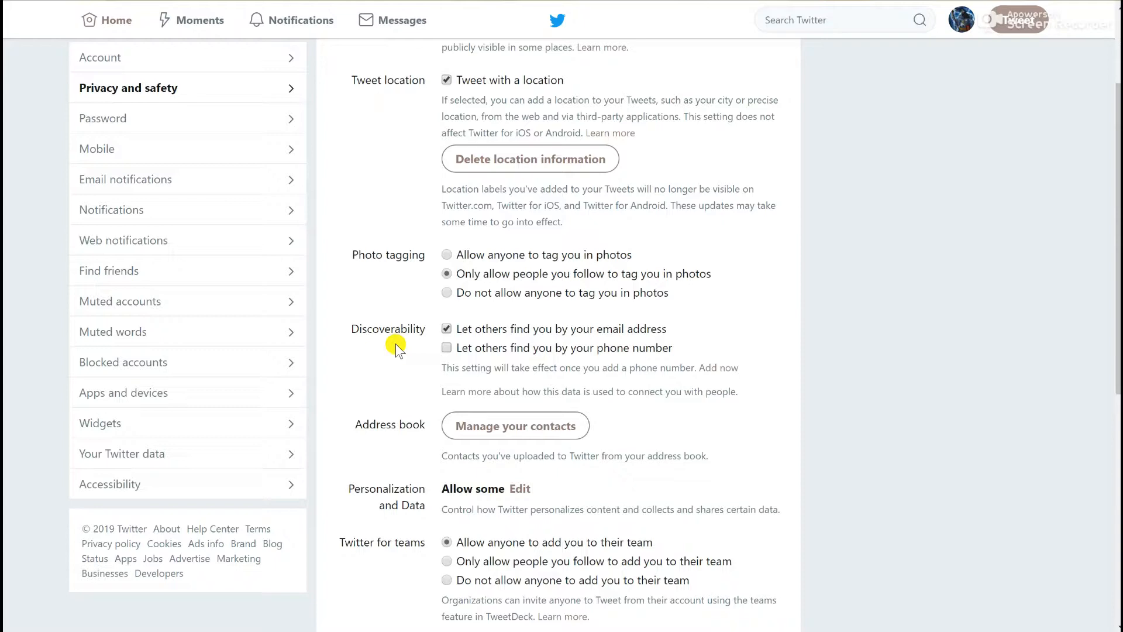
mouse_move(371, 420)
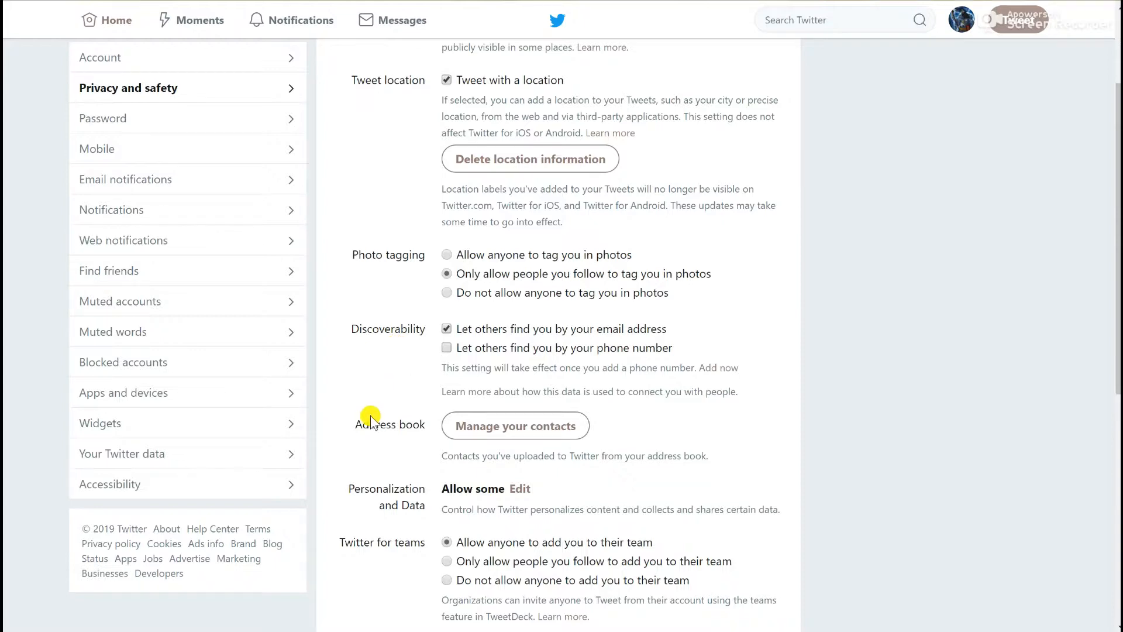
scroll("down", 3)
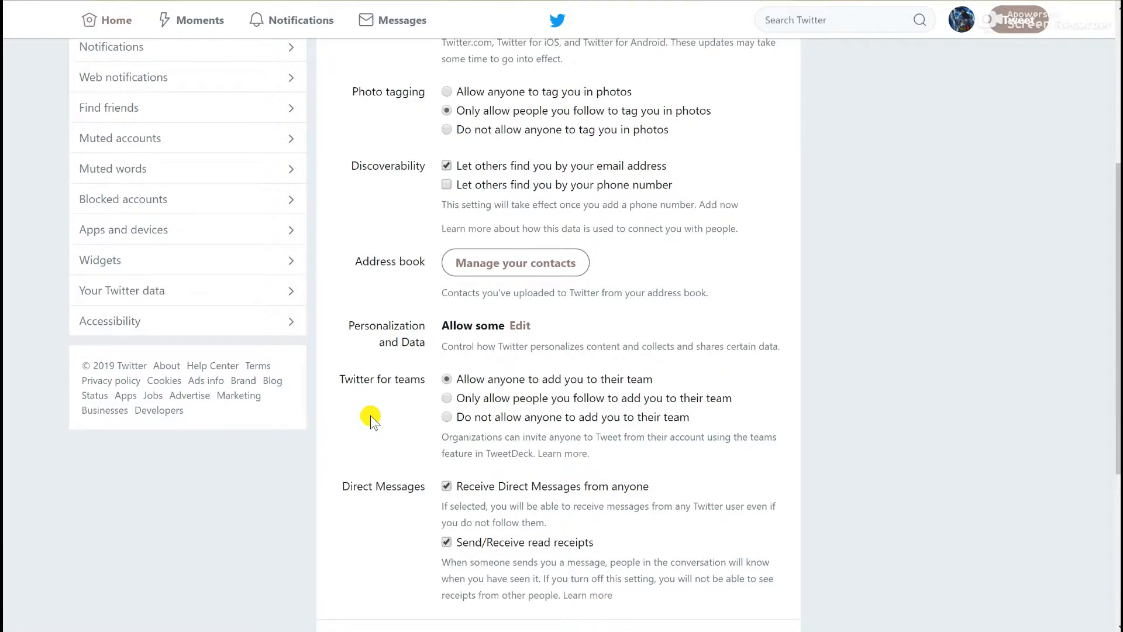
mouse_move(520, 325)
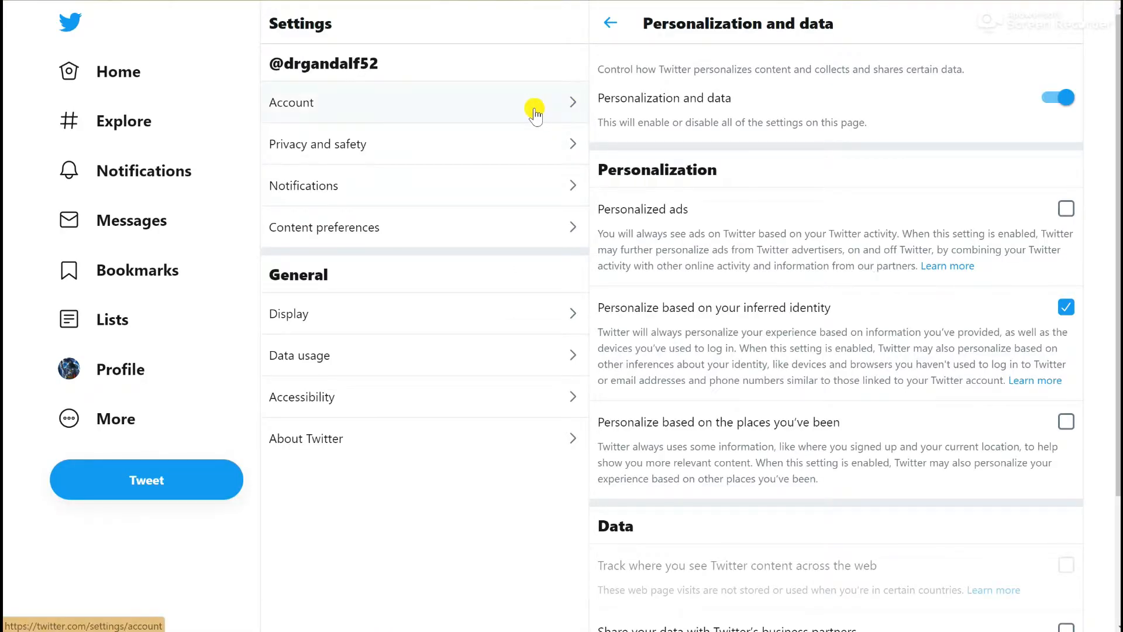
mouse_move(646, 216)
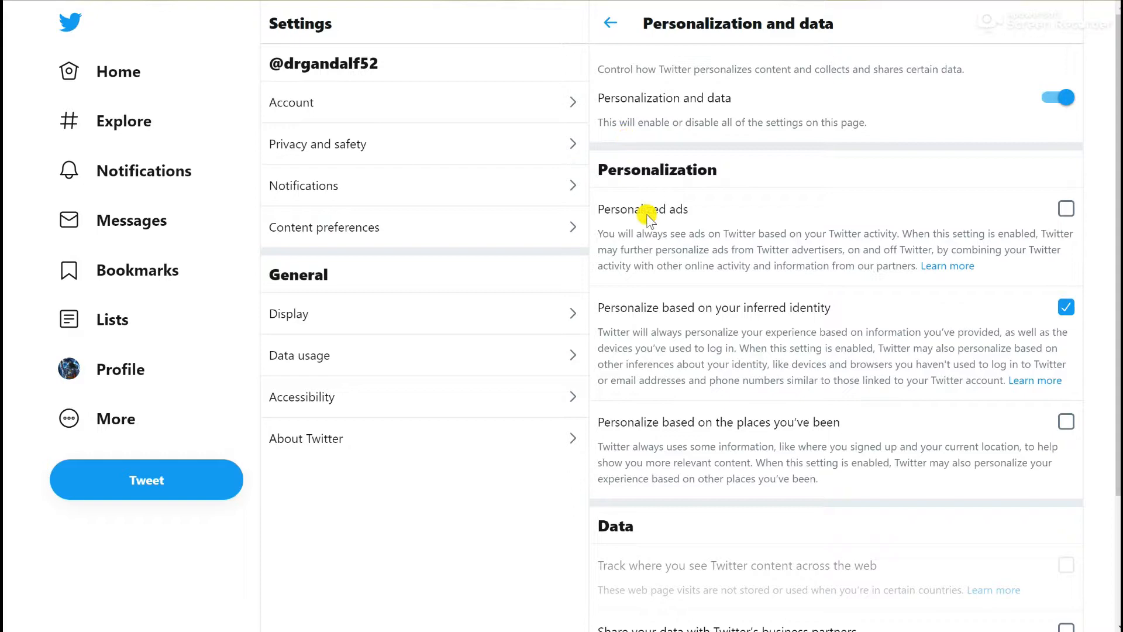
Review the remaining personalization choices and switch to the Display settings
scroll("down", 3)
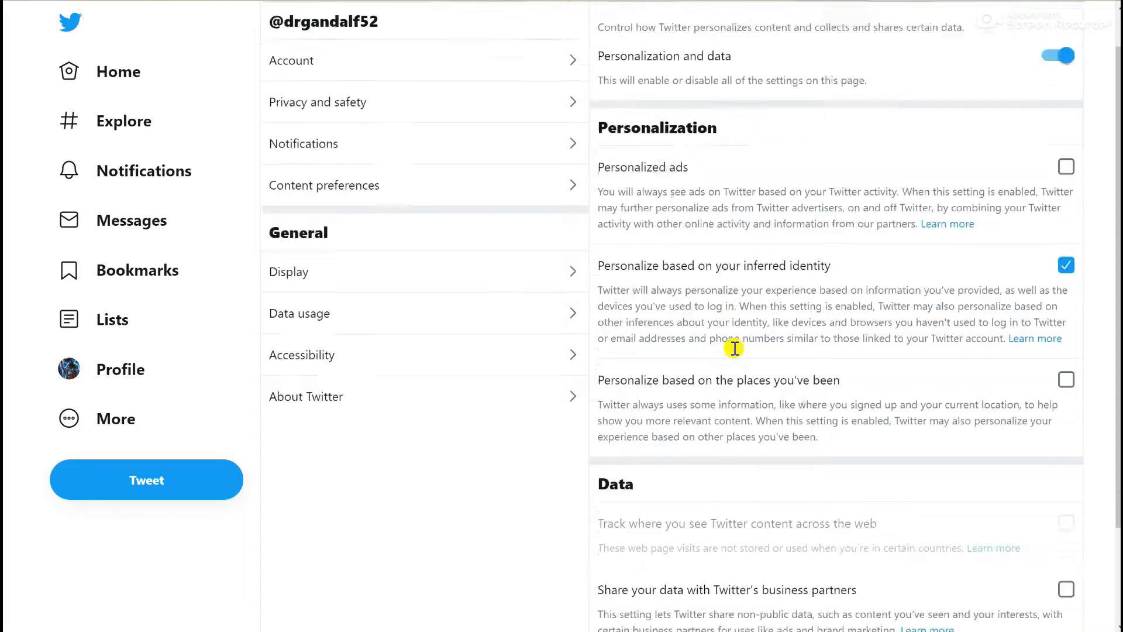
scroll("down", 3)
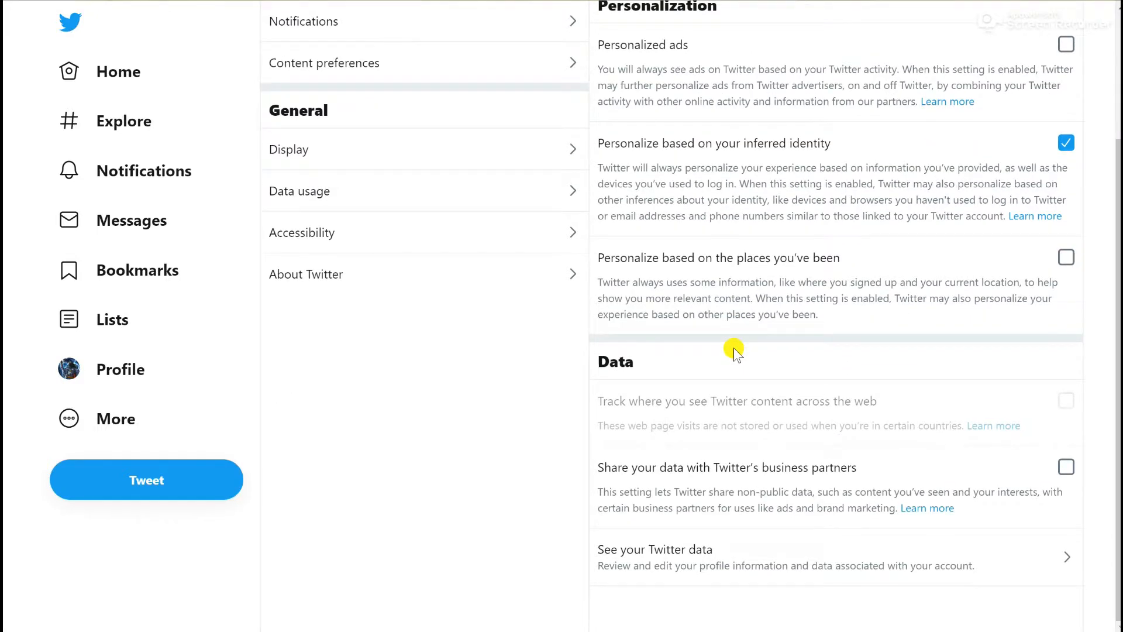
mouse_move(450, 165)
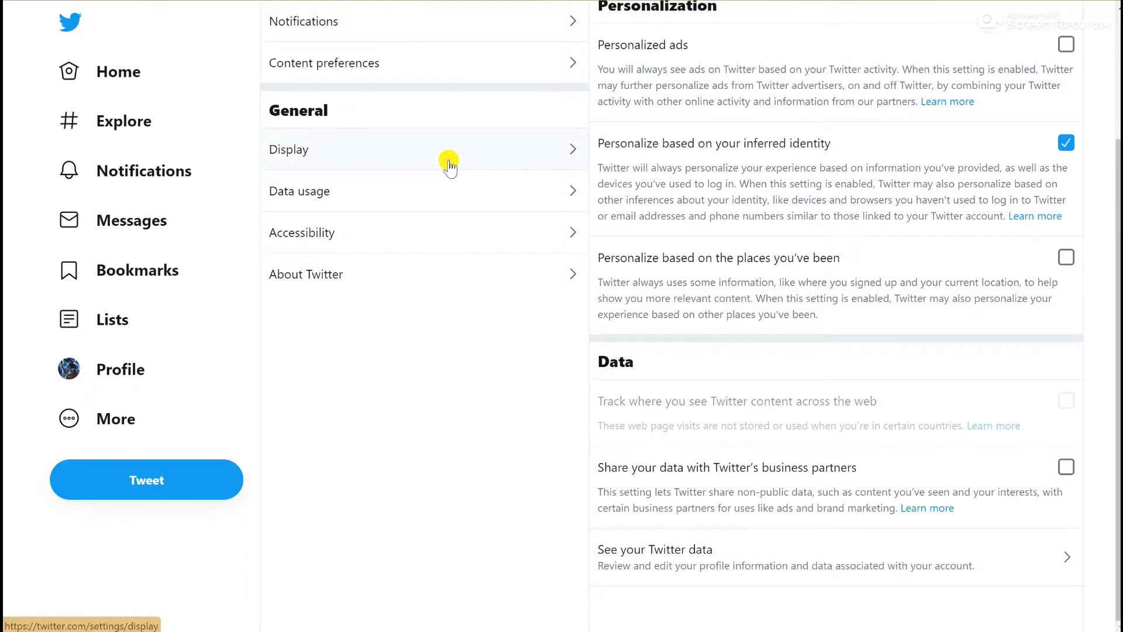
left_click(290, 149)
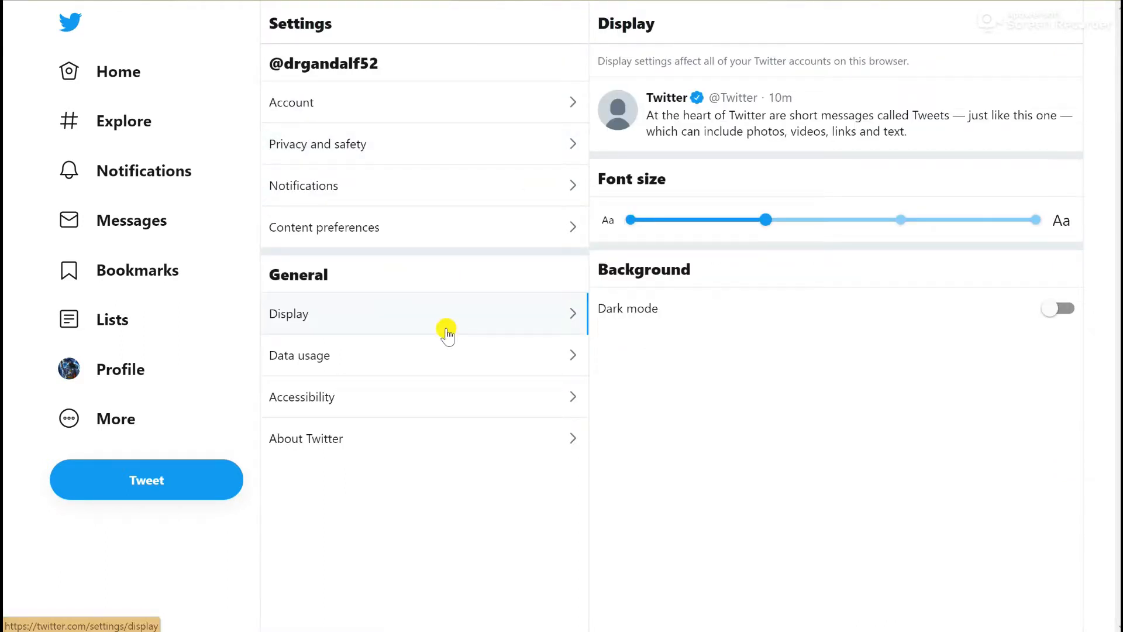
Review Twitter's Privacy and safety settings, including the Safety options for muted and blocked accounts
left_click(318, 144)
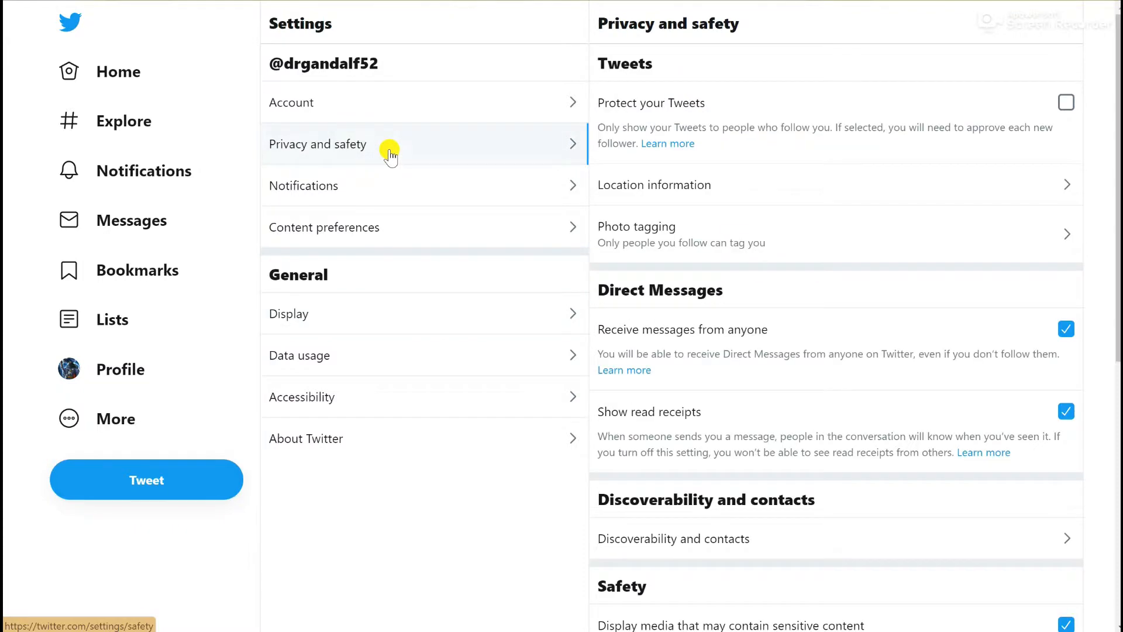
scroll("down", 3)
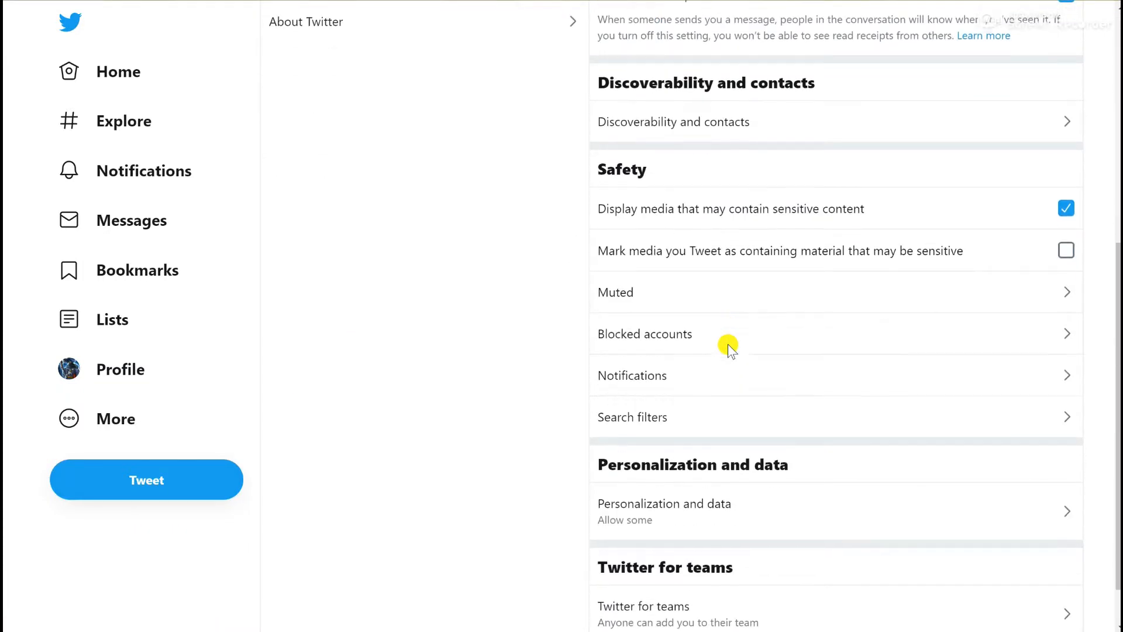
scroll("up", 3)
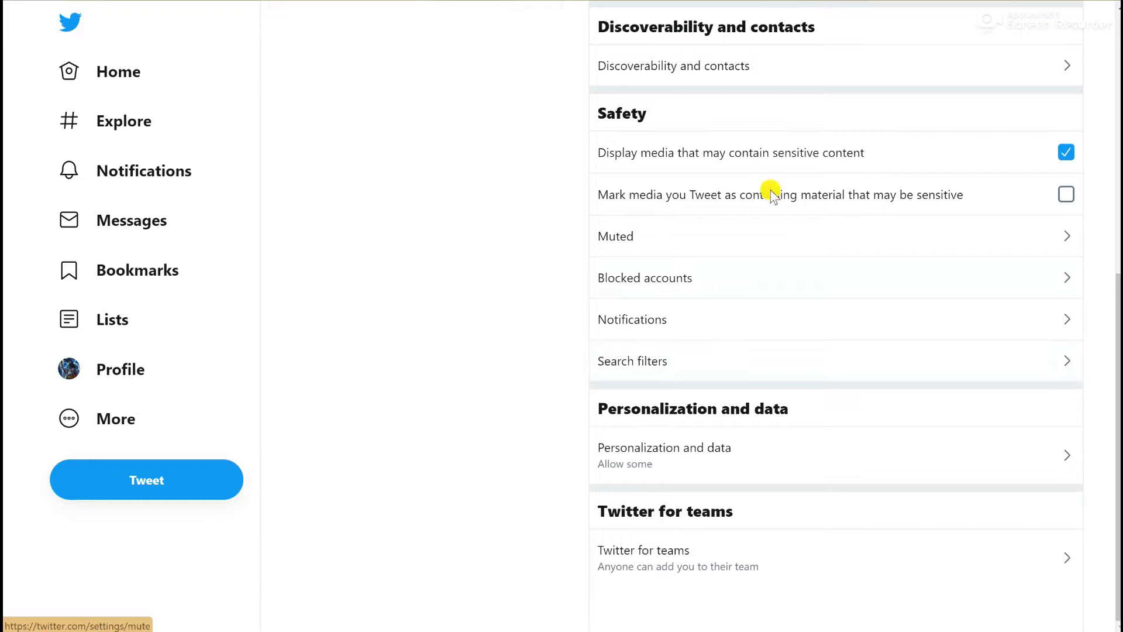
mouse_move(811, 205)
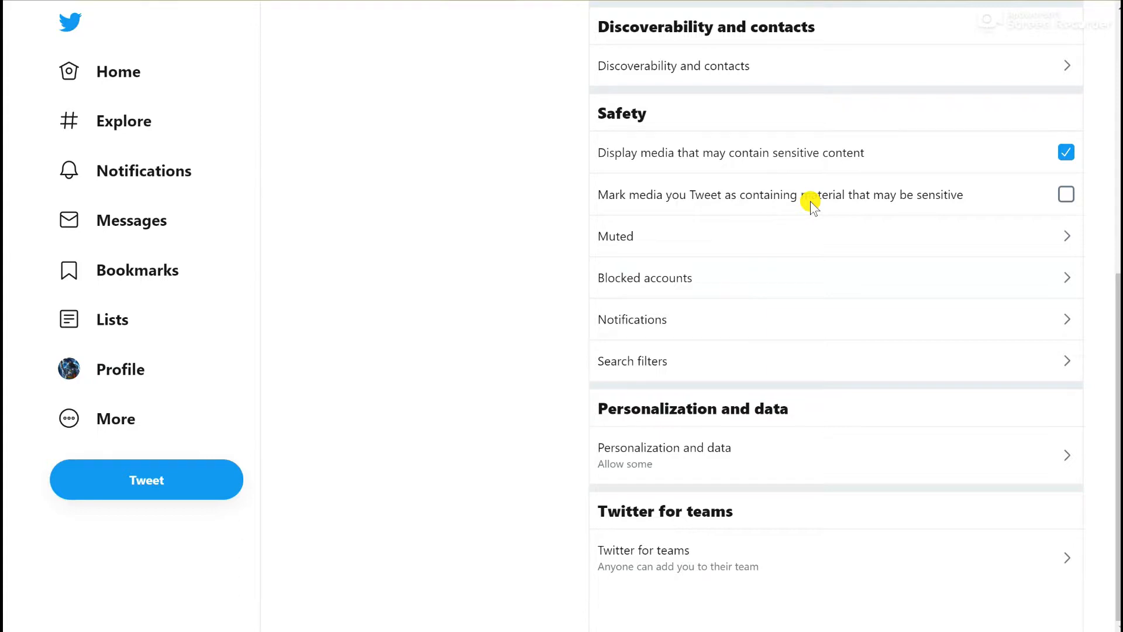
mouse_move(772, 293)
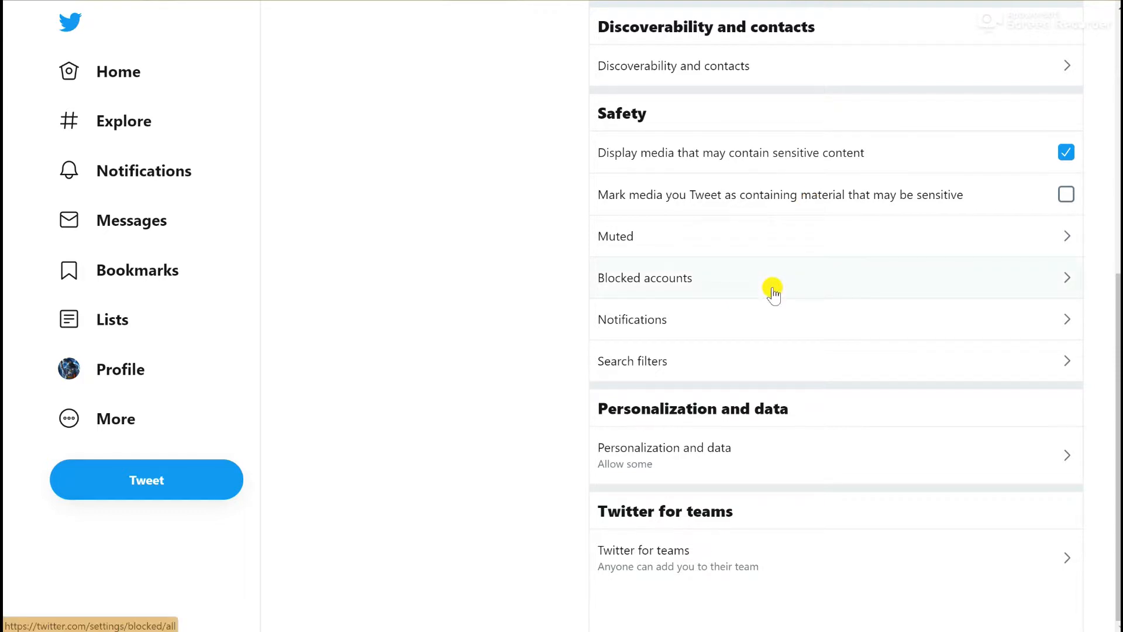
scroll("up", 3)
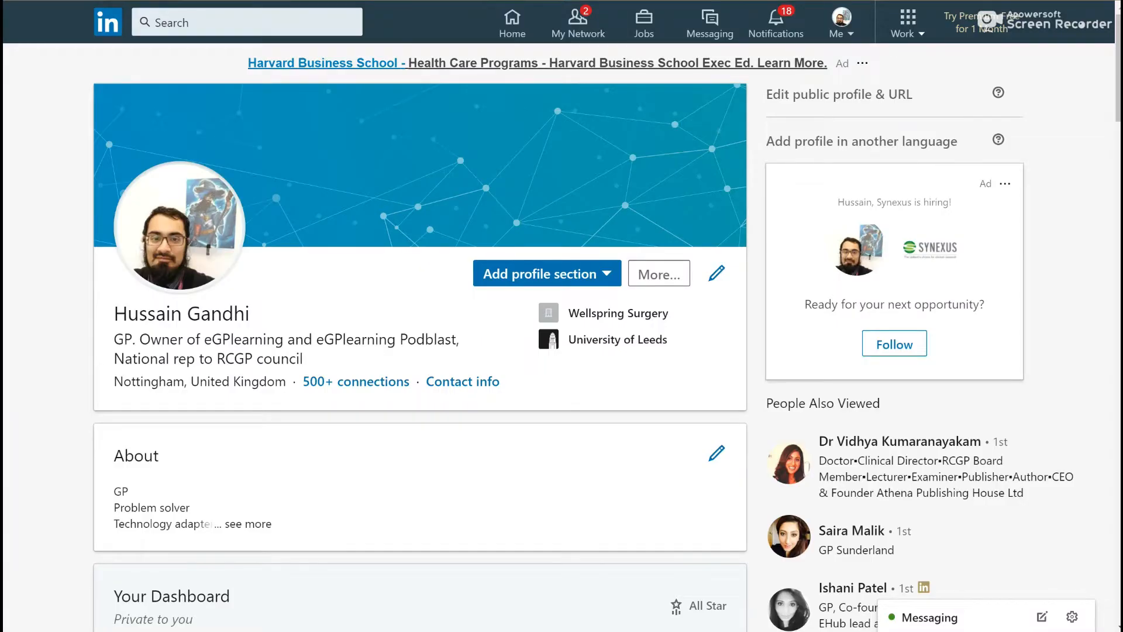
mouse_move(545, 127)
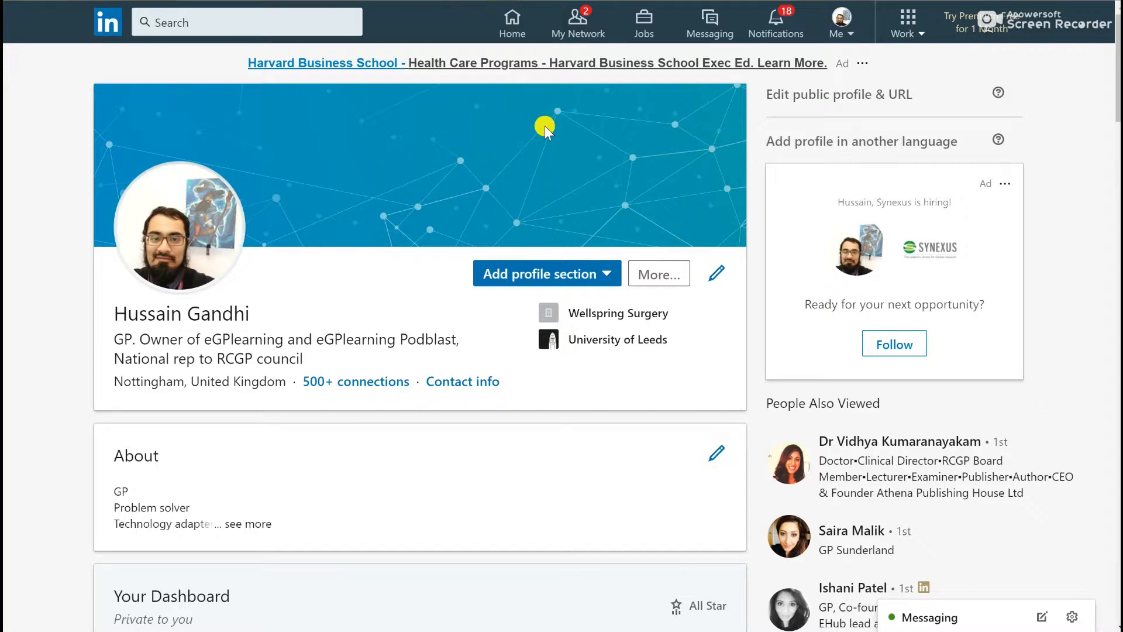
mouse_move(702, 100)
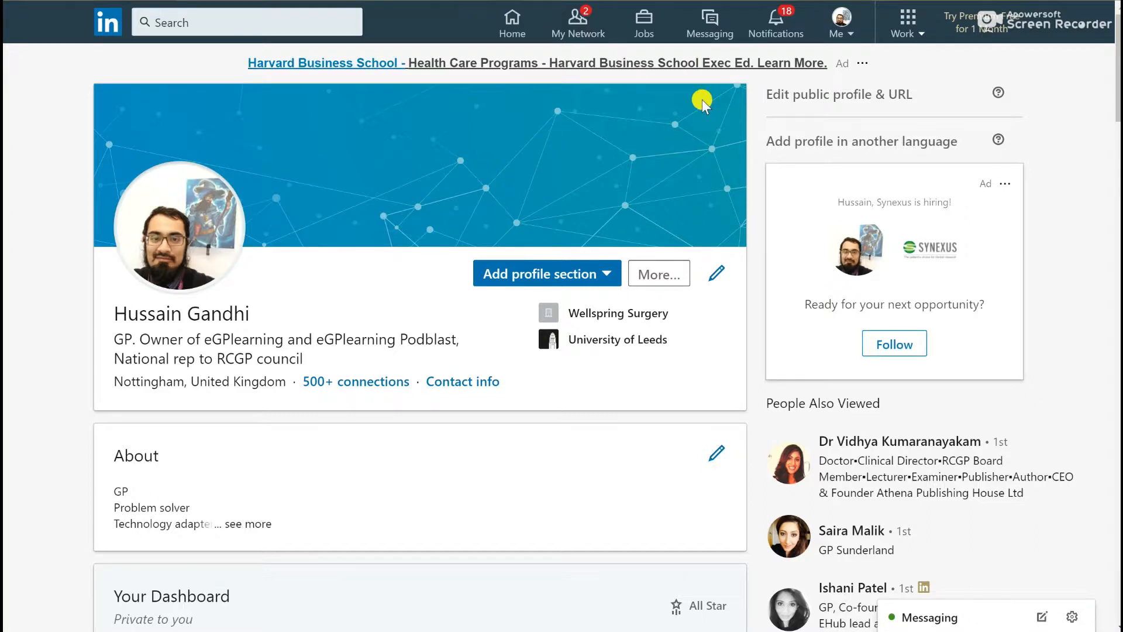
mouse_move(842, 32)
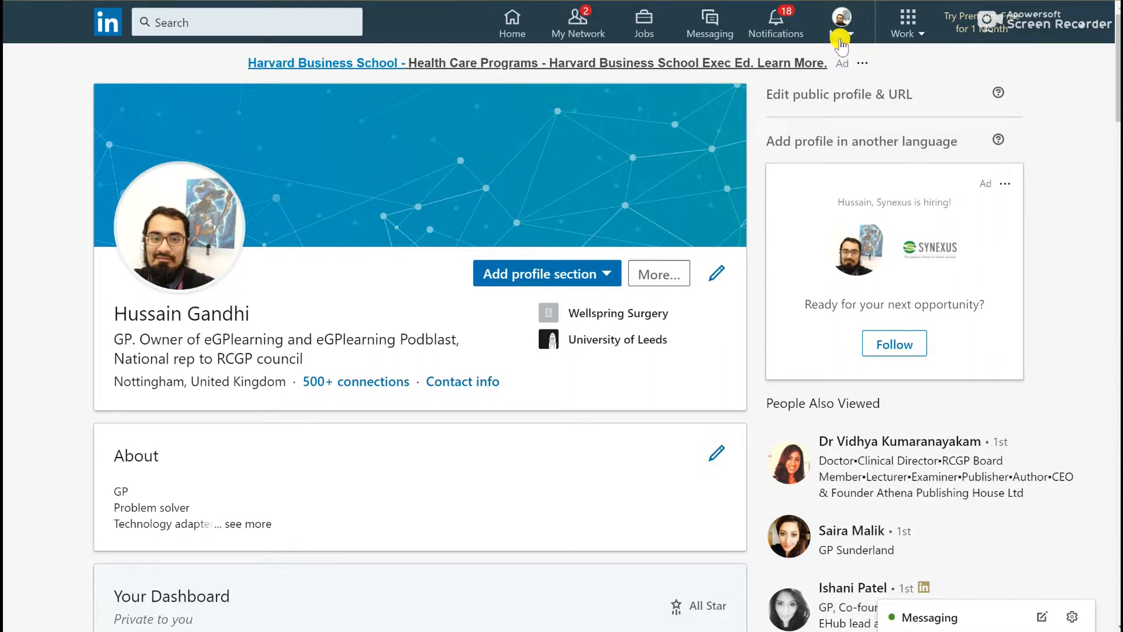
Reach LinkedIn's Settings & Privacy page from the Me menu
left_click(840, 18)
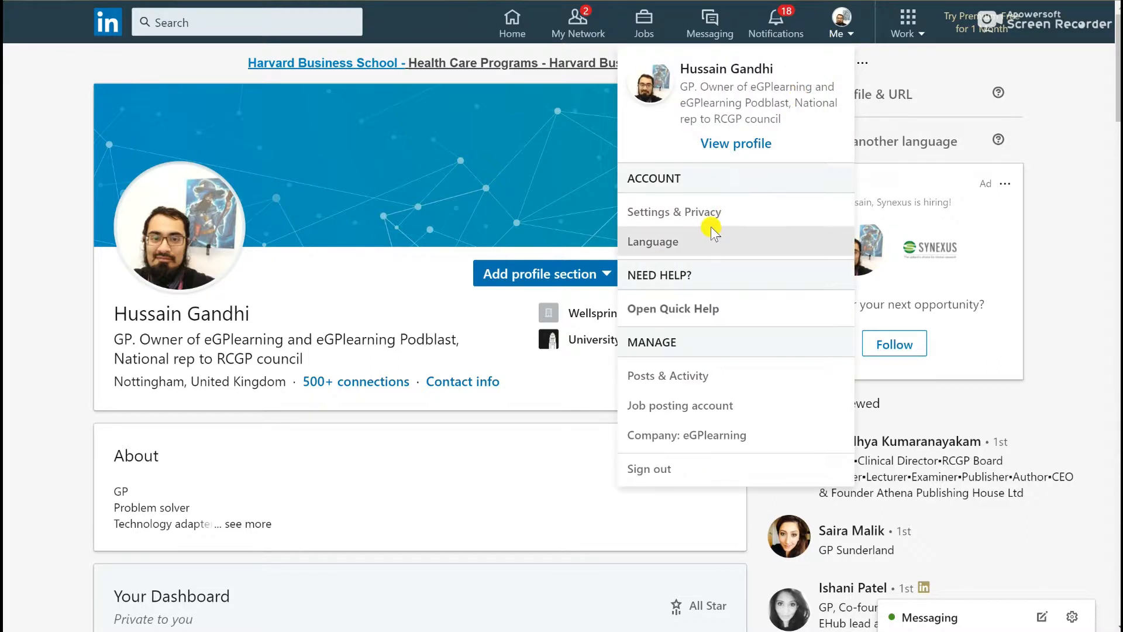
mouse_move(713, 211)
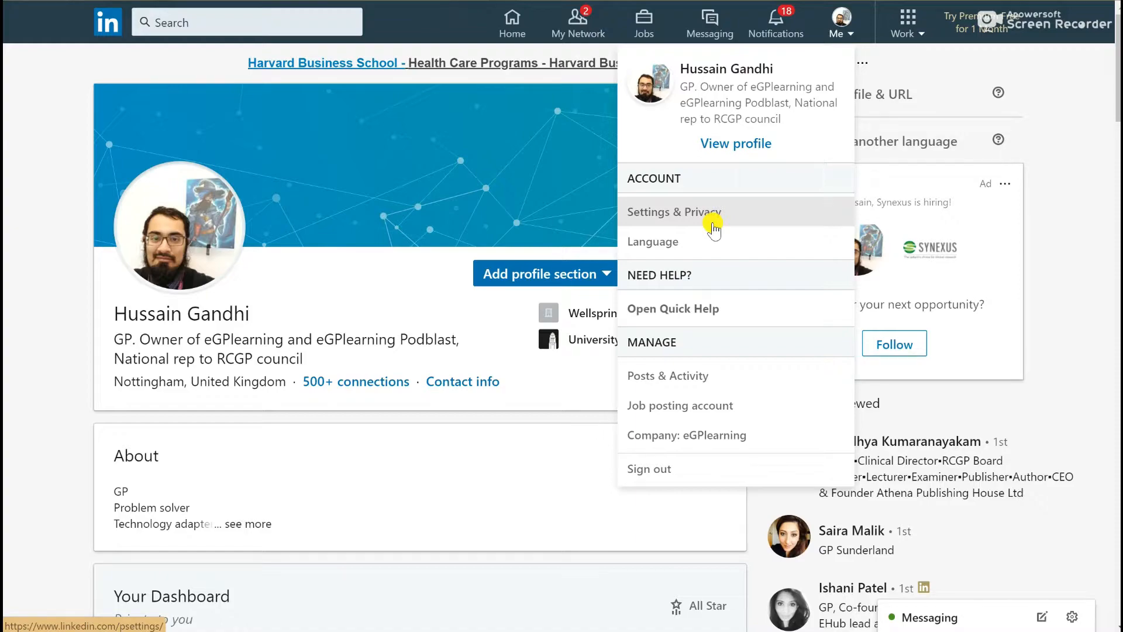
left_click(672, 211)
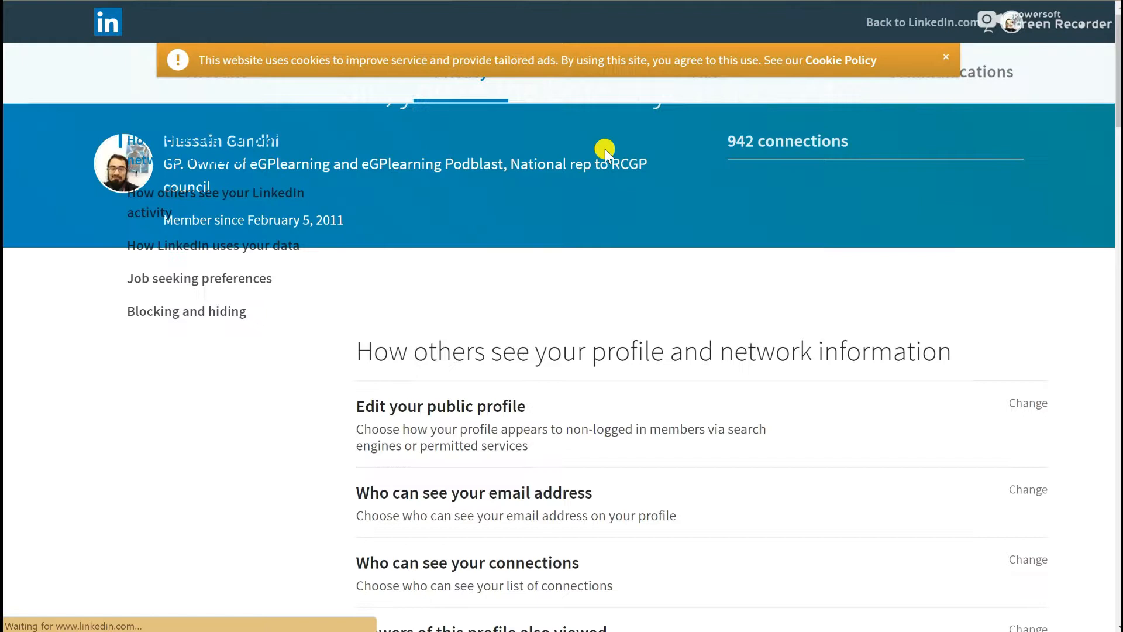
Review how others see the profile and network information, then choose Change beside Edit your public profile
scroll("up", 3)
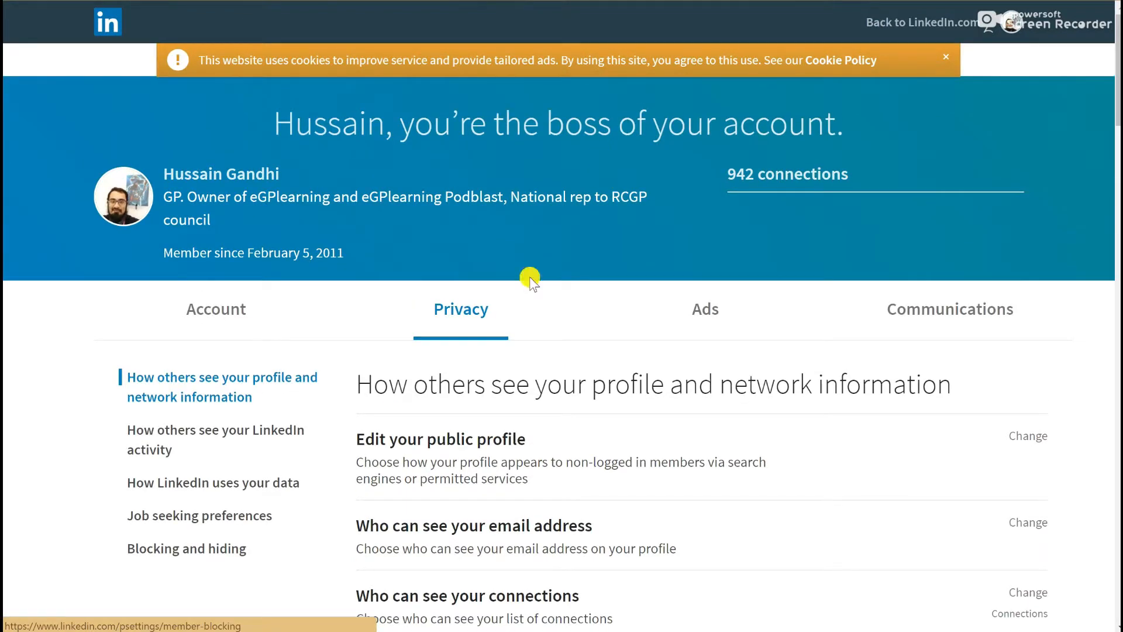
mouse_move(486, 354)
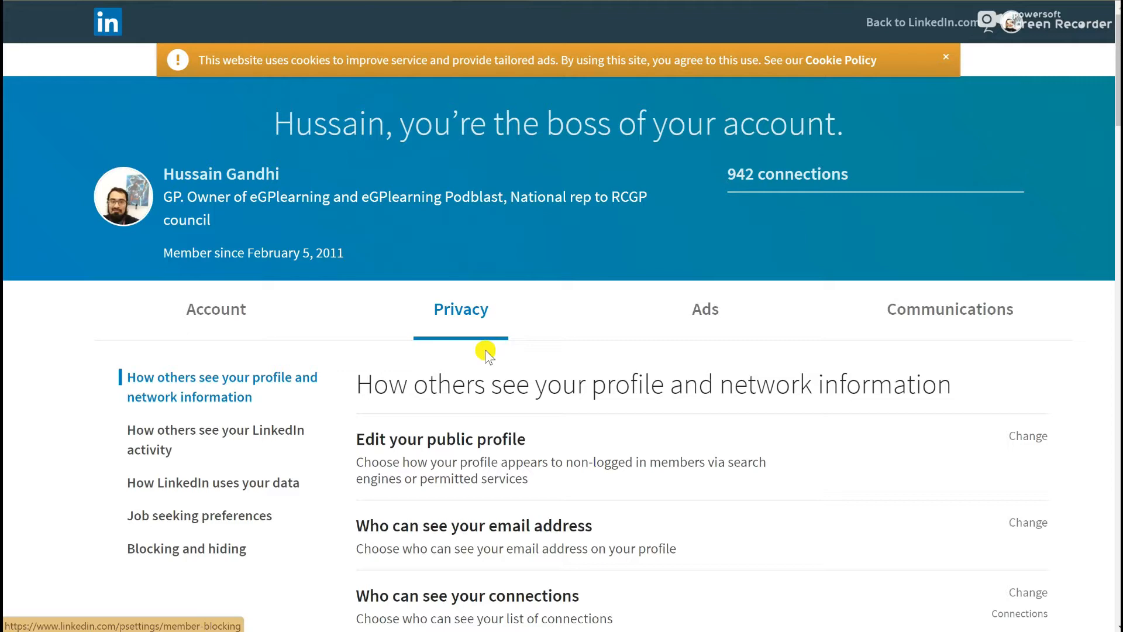
scroll("down", 3)
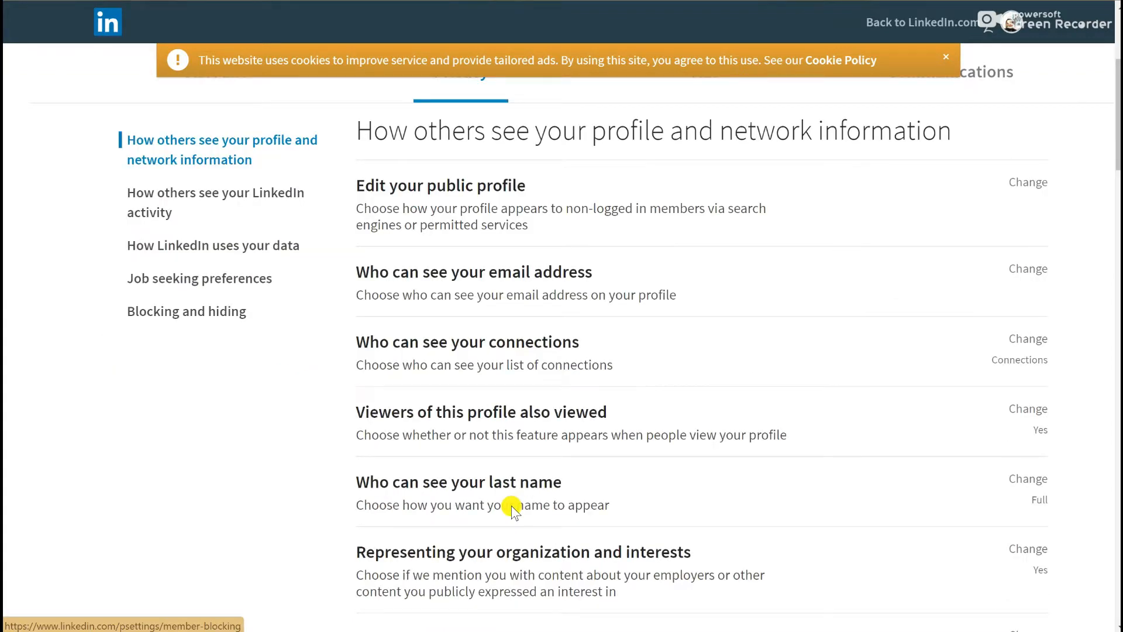
mouse_move(551, 365)
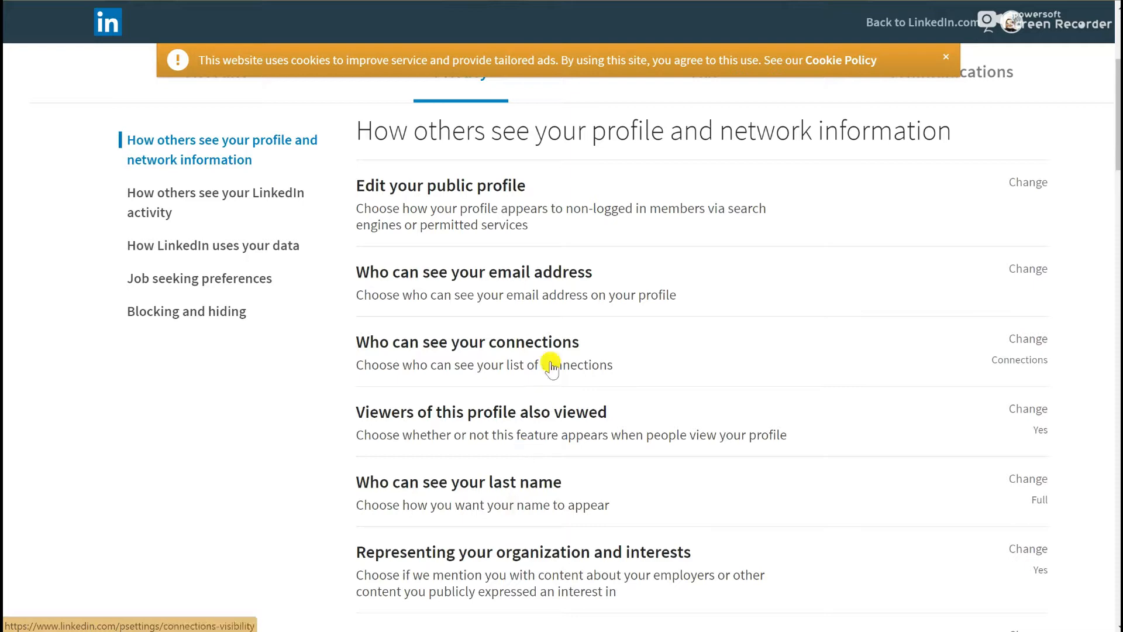
left_click(1028, 182)
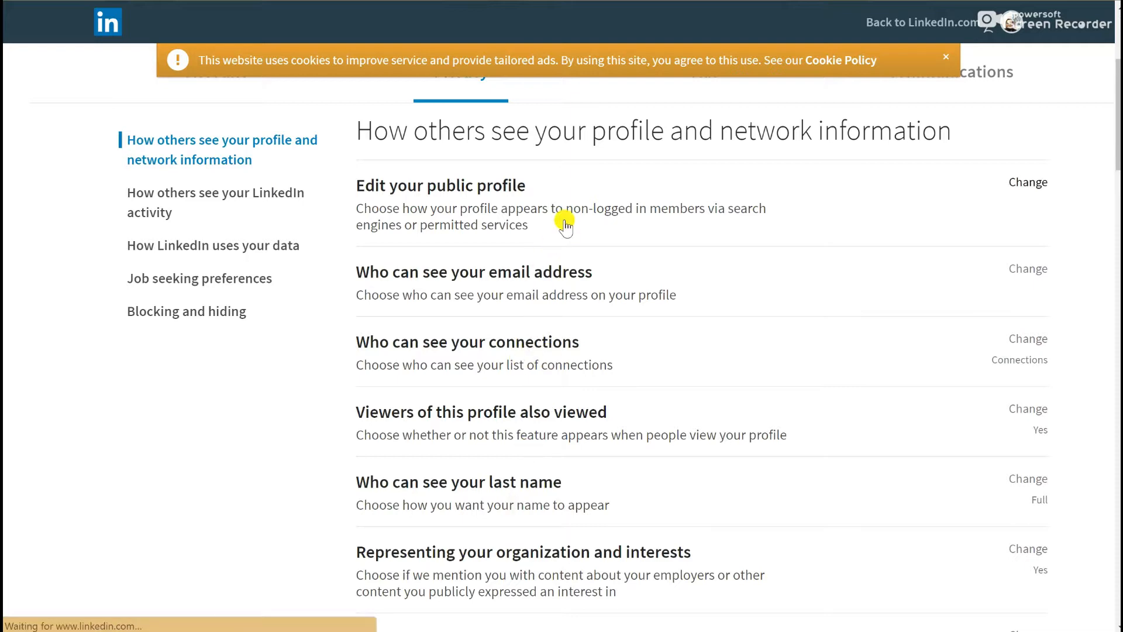
left_click(1027, 181)
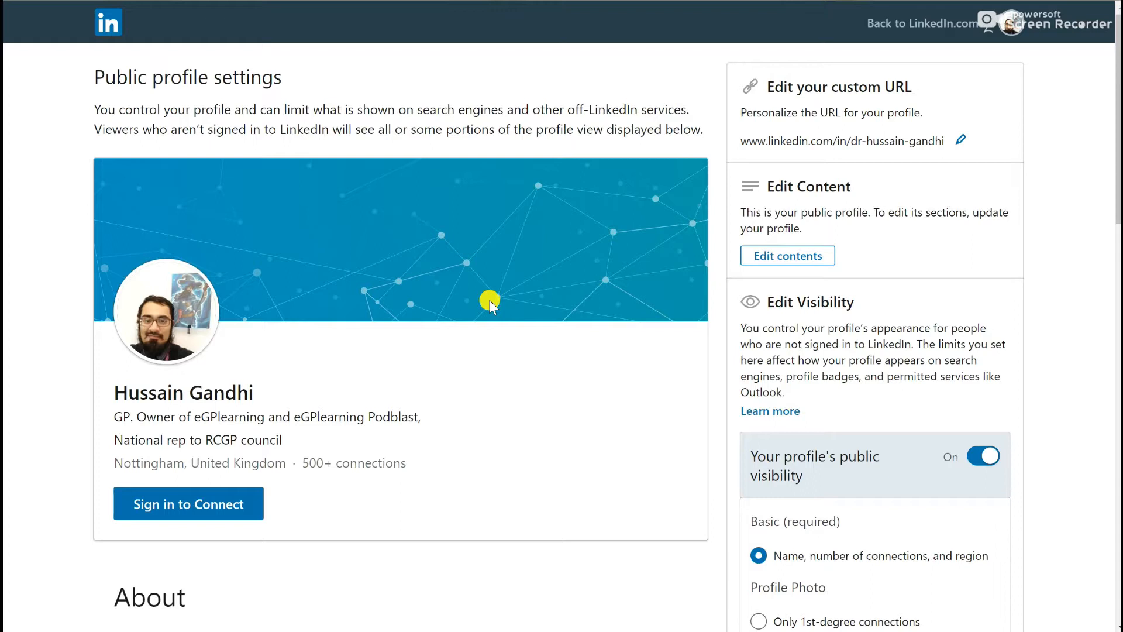
mouse_move(474, 322)
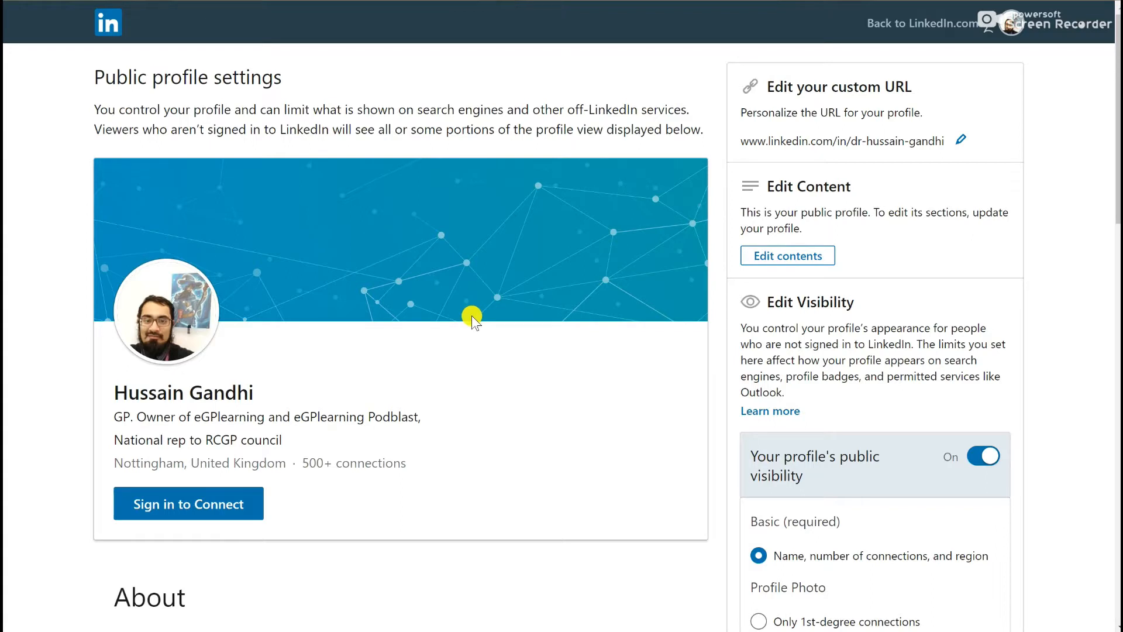
scroll("down", 3)
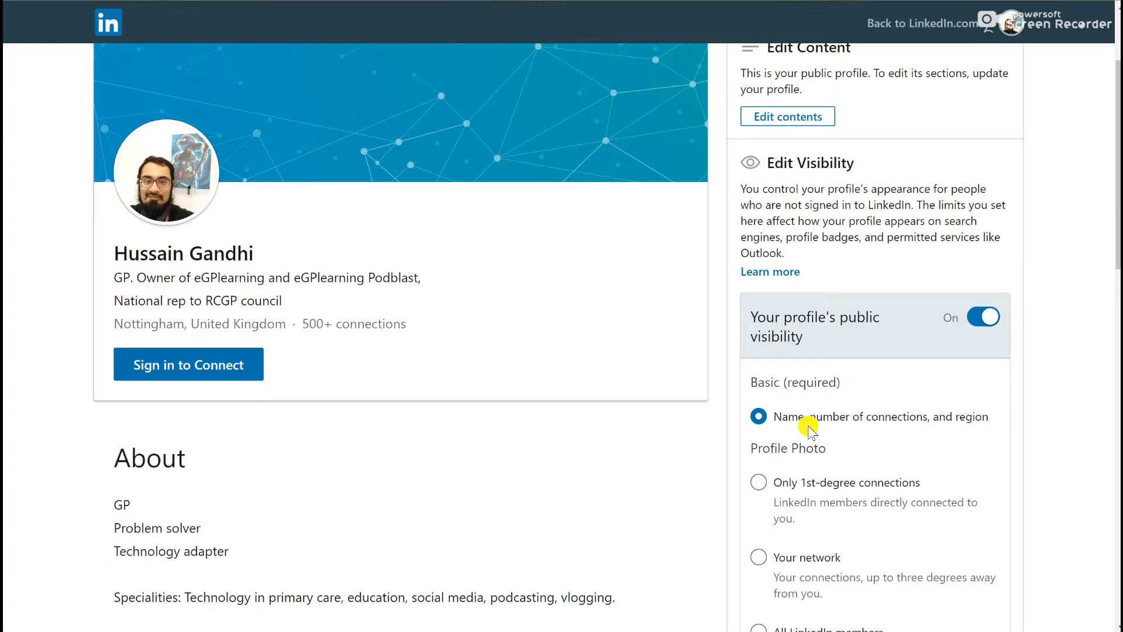
scroll("down", 3)
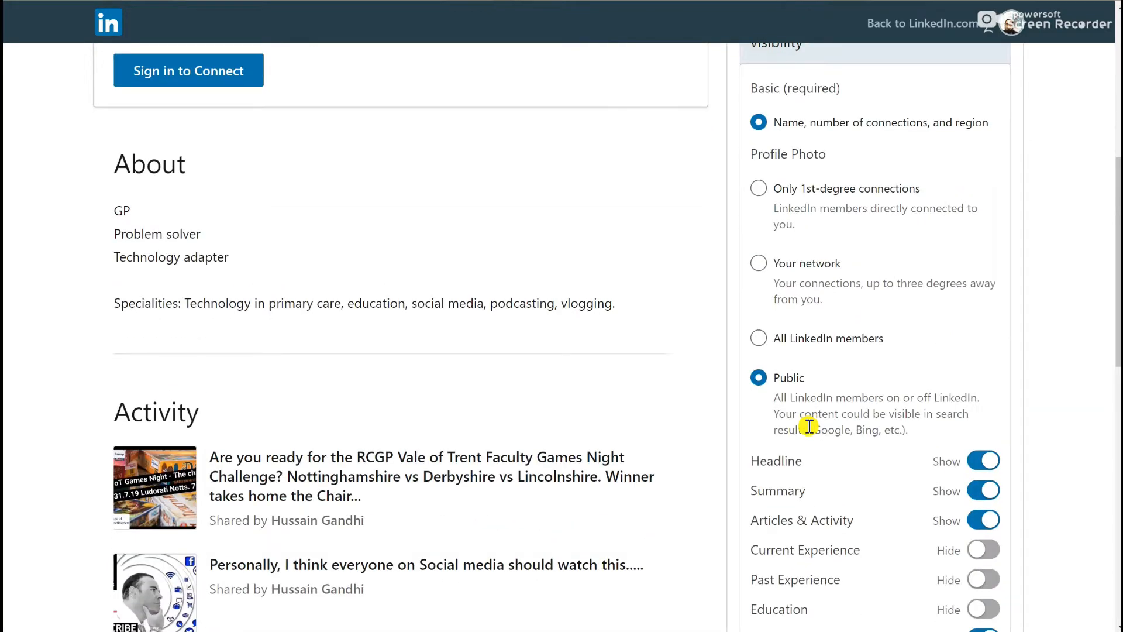
mouse_move(784, 466)
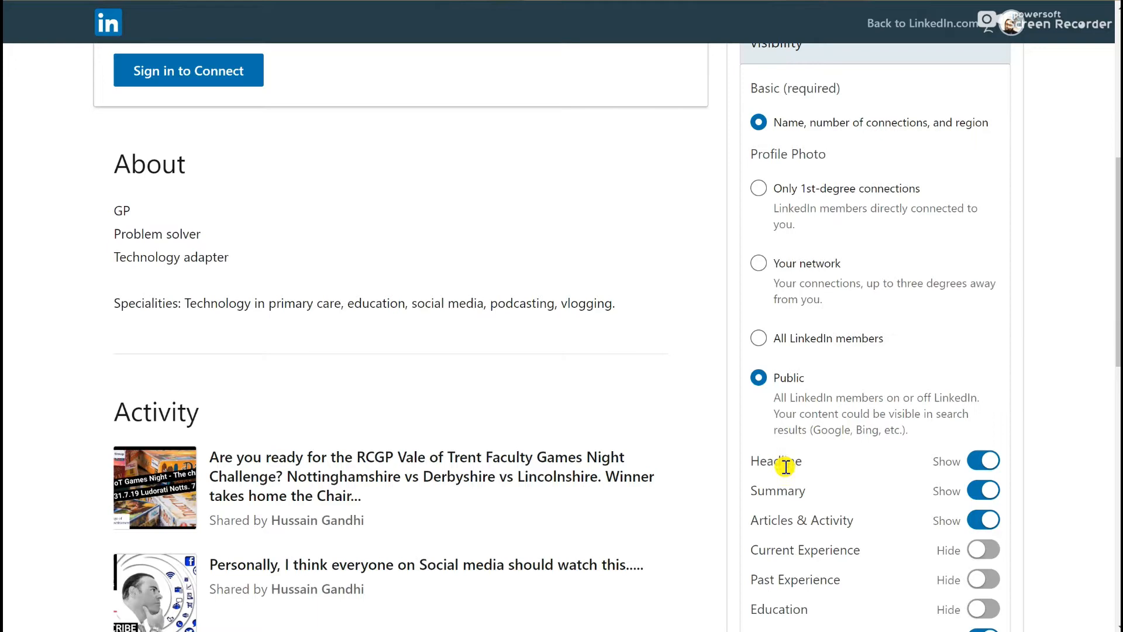
mouse_move(805, 513)
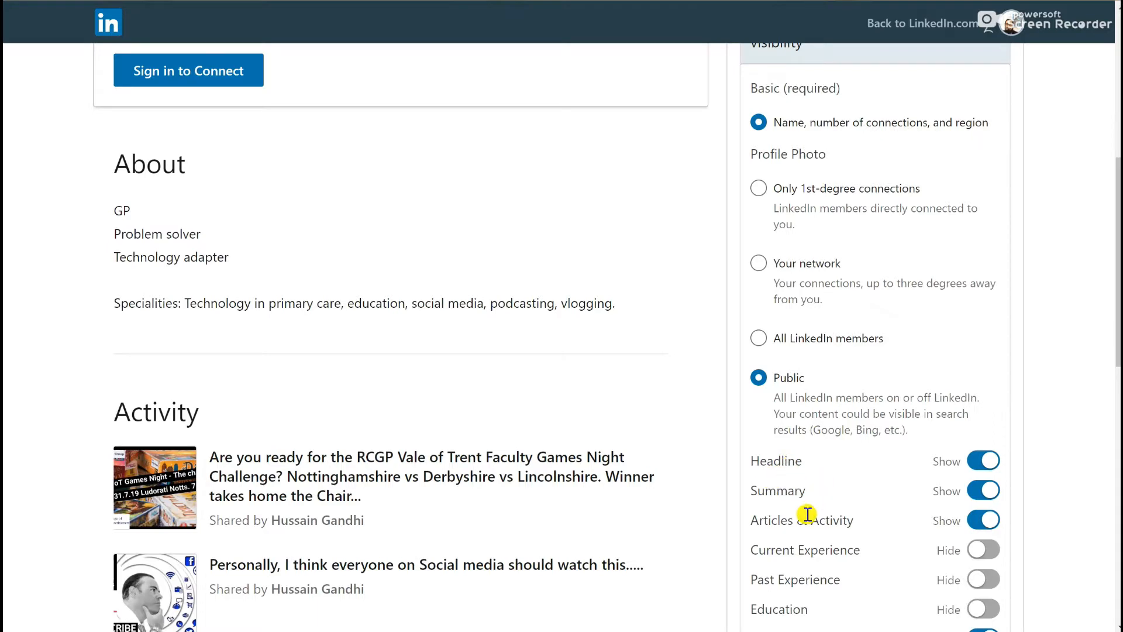
scroll("down", 3)
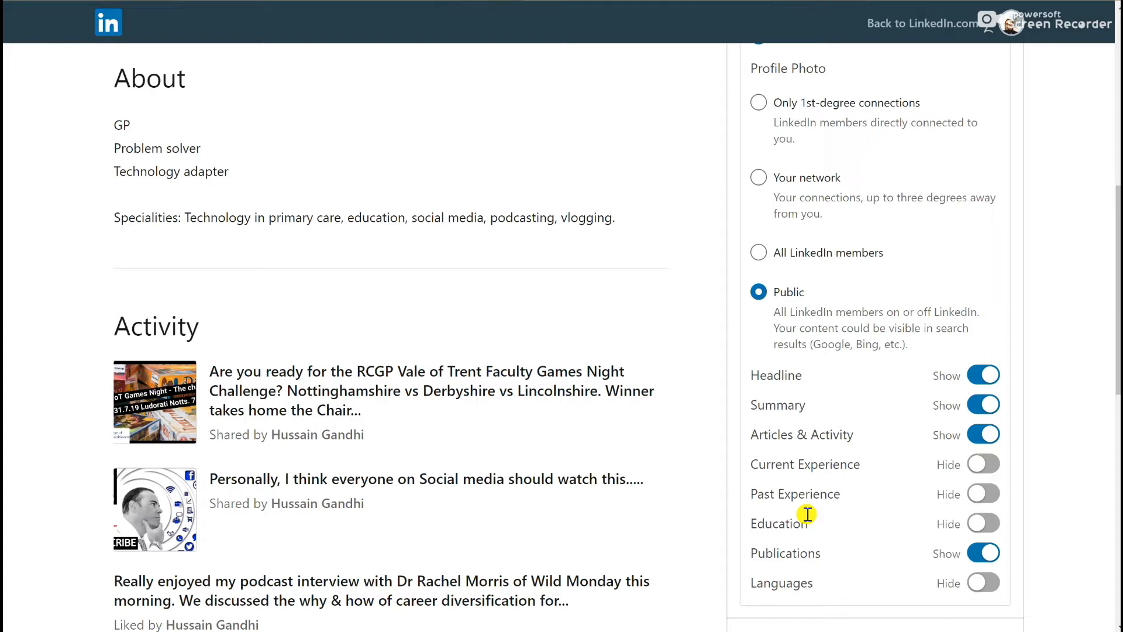
scroll("up", 3)
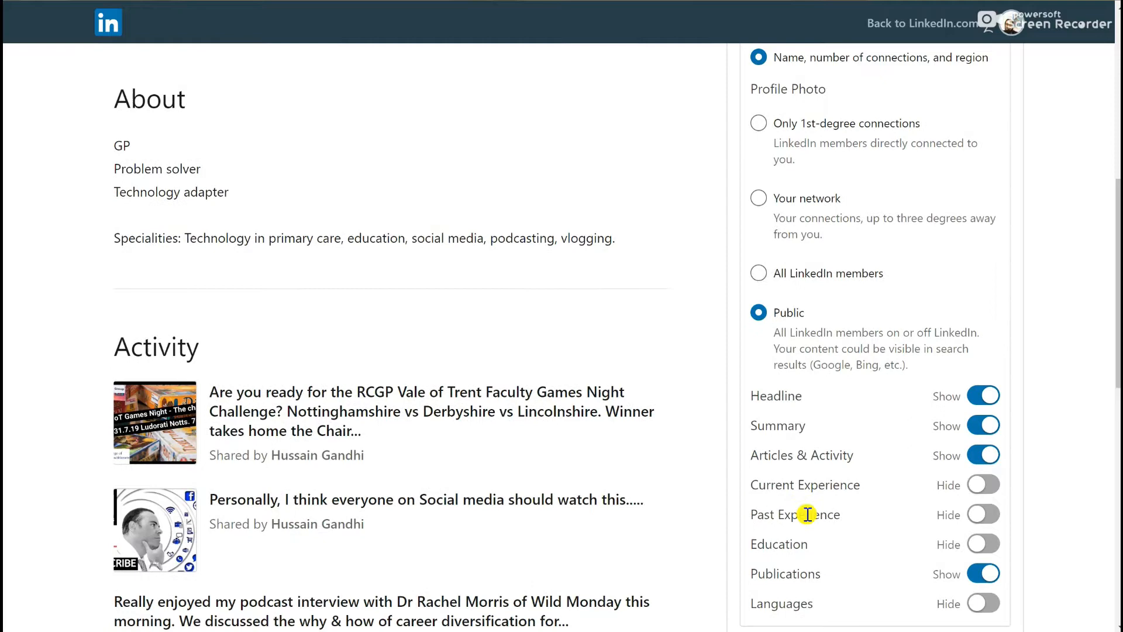
scroll("up", 3)
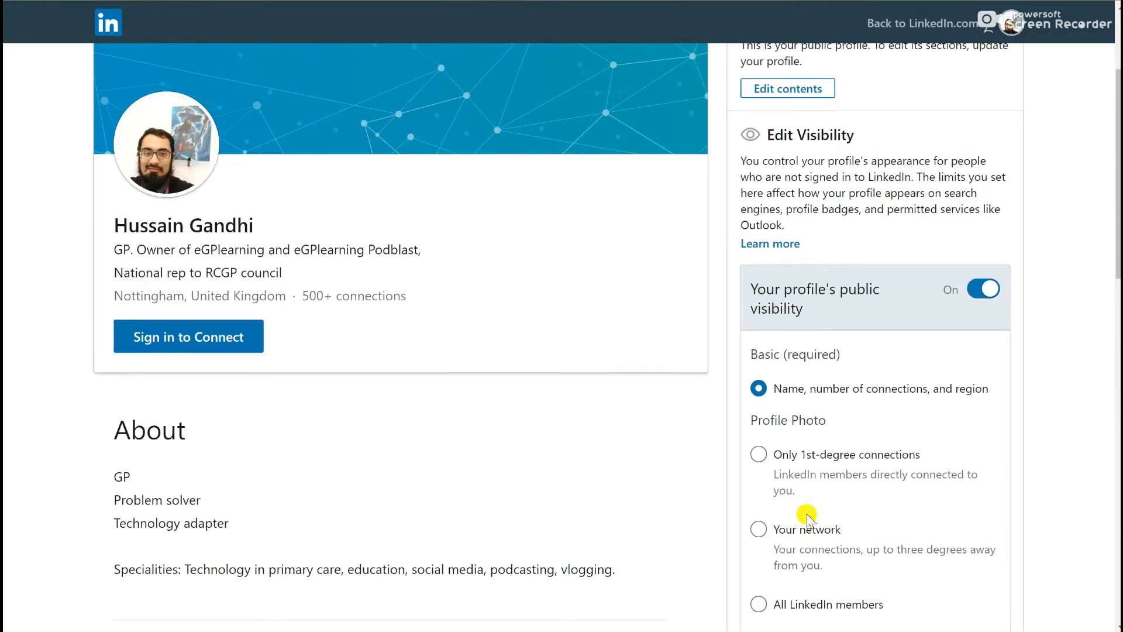
mouse_move(678, 316)
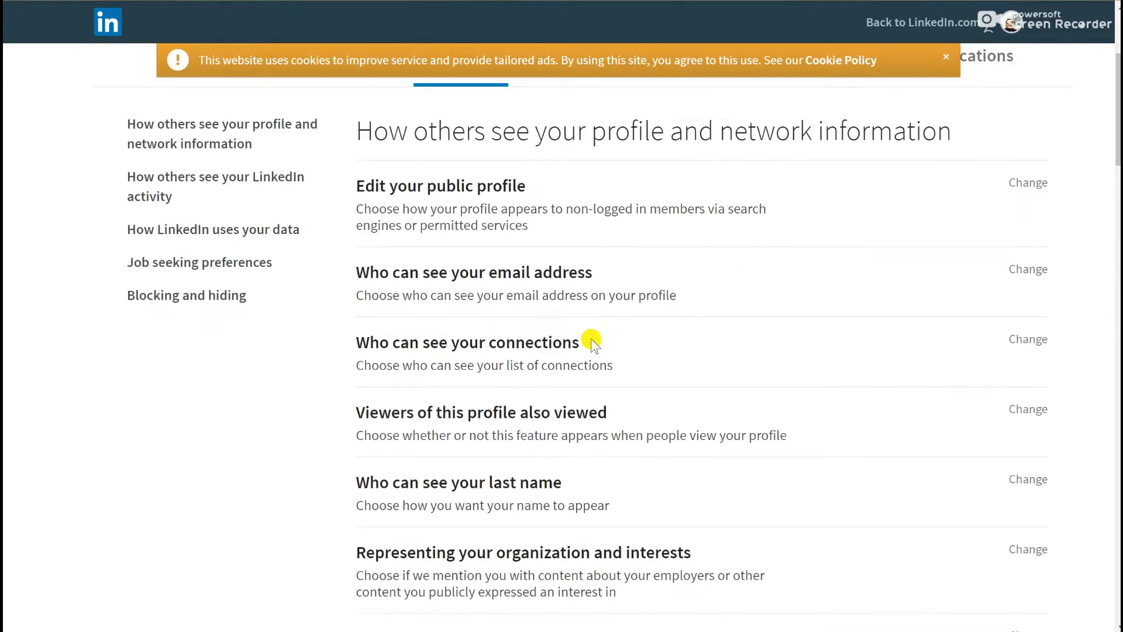
Scroll through the profile and network information options down to How others see your LinkedIn activity
scroll("down", 3)
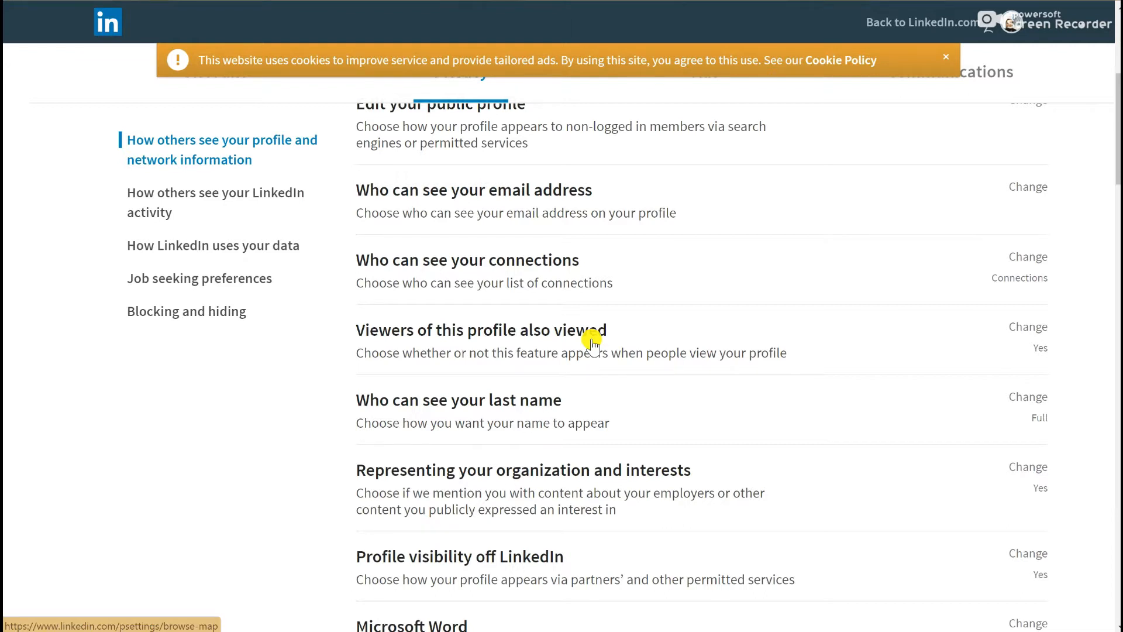
mouse_move(577, 220)
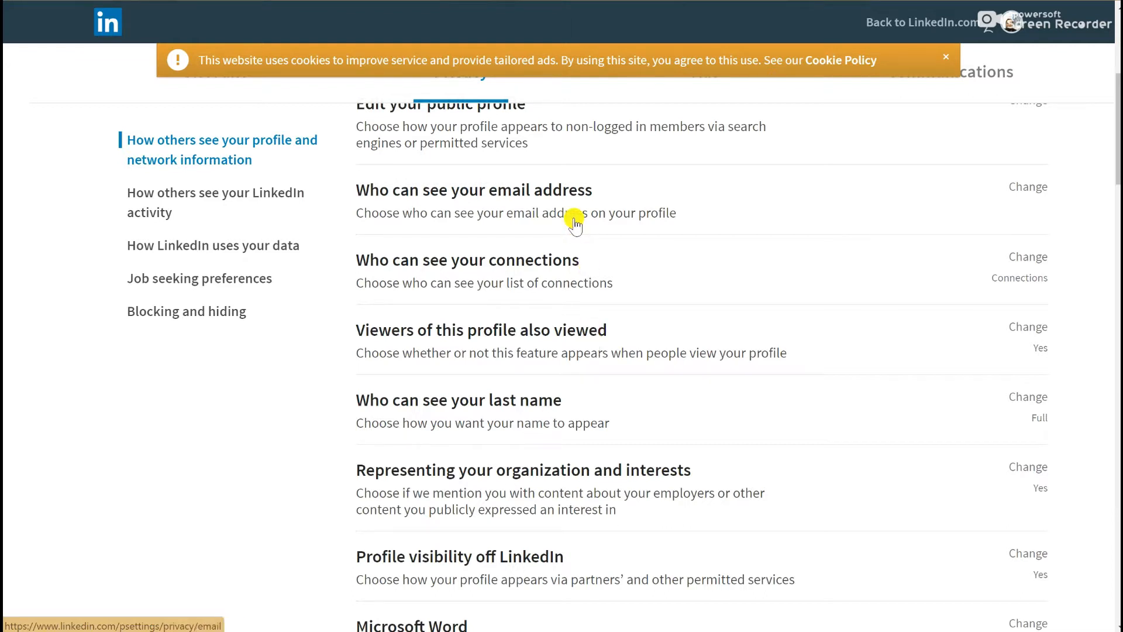
mouse_move(521, 329)
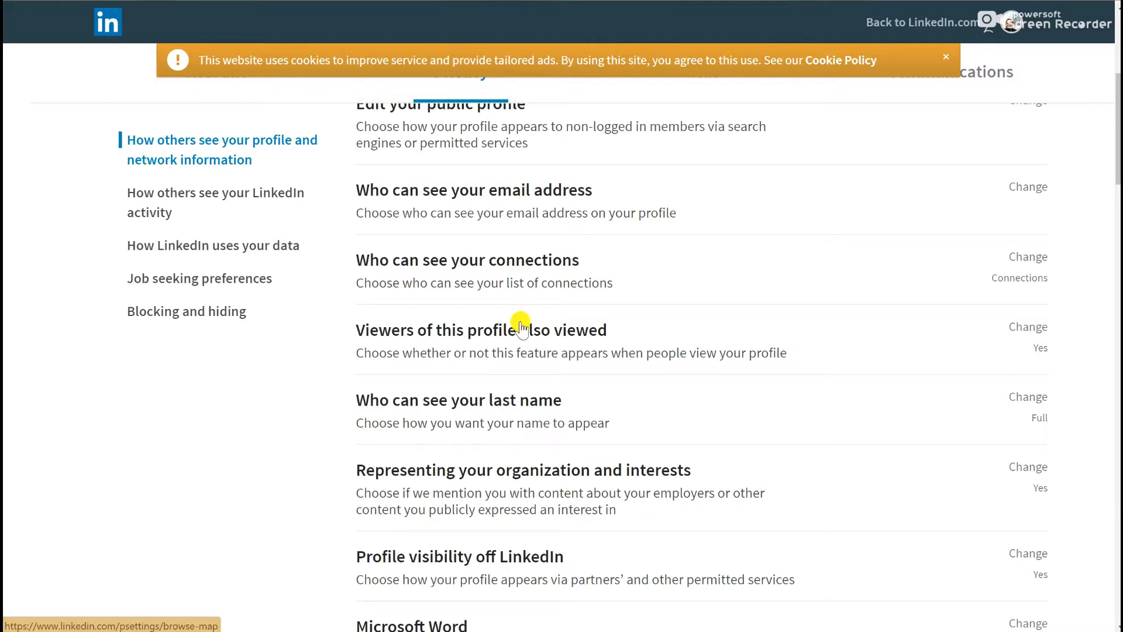
mouse_move(460, 376)
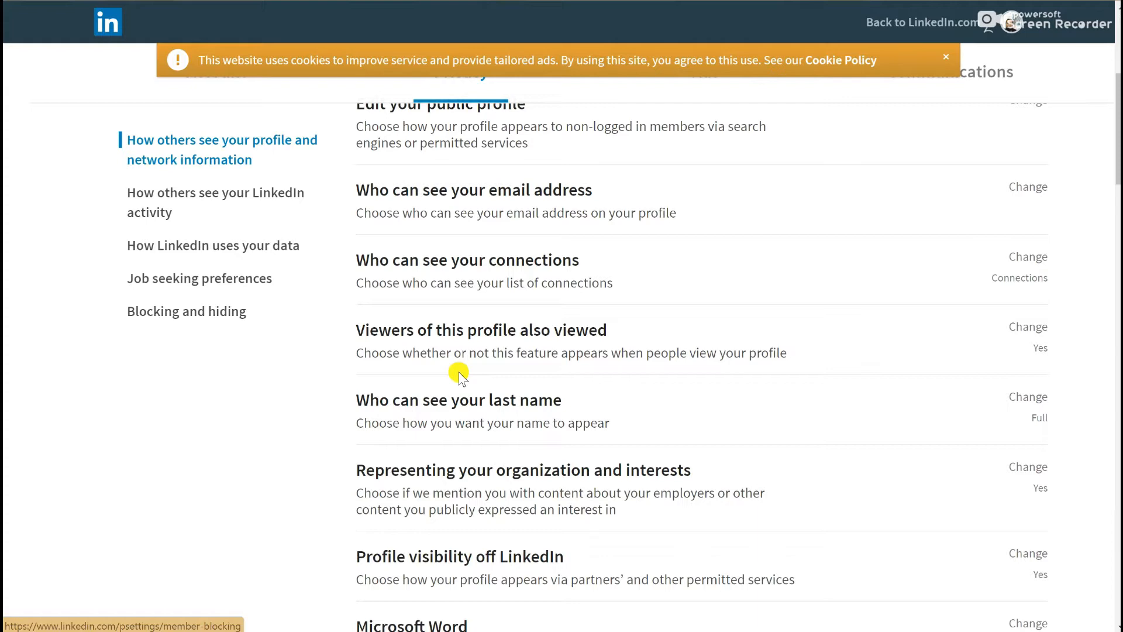
scroll("down", 3)
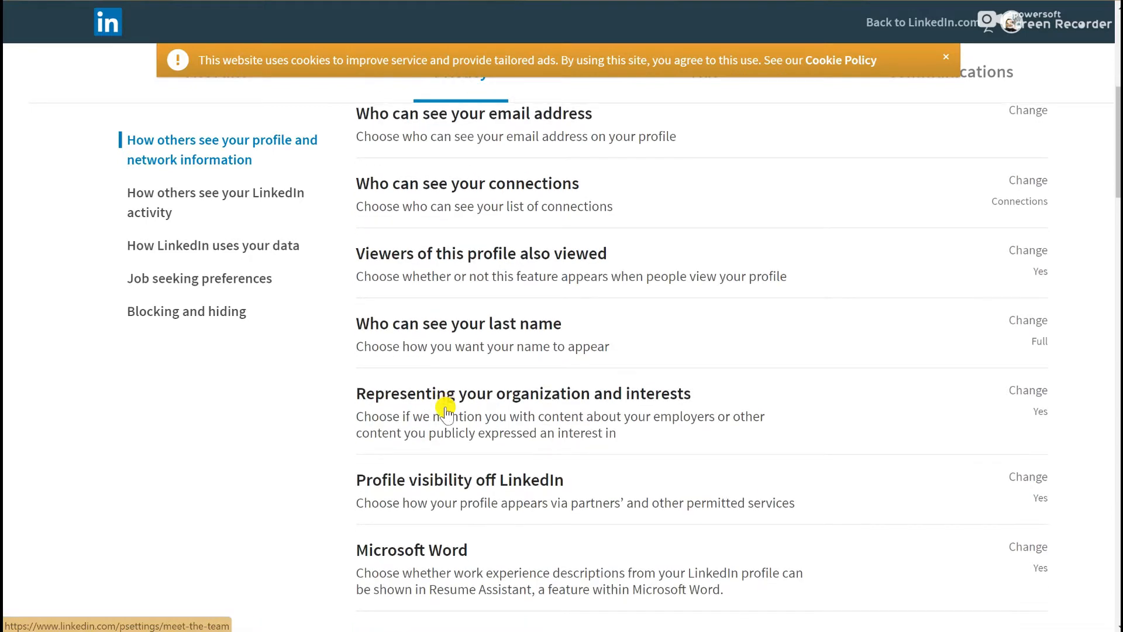
scroll("down", 3)
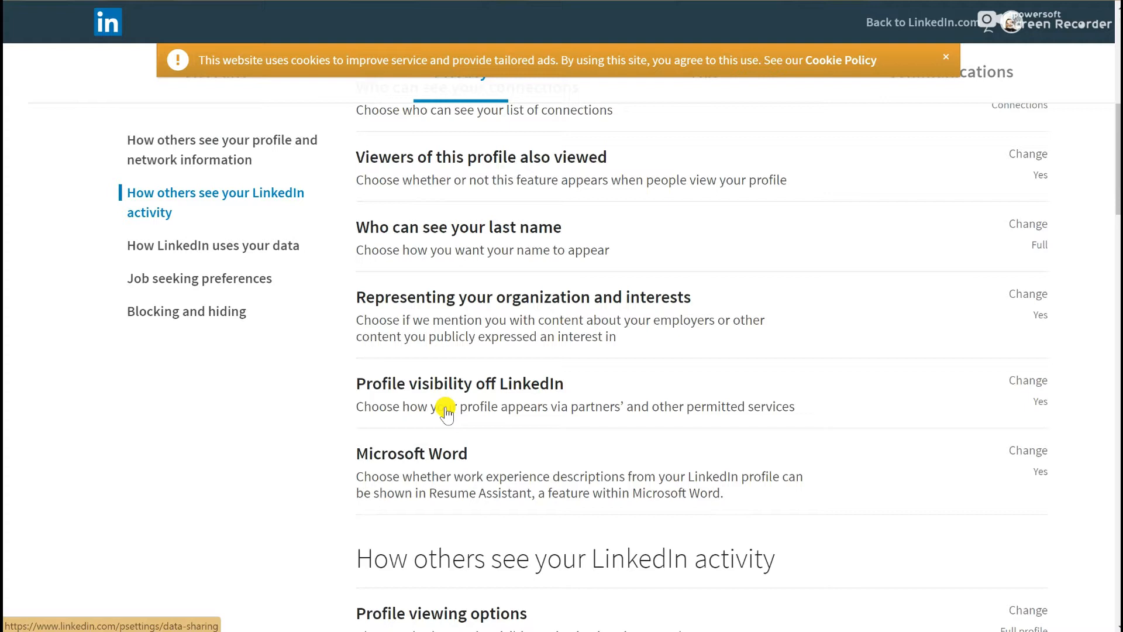
scroll("down", 3)
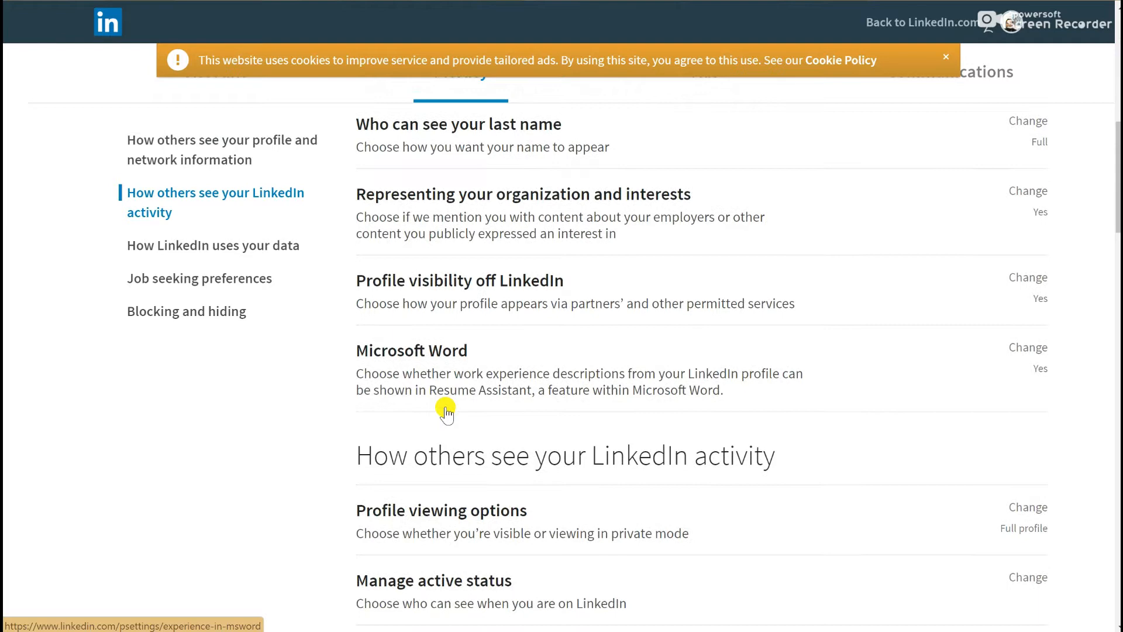
scroll("down", 3)
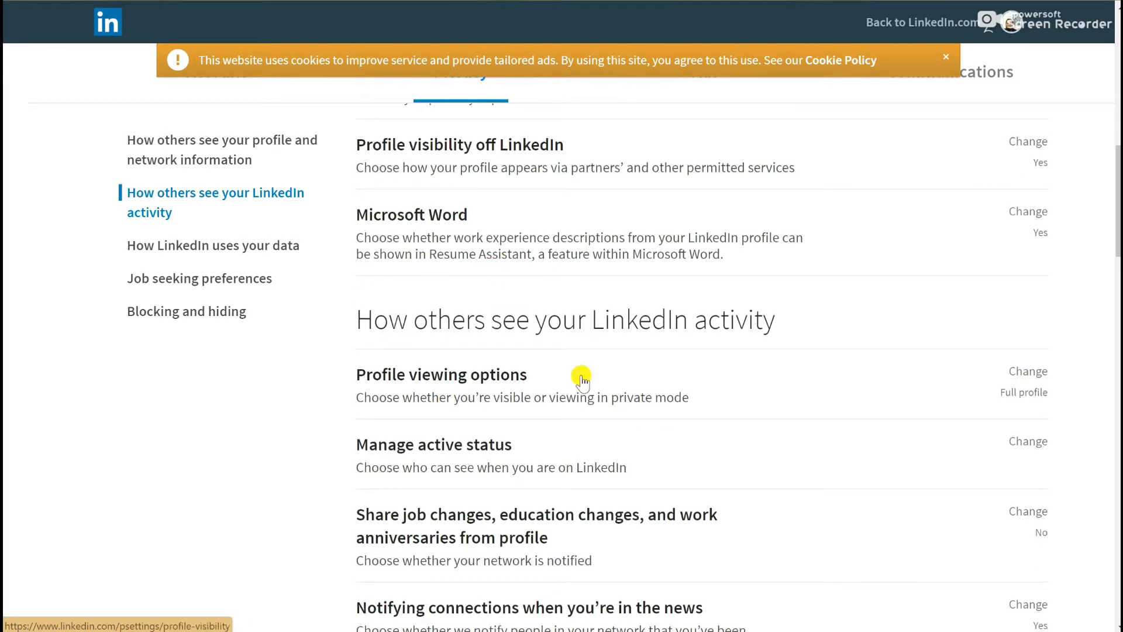
scroll("down", 3)
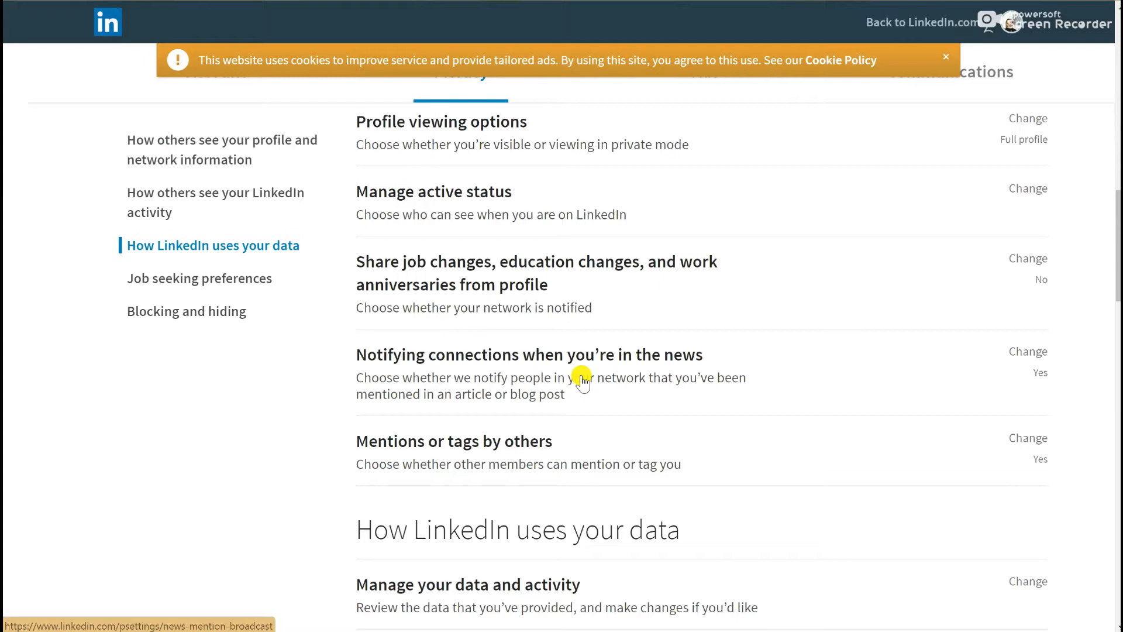
Scroll past the LinkedIn activity options into the How LinkedIn uses your data section
scroll("down", 3)
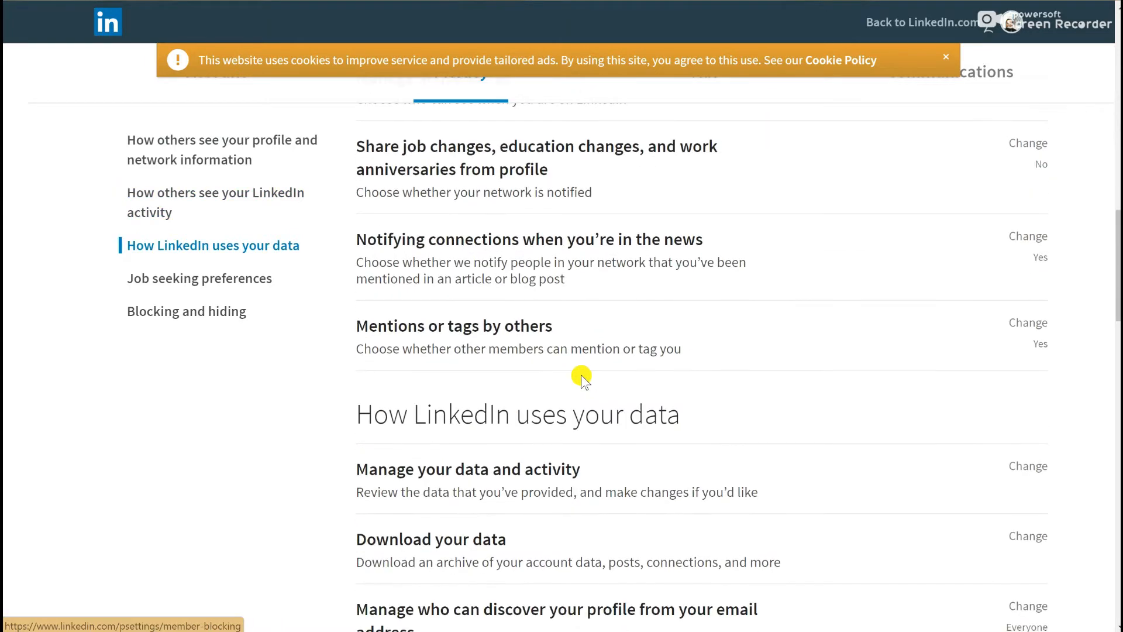
scroll("down", 3)
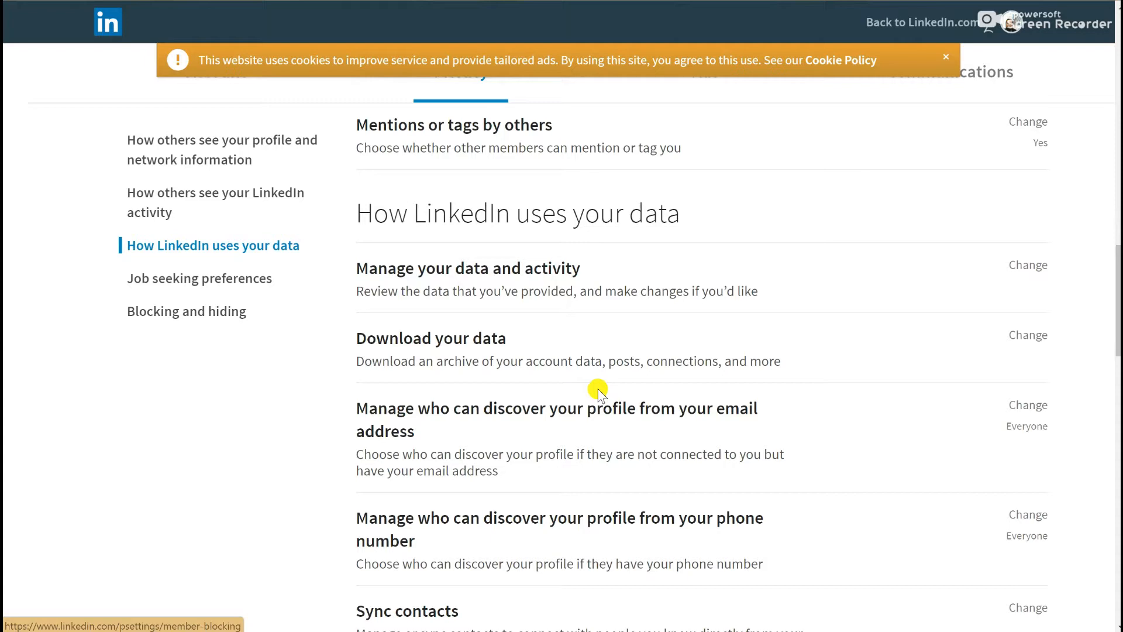
scroll("down", 3)
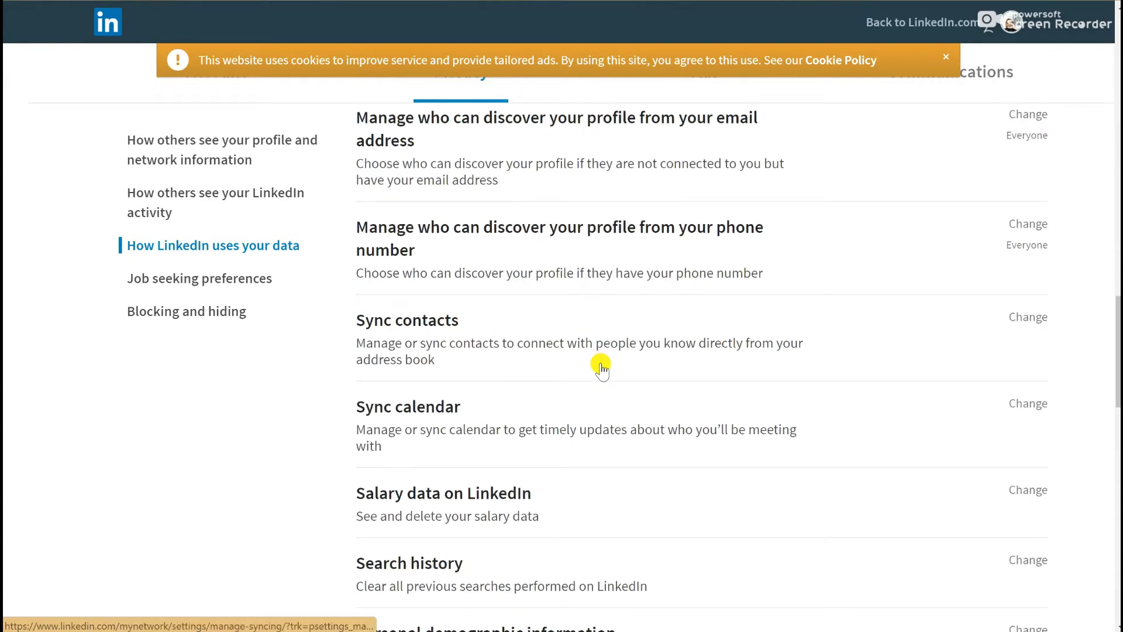
mouse_move(609, 323)
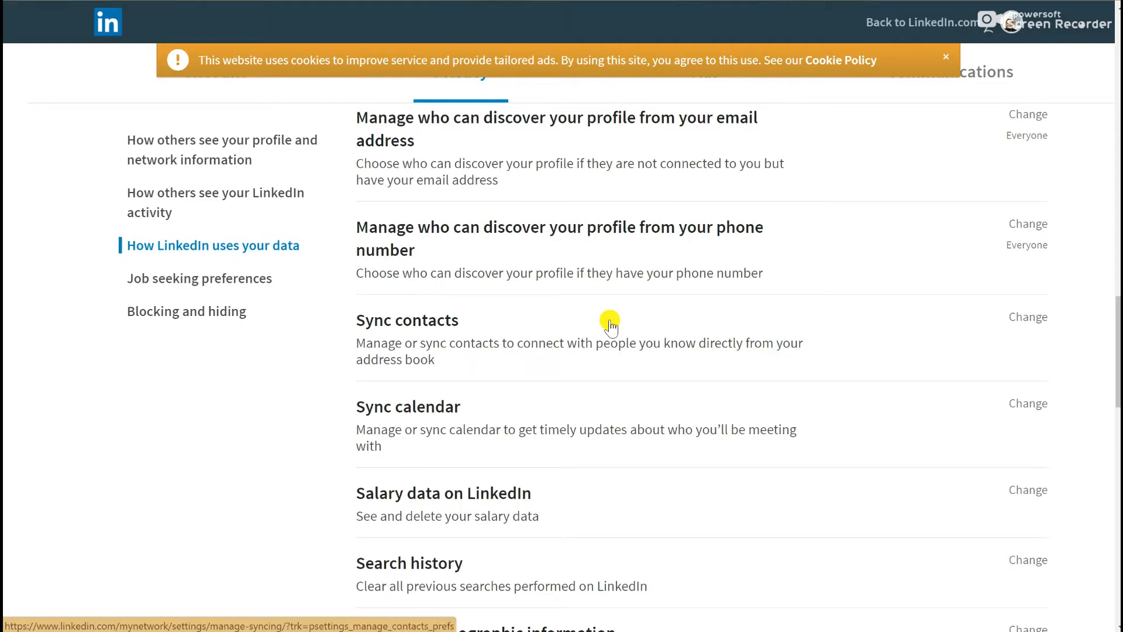
Scroll through the remaining data-use options to the Job seeking preferences section
scroll("down", 3)
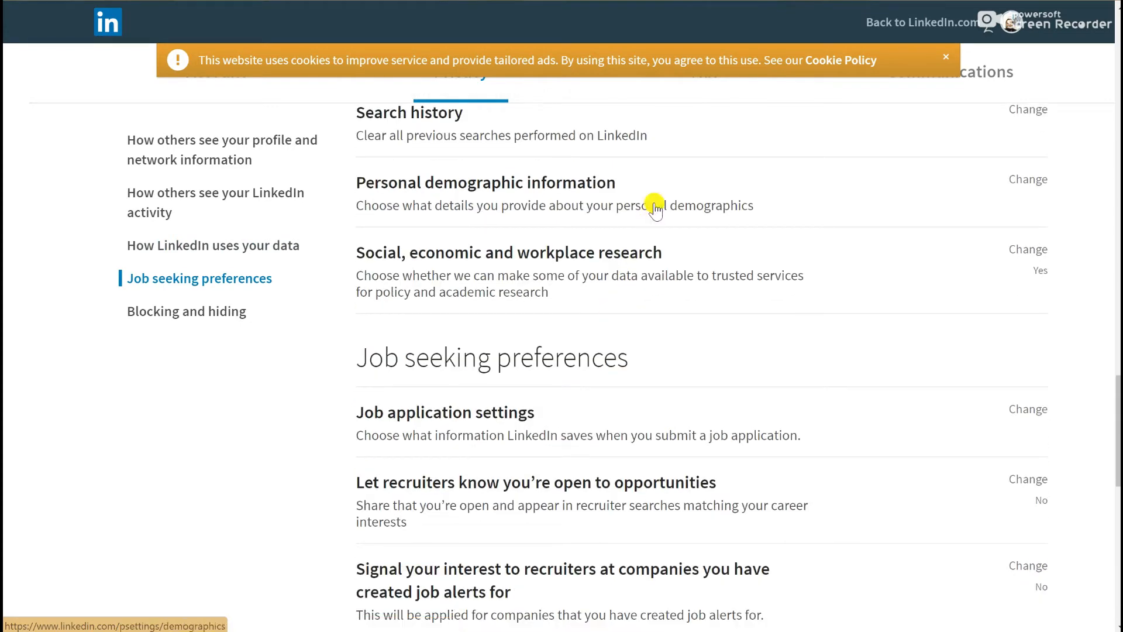
mouse_move(602, 365)
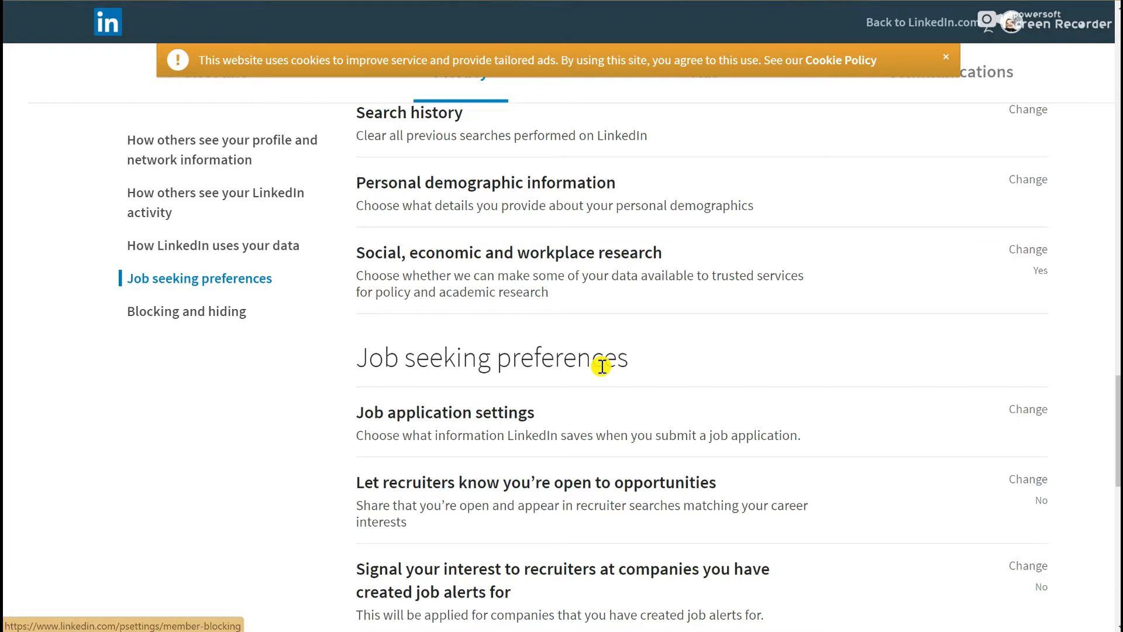
scroll("down", 3)
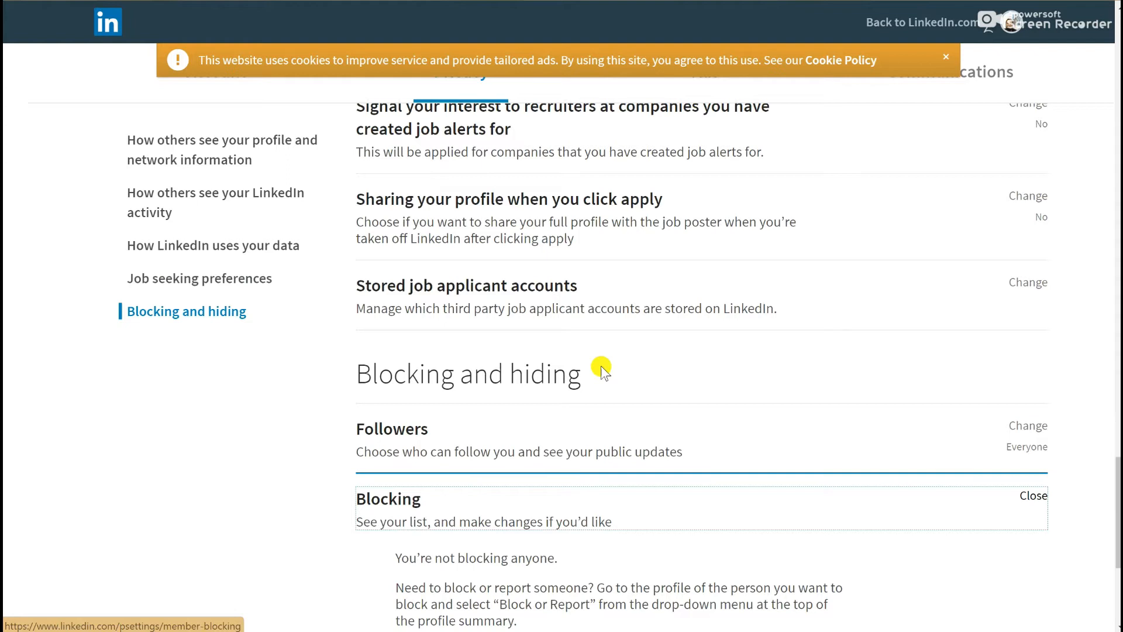
mouse_move(635, 268)
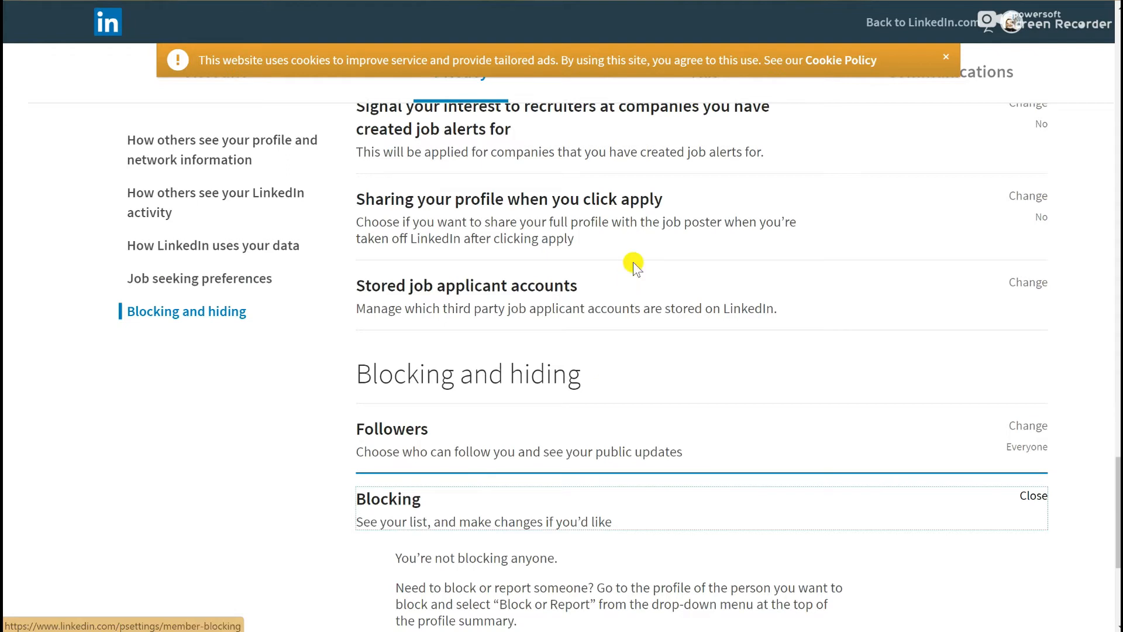
Scroll to Blocking and hiding and confirm the blocked list is empty
scroll("down", 3)
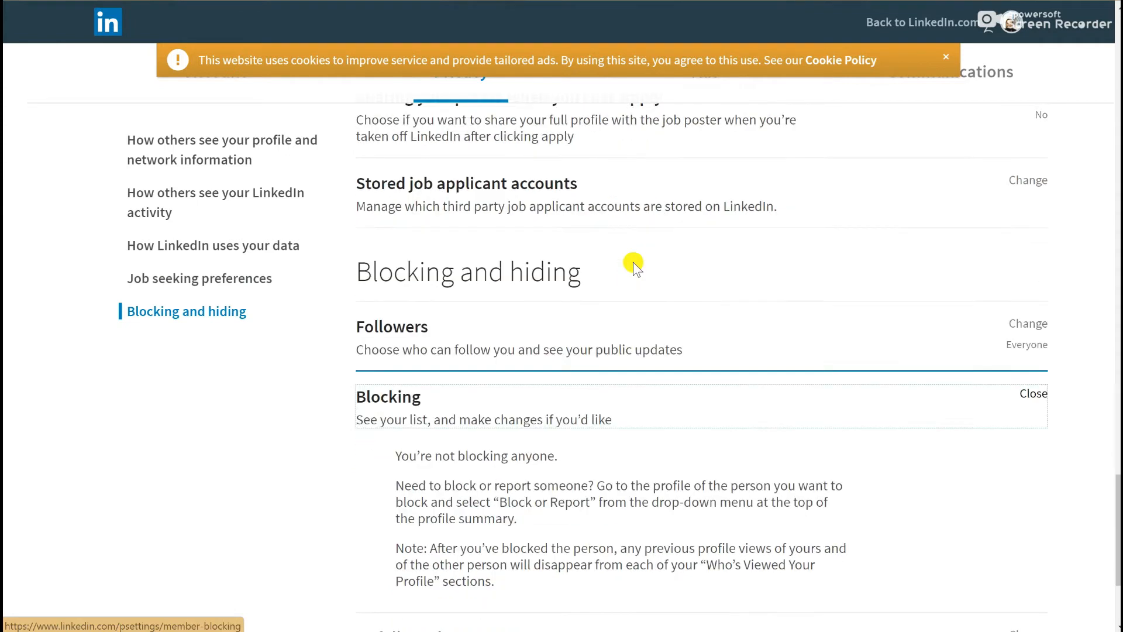
scroll("down", 3)
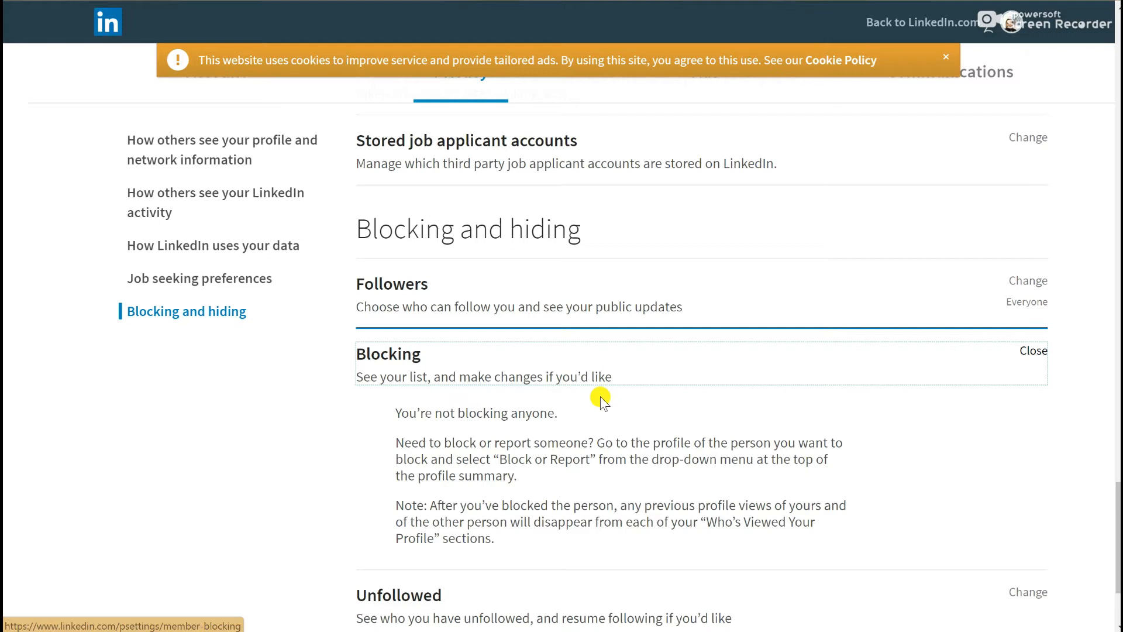
mouse_move(602, 400)
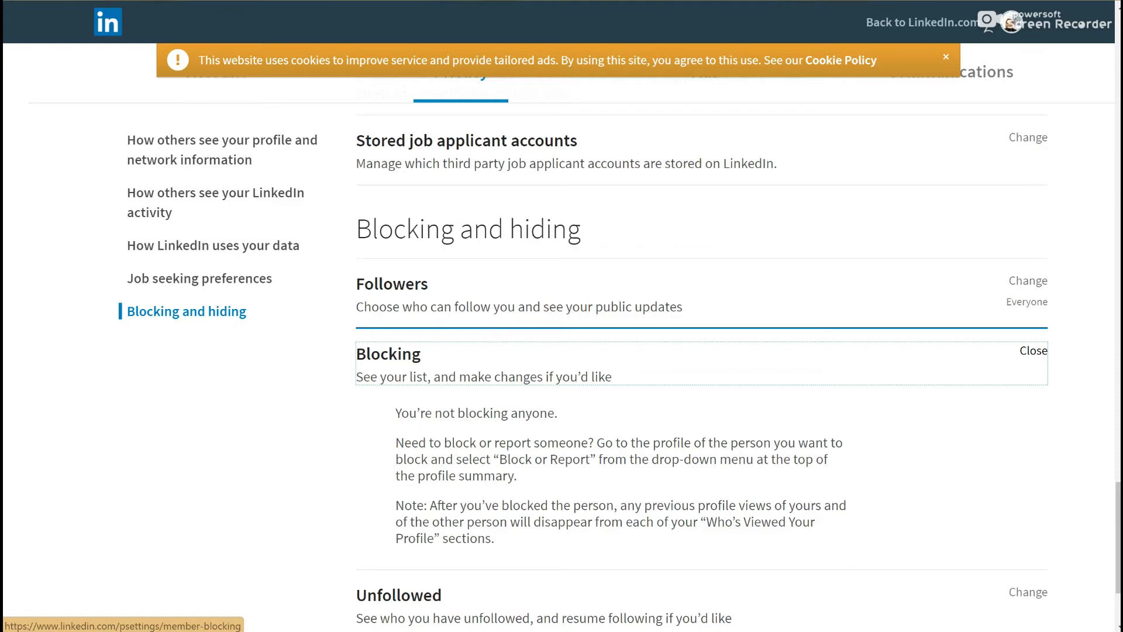